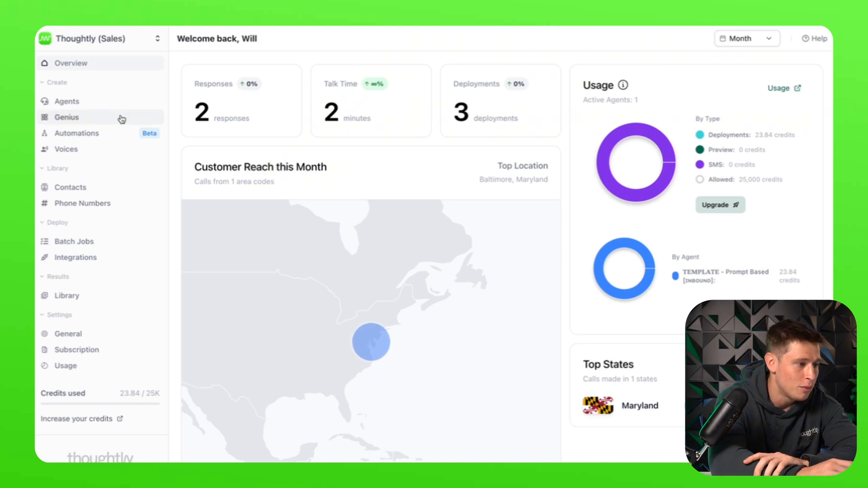
Step: Show the Agents list with the nine template agents
click(67, 102)
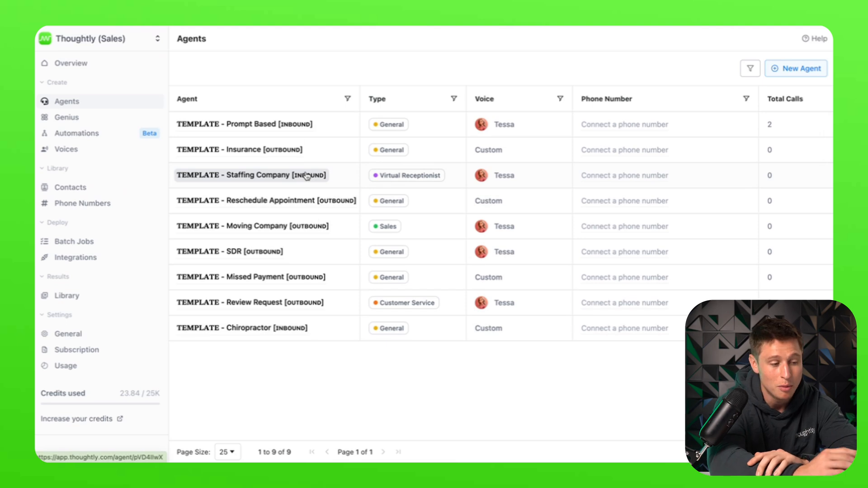
Step: Create a new blank agent named 'Outbound Agent' and land in its builder
click(796, 68)
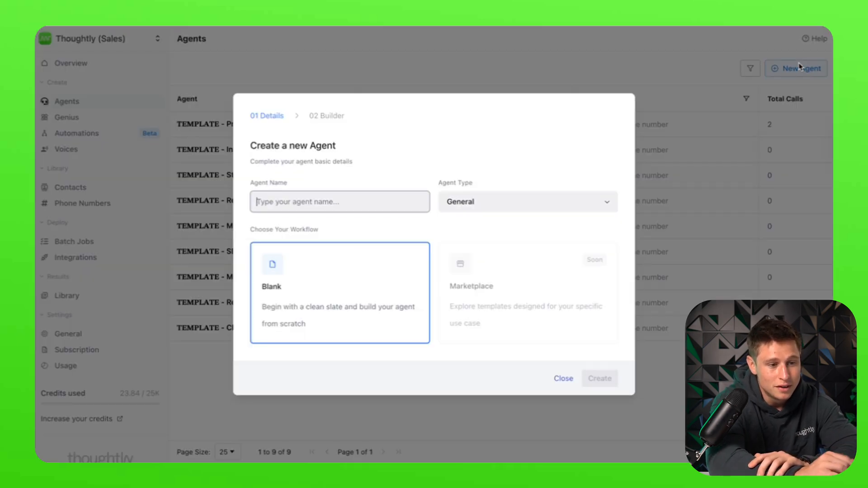
mouse_move(316, 258)
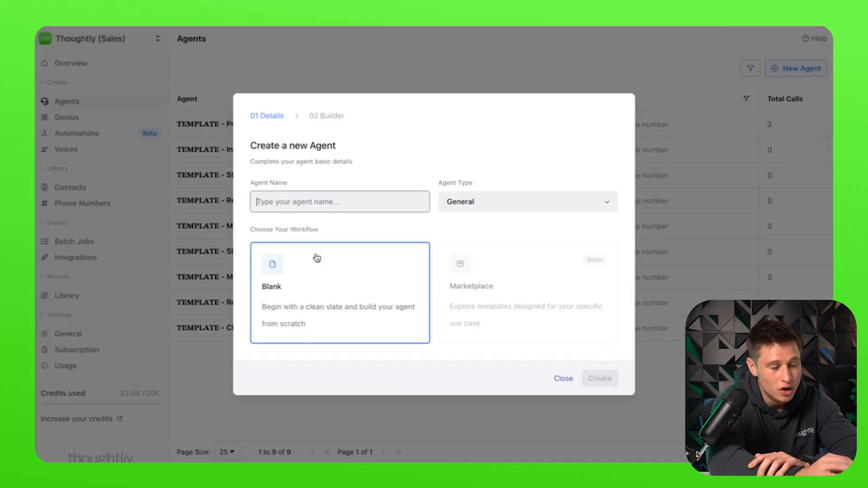
text(c)
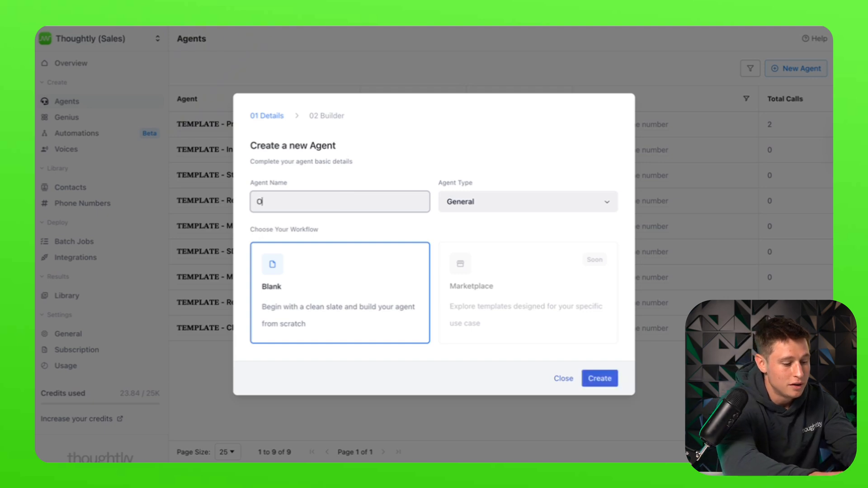
text(Outbound Agent)
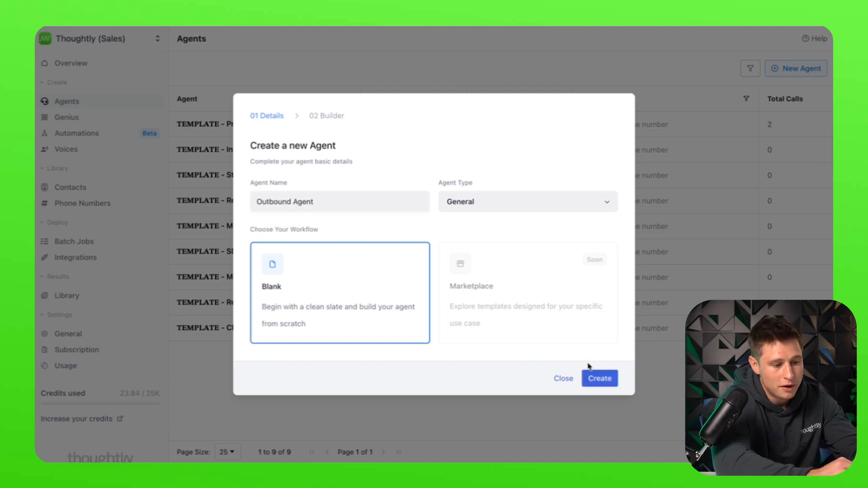
click(598, 379)
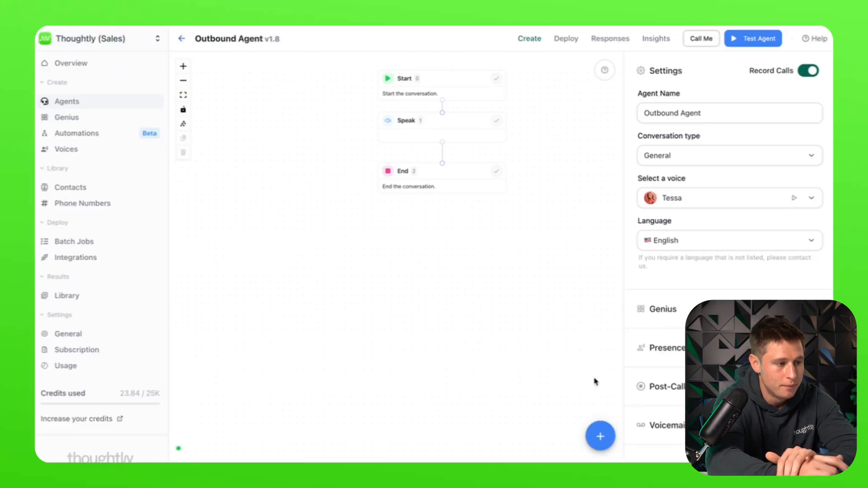
Step: Lay out the insurance-savings call flow with Speak, Transfer and End nodes on the canvas
drag(442, 122, 331, 188)
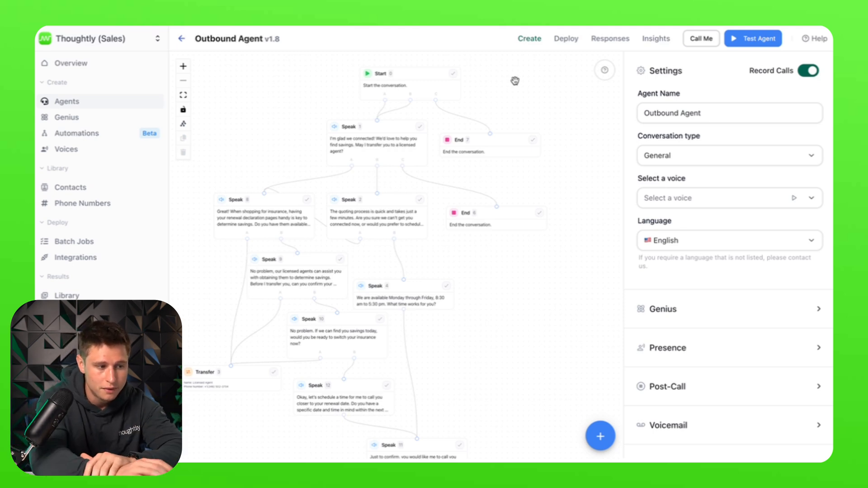
Step: Reword Speak 1's outcome A to 'Yes, the caller wants to be transferred', then view the End step's script
click(408, 83)
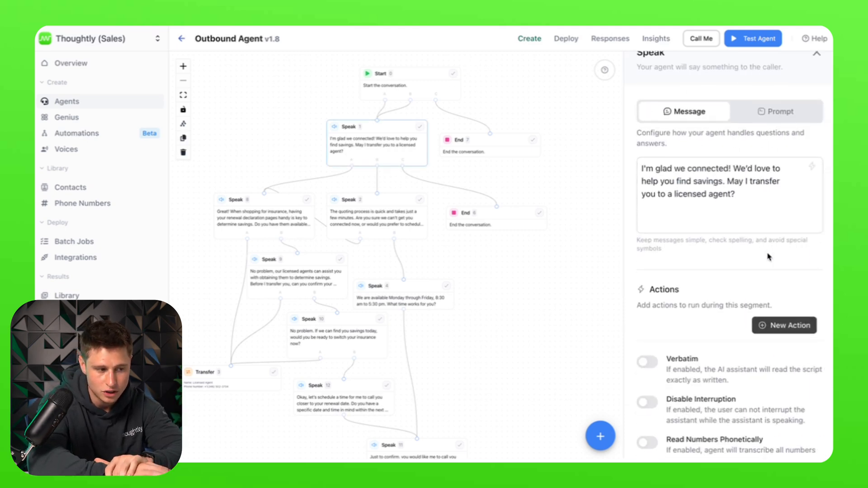
mouse_move(596, 226)
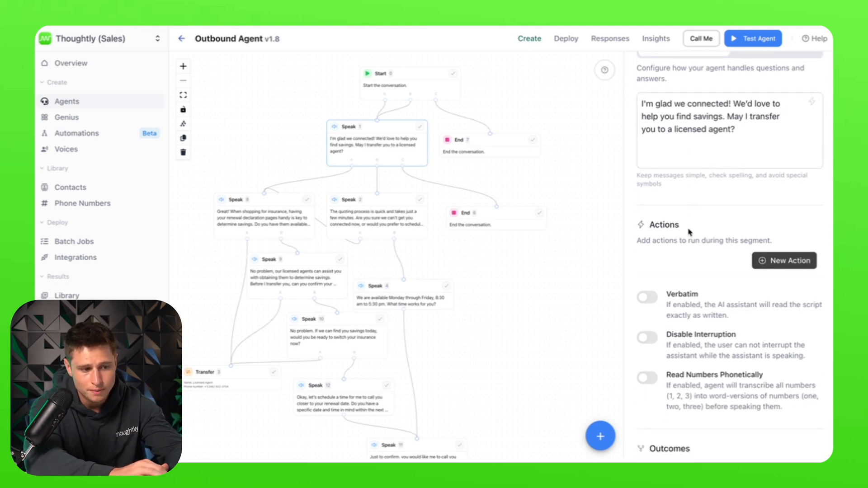
text(Yes)
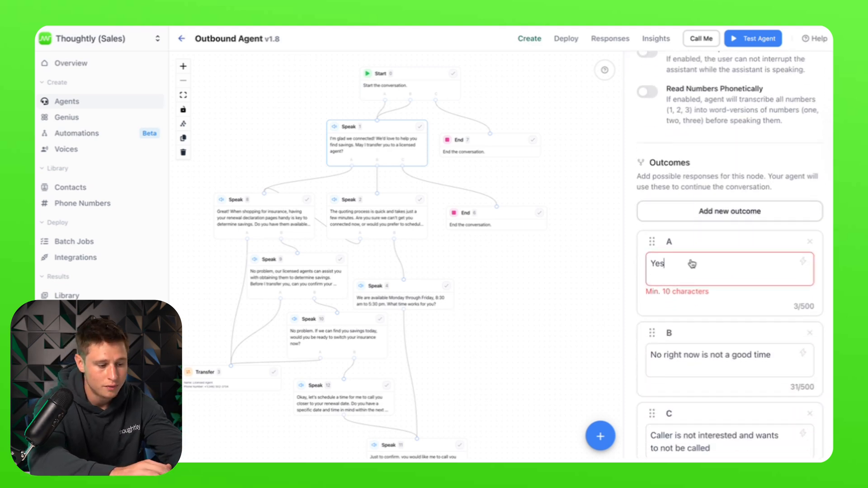
text(the caller wants to be t)
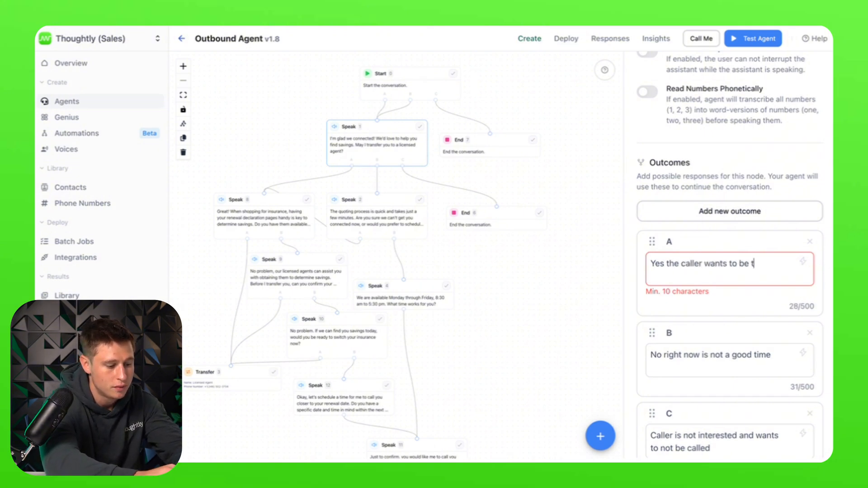
text(ransferred)
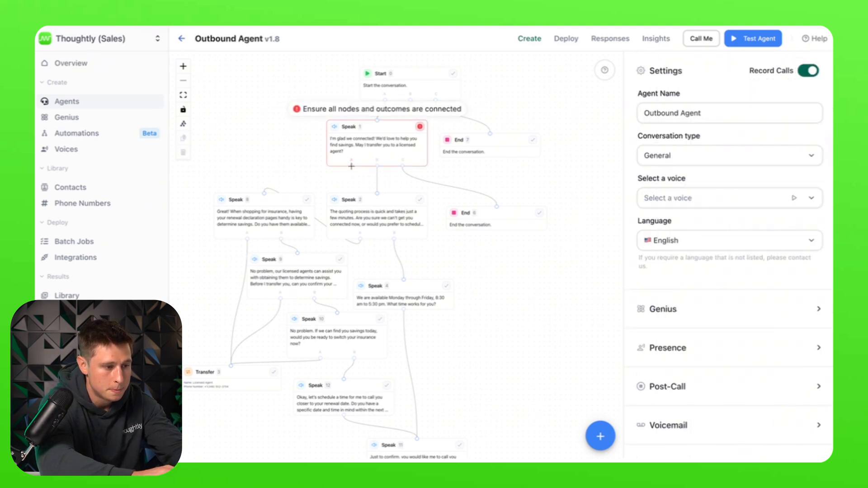
click(376, 143)
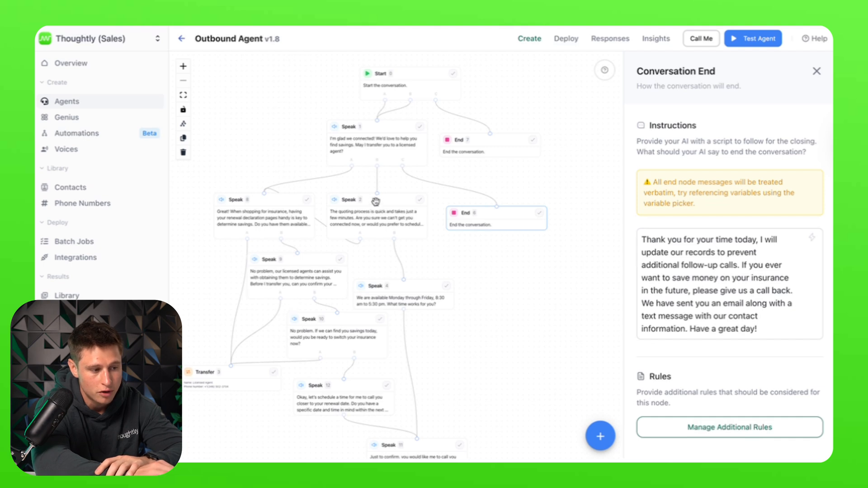
Step: Review Speak 2's quick-quote reassurance, comparing its Prompt and Message versions
click(376, 199)
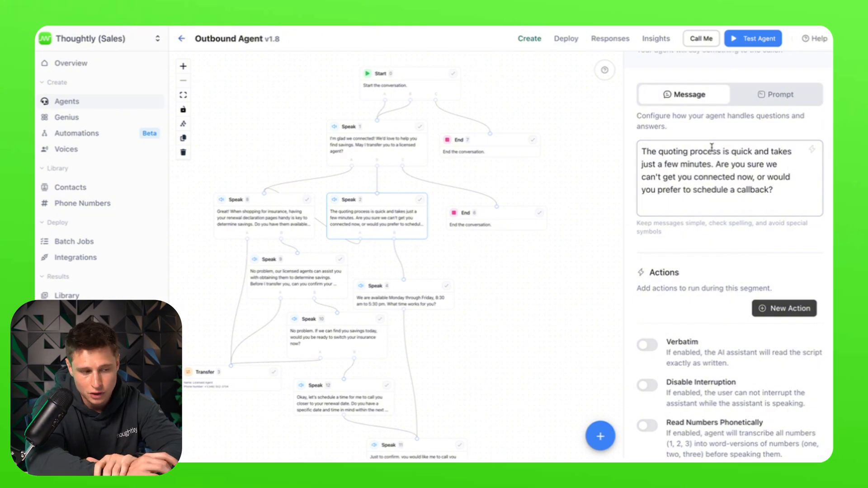
click(775, 94)
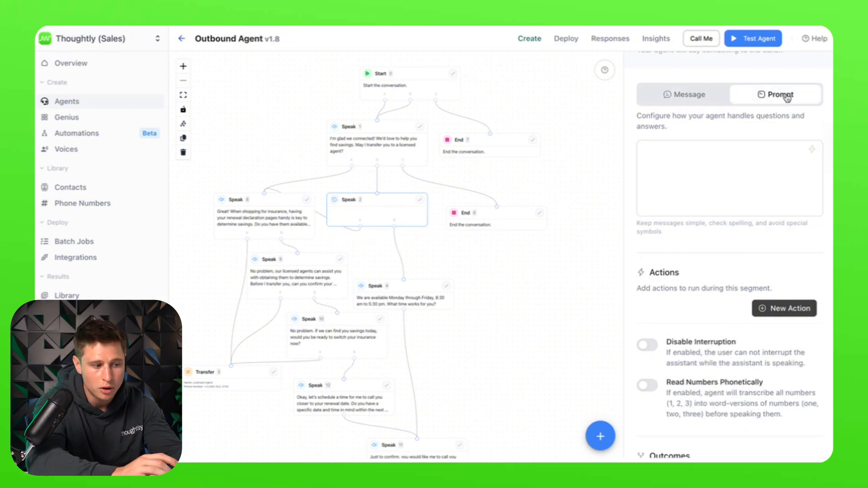
click(684, 94)
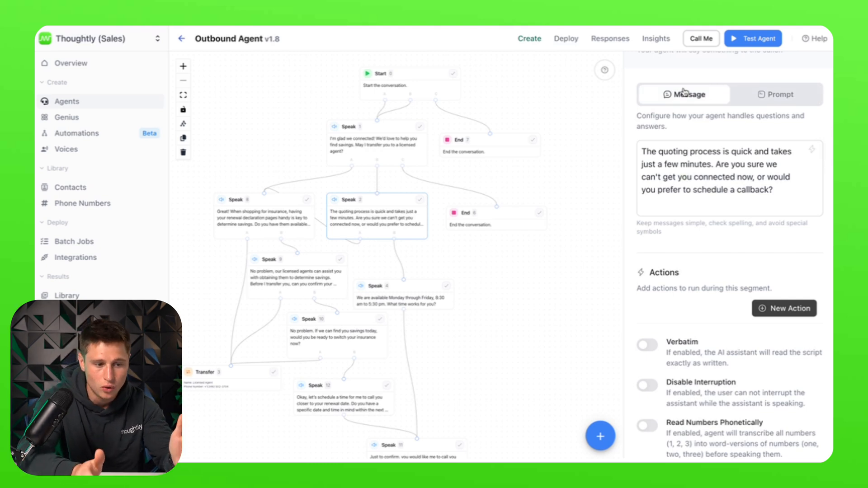
mouse_move(736, 96)
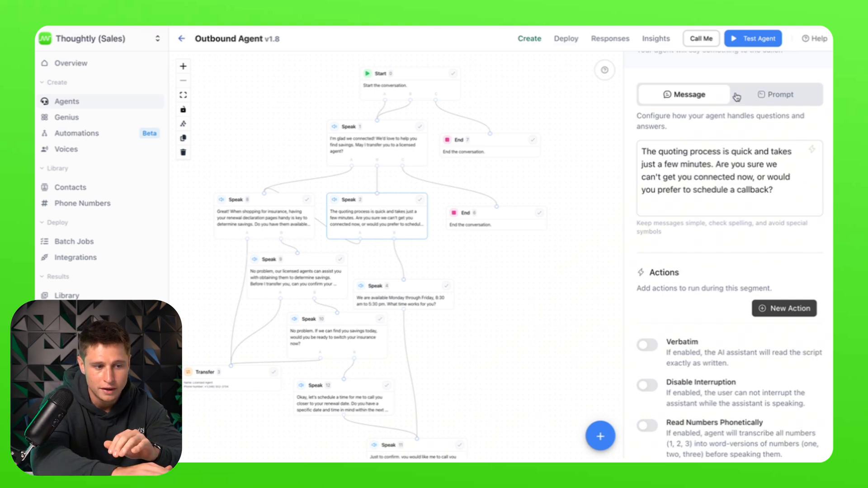
Step: Review the declaration-pages and licensed-agents renewal-date Speak messages
click(774, 94)
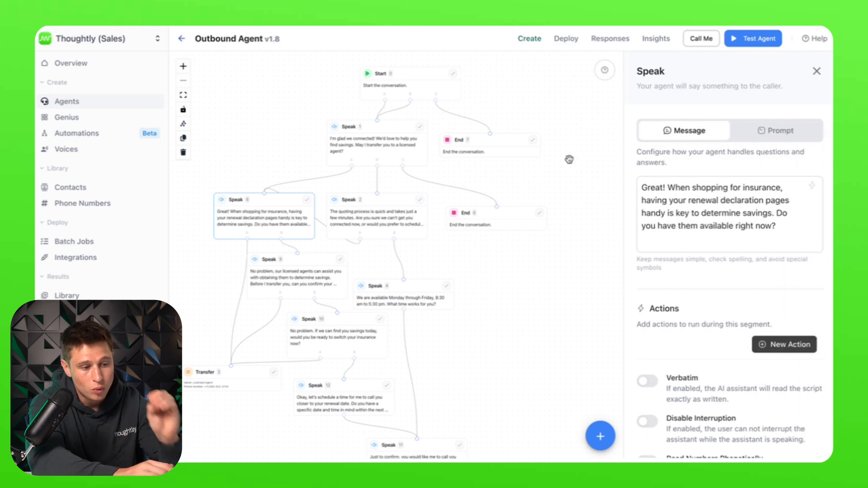
mouse_move(407, 144)
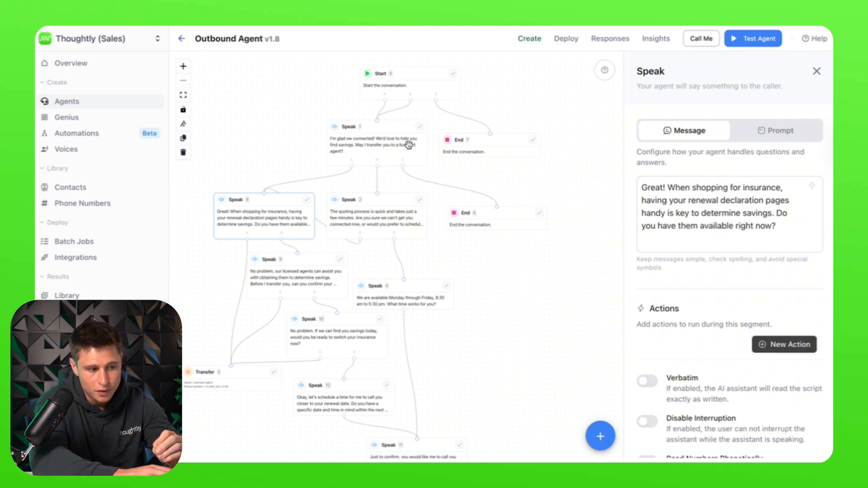
click(376, 138)
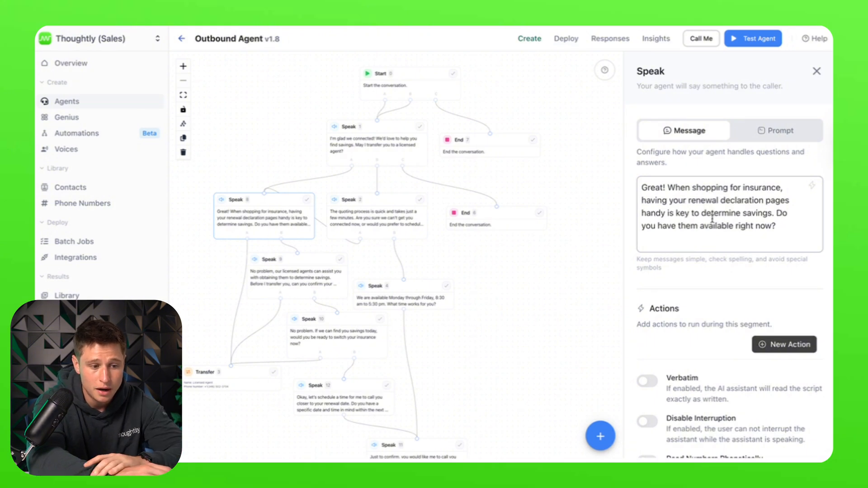
double_click(725, 214)
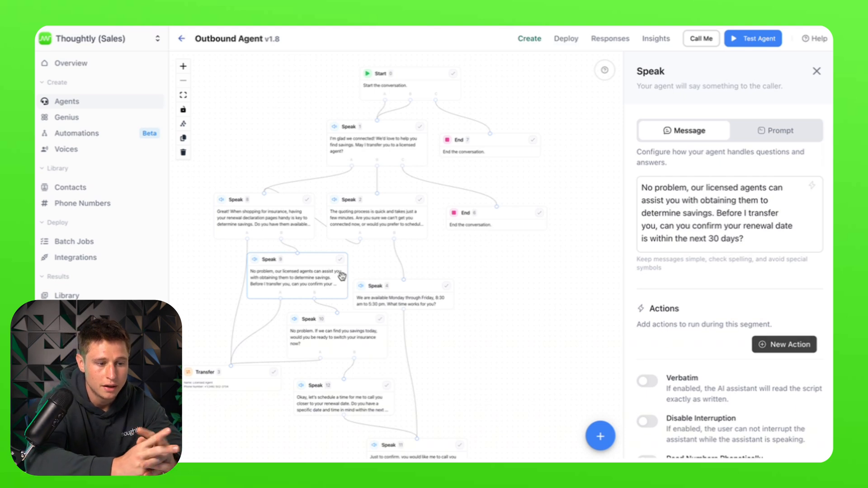
Step: Set Speak 9's outcome A to say the renewal date is within 30 days
click(728, 214)
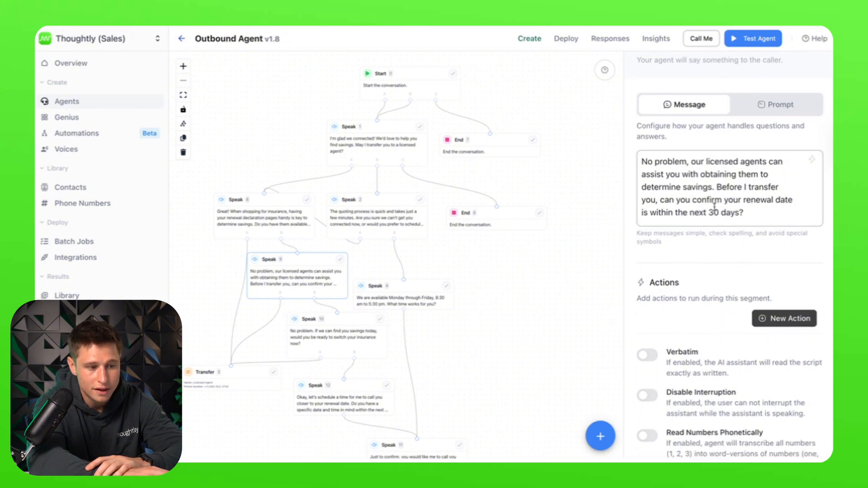
drag(642, 199, 744, 212)
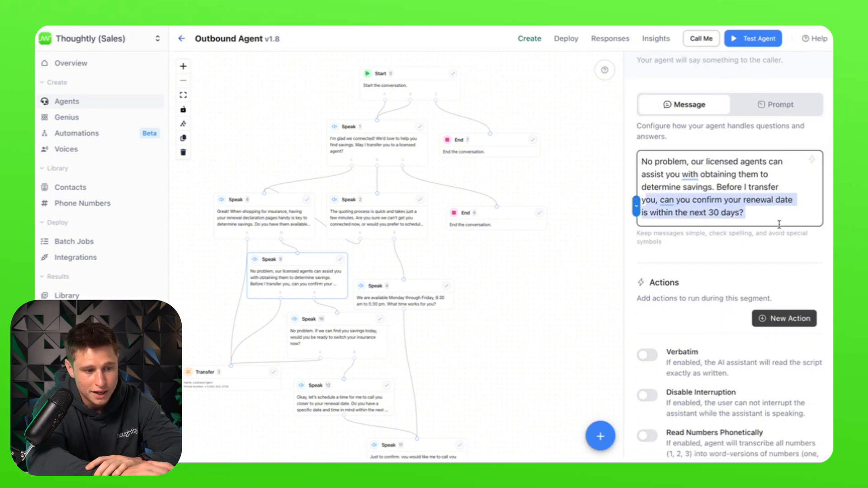
scroll(down, 3)
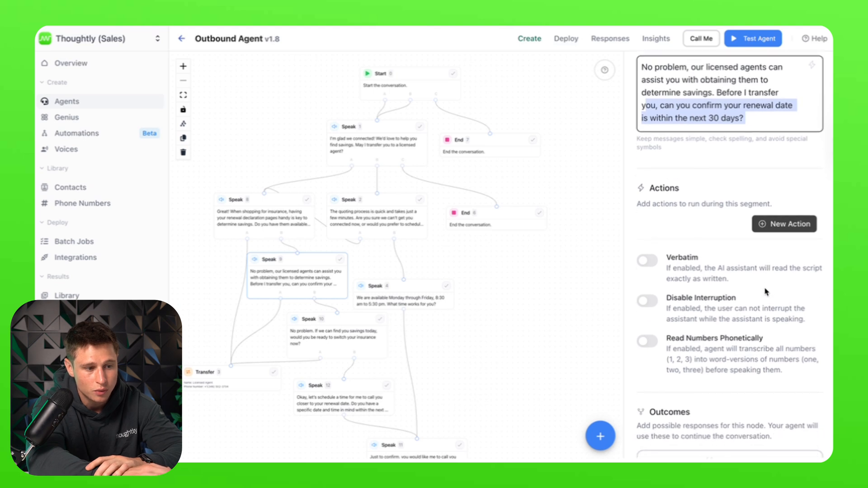
scroll(down, 3)
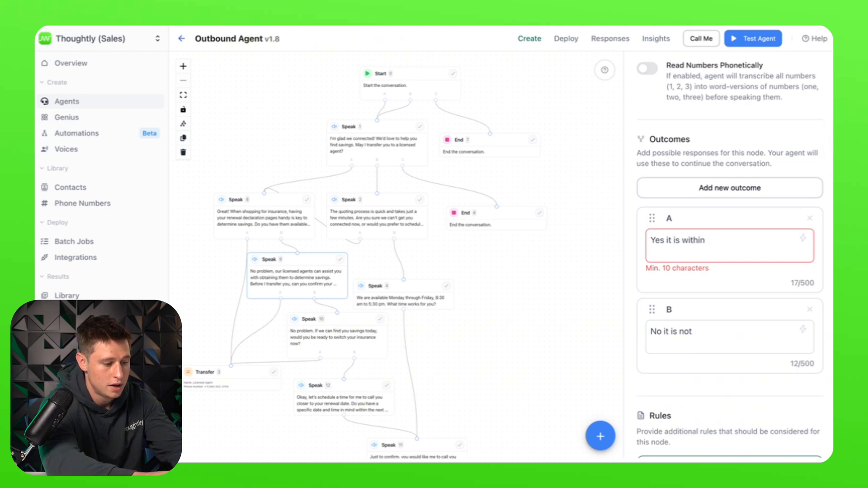
text(30 days)
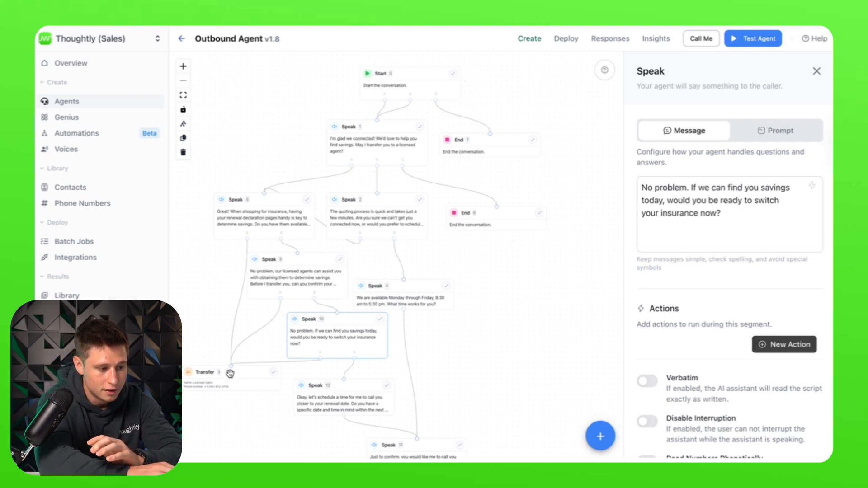
Step: Review the switch-your-insurance and schedule-a-callback Speak steps
click(206, 372)
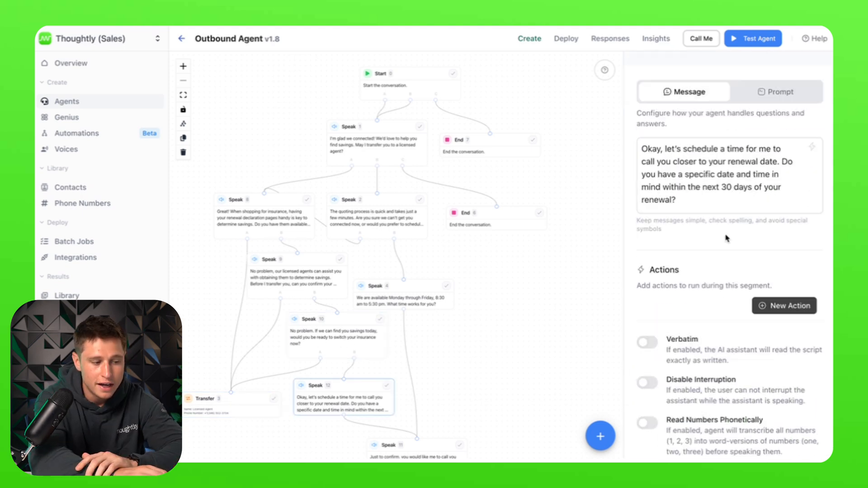
click(759, 200)
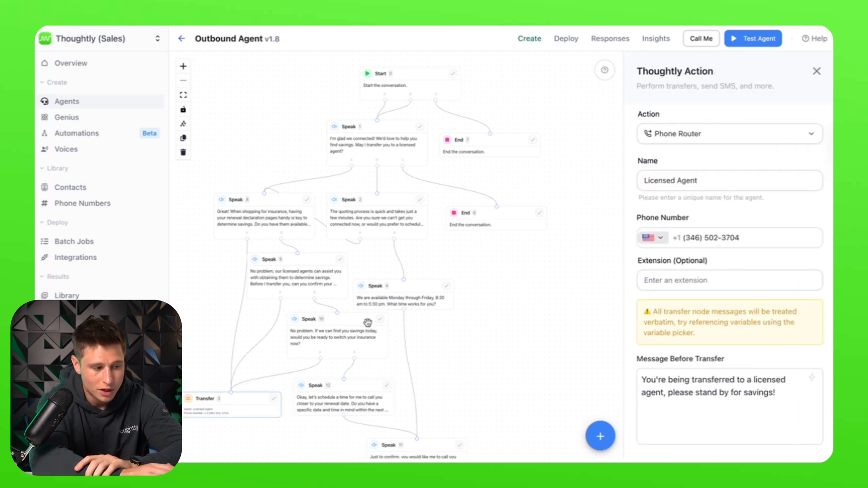
mouse_move(398, 360)
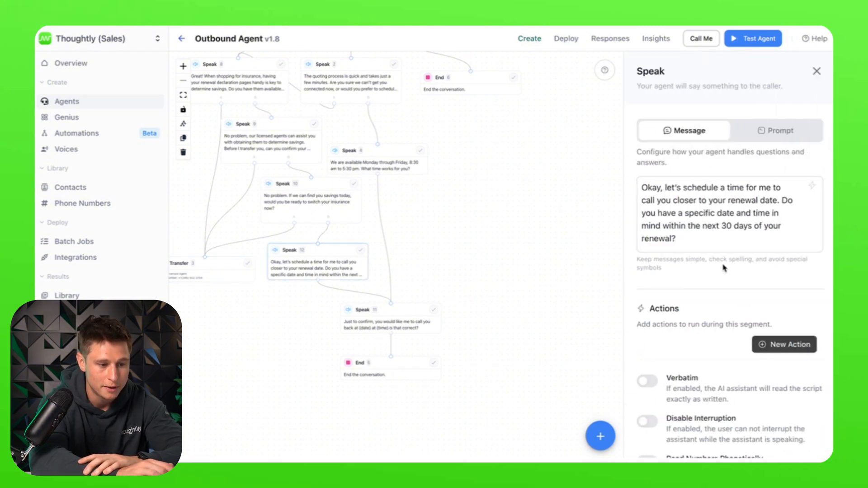
Step: Review the callback-confirmation step with date/time variables and the final End thank-you script
scroll(down, 3)
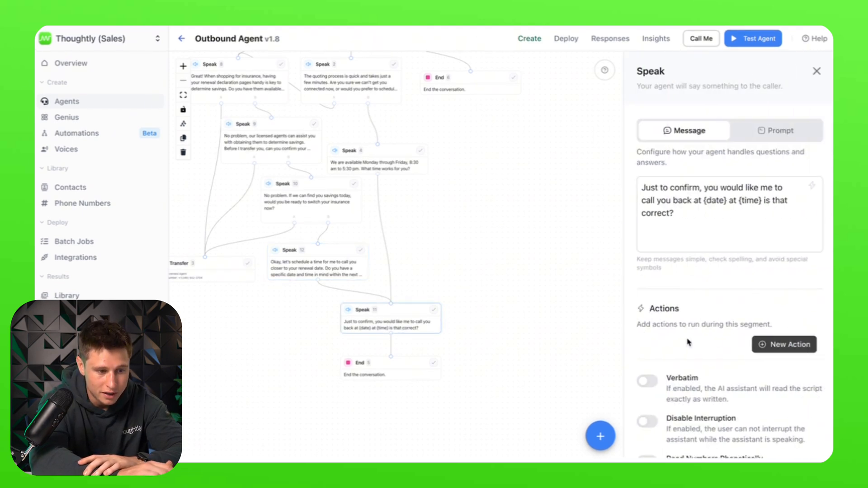
drag(640, 200, 673, 214)
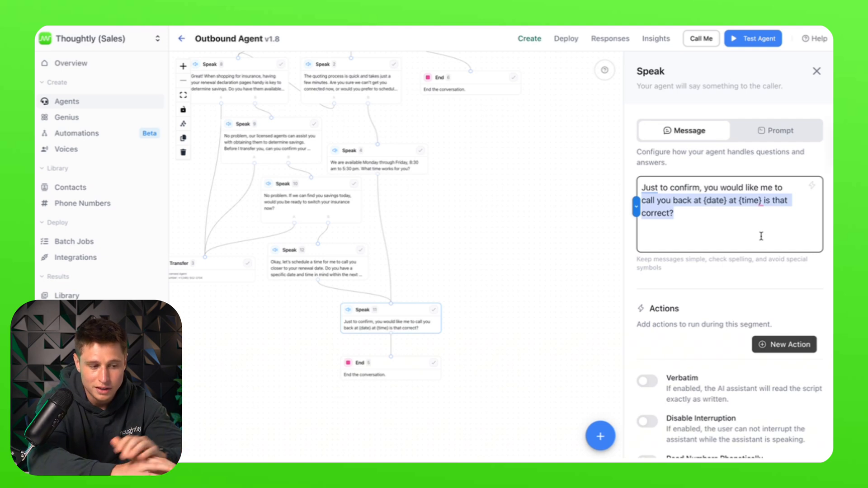
scroll(down, 3)
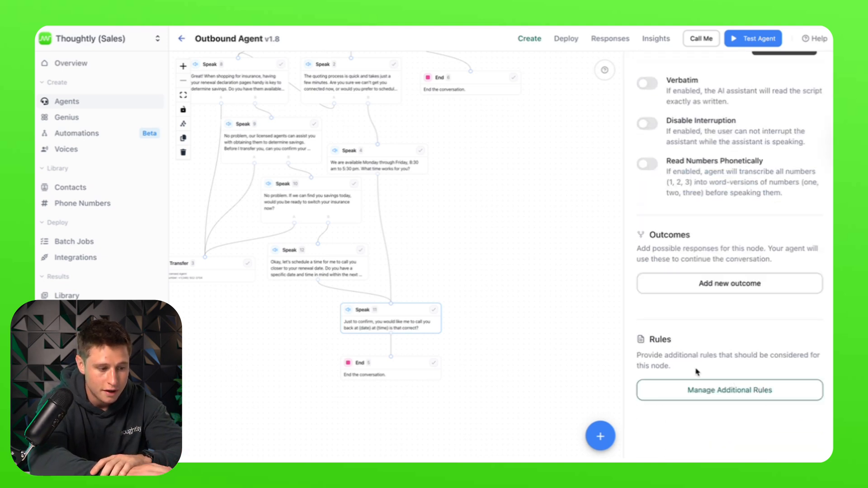
click(391, 367)
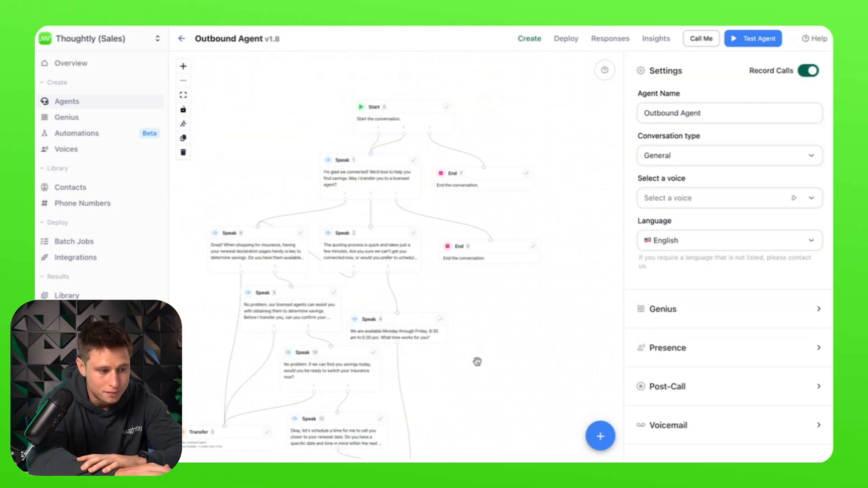
click(452, 103)
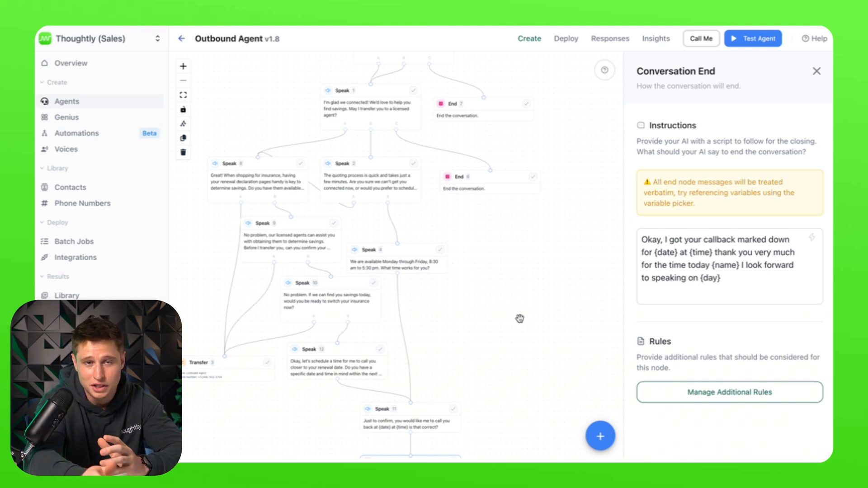
mouse_move(494, 274)
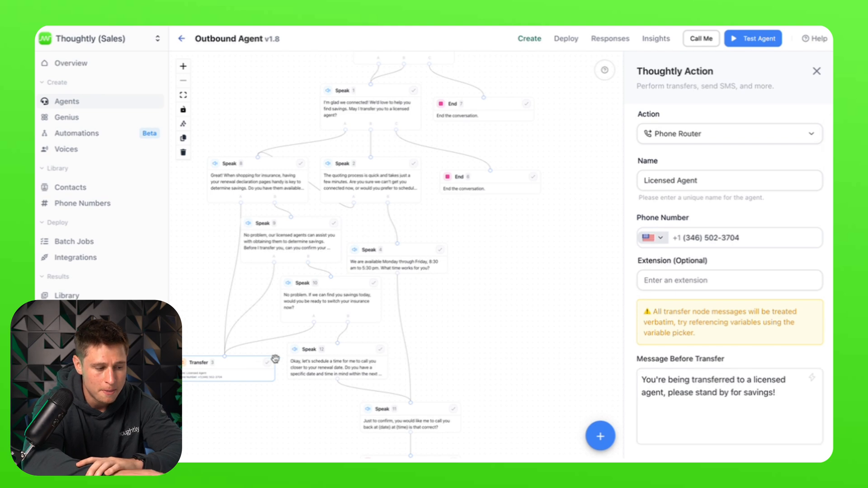
mouse_move(327, 376)
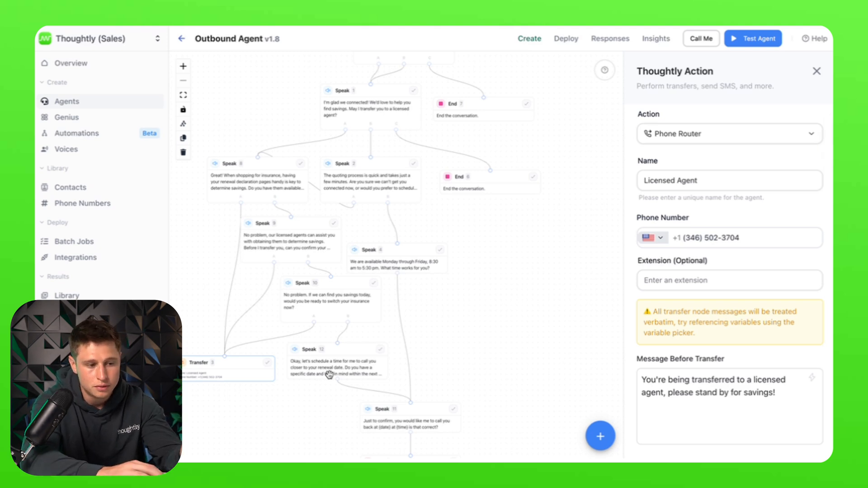
mouse_move(814, 38)
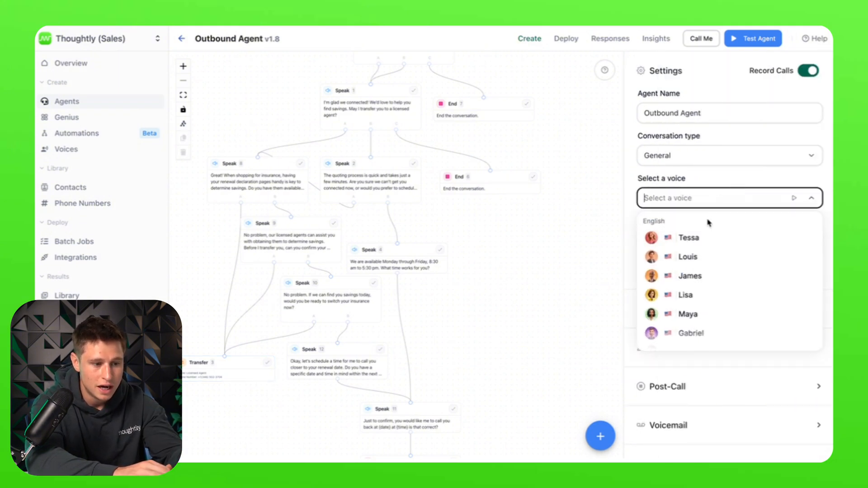
Step: Choose Tessa as the Outbound Agent's voice
click(687, 238)
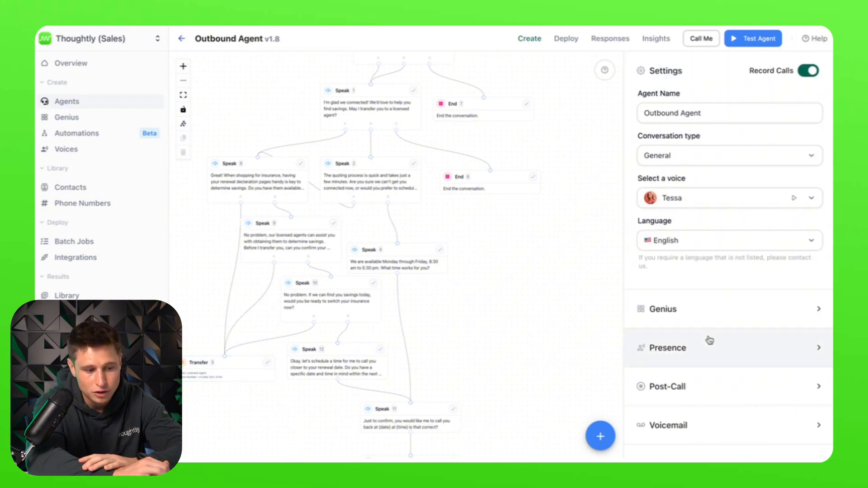
click(661, 309)
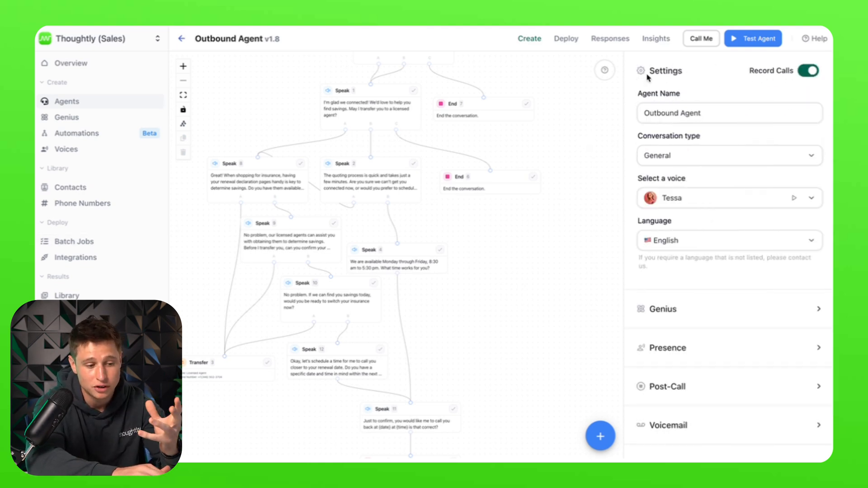
mouse_move(684, 302)
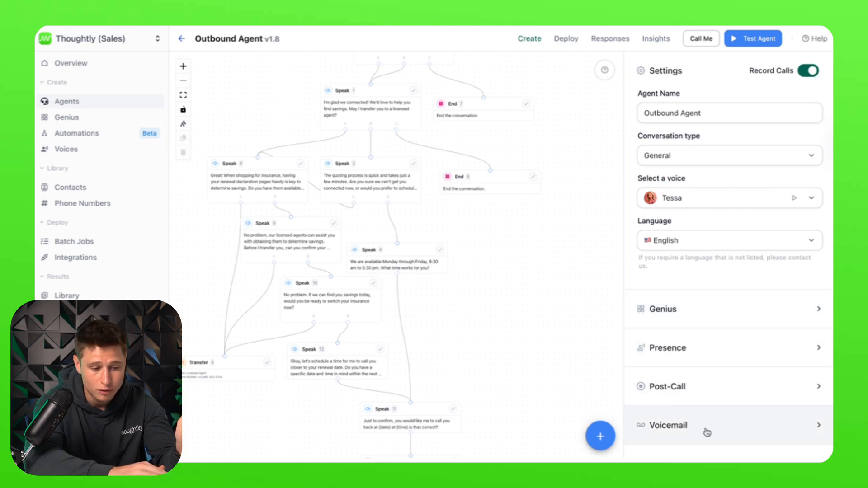
scroll(down, 3)
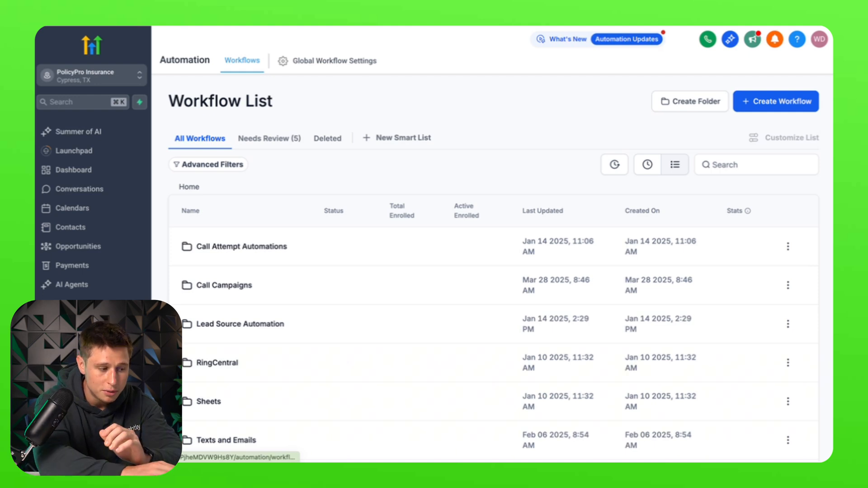
Step: Create a workflow from scratch named DEMOPRECALL and bring up its trigger list
click(775, 102)
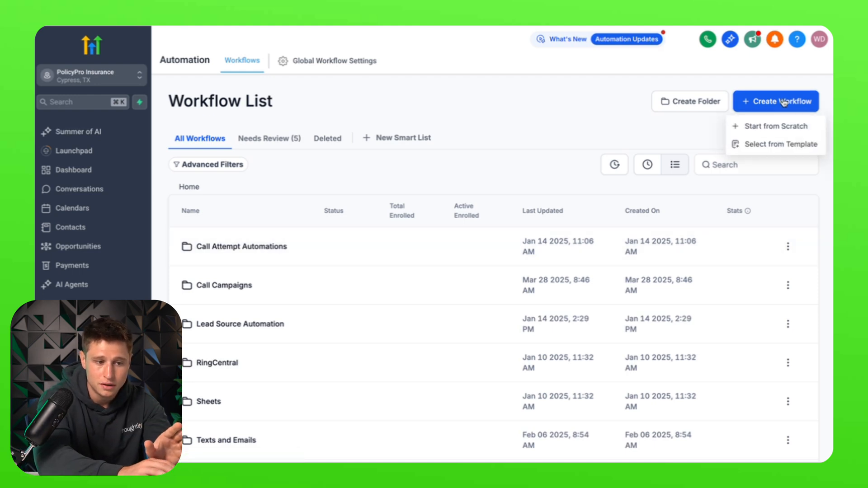
click(776, 125)
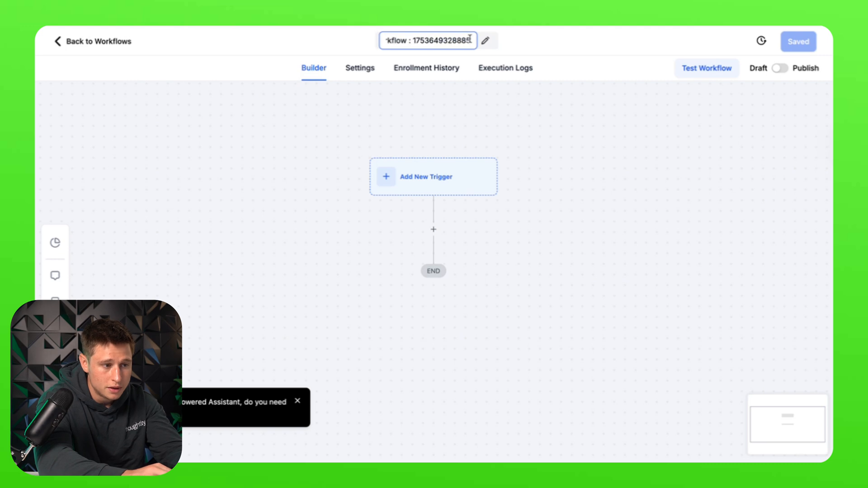
text(DEMO)
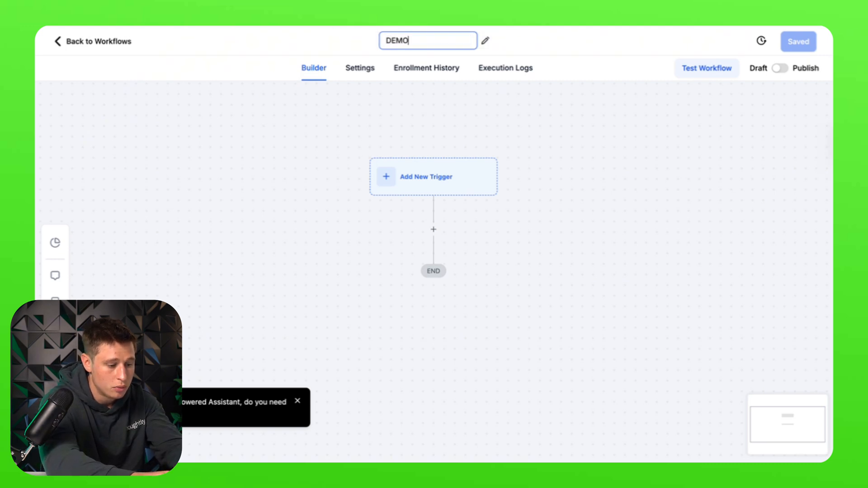
text(PRECALL)
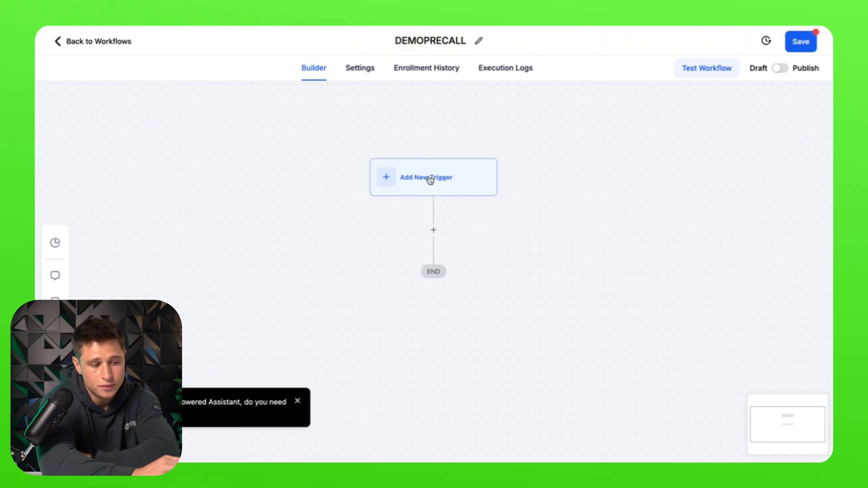
click(433, 177)
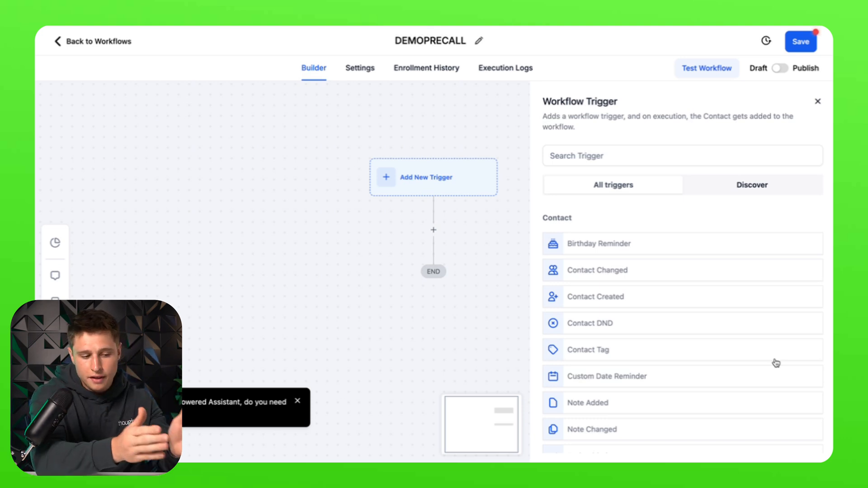
Step: Add a Pipeline Stage Changed trigger filtered to In pipeline = AI Call Attempts and save it
click(681, 156)
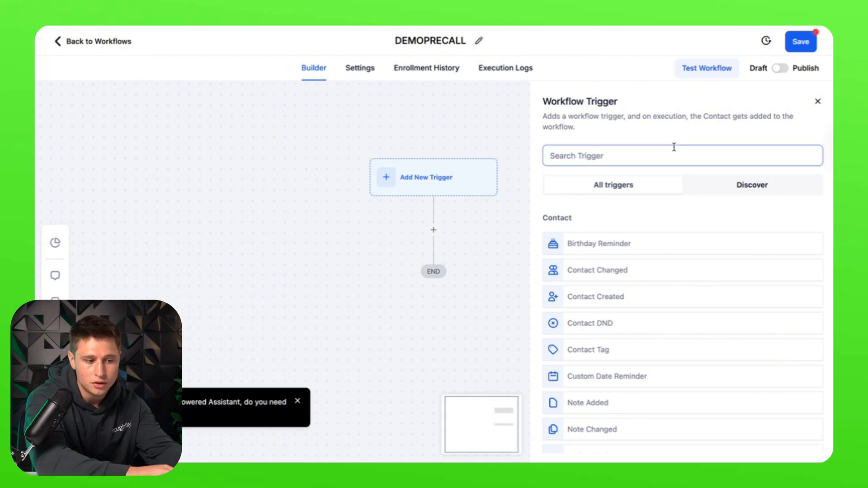
text(Pi)
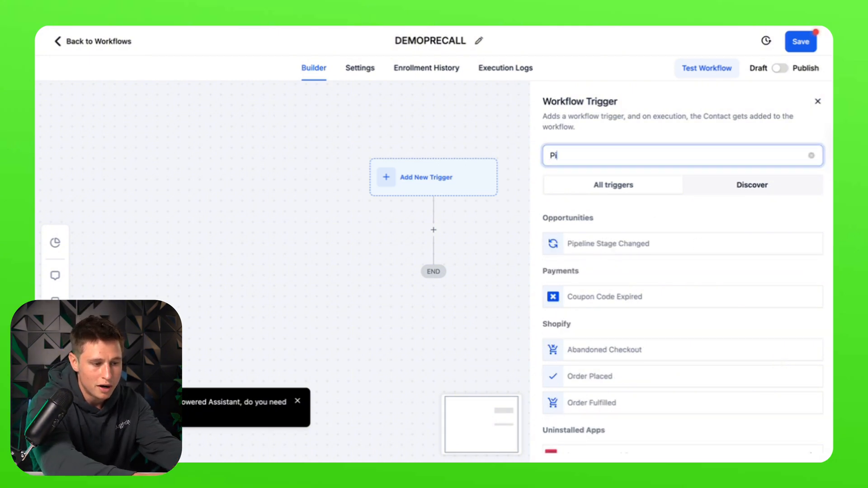
click(608, 243)
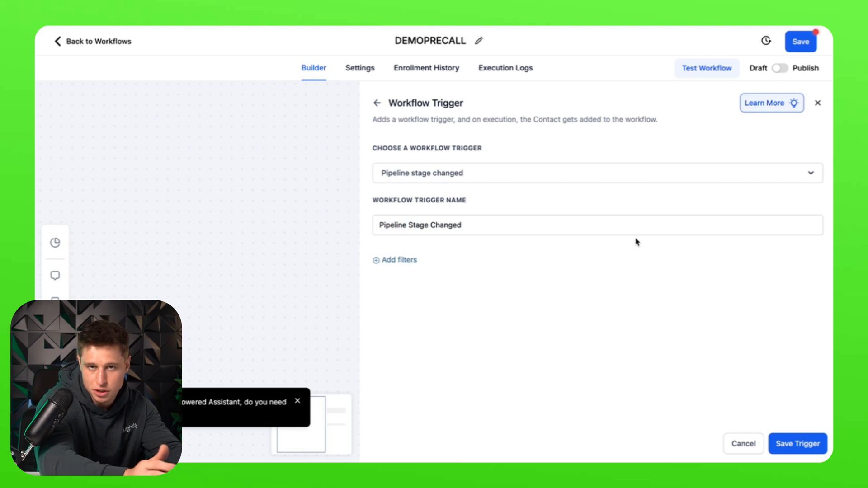
click(395, 260)
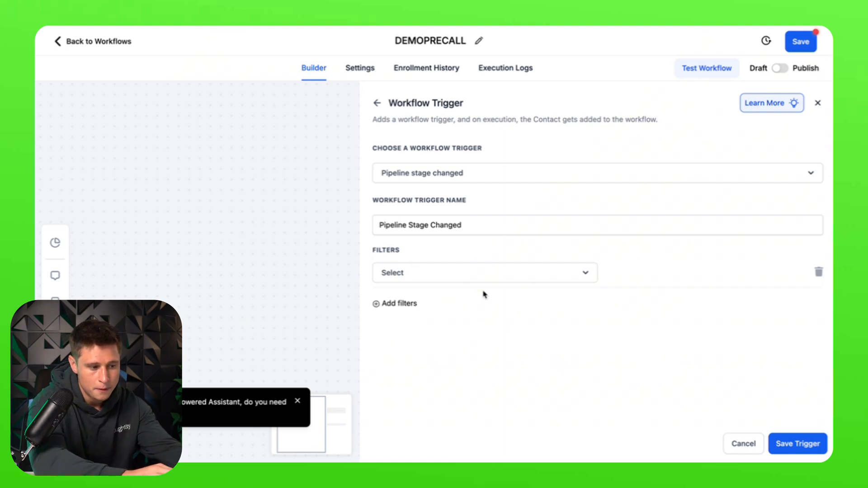
click(484, 272)
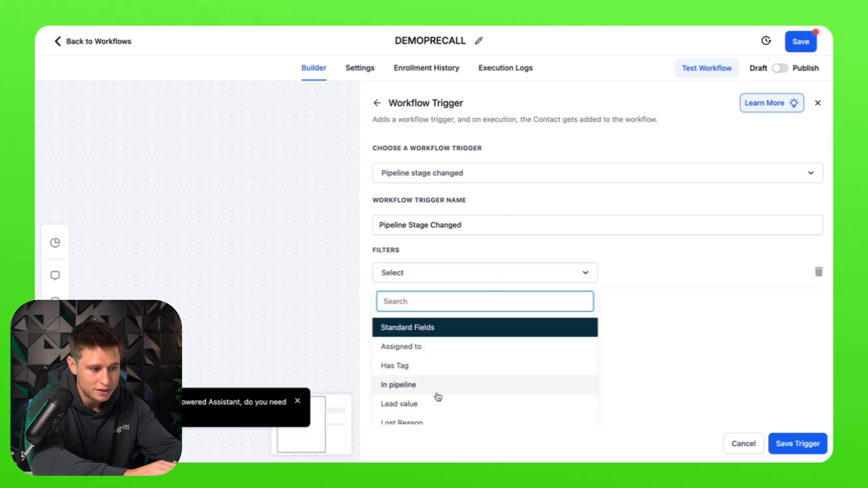
click(398, 385)
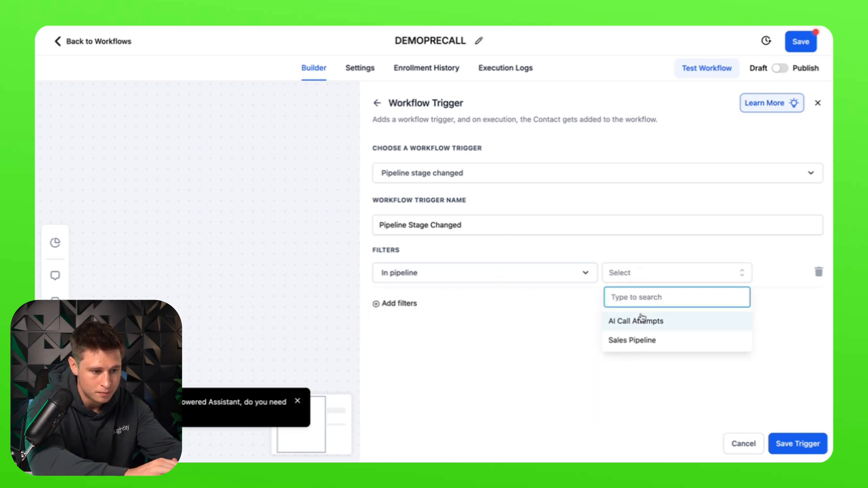
click(632, 340)
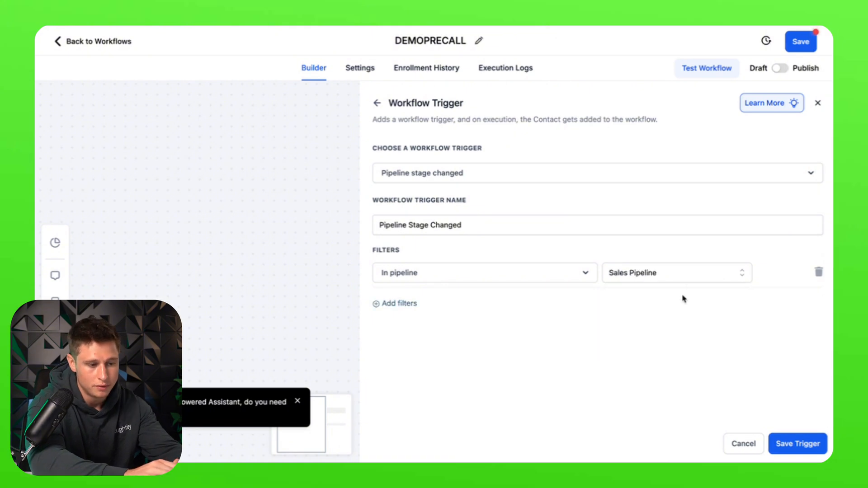
click(676, 273)
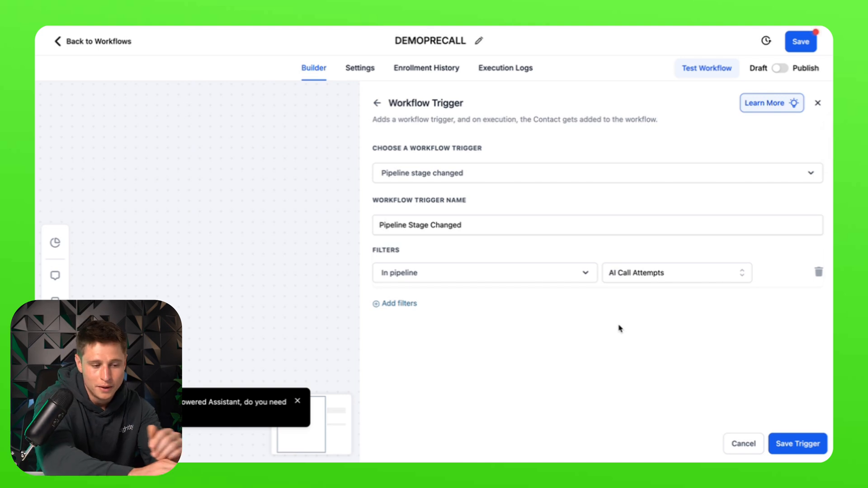
click(797, 443)
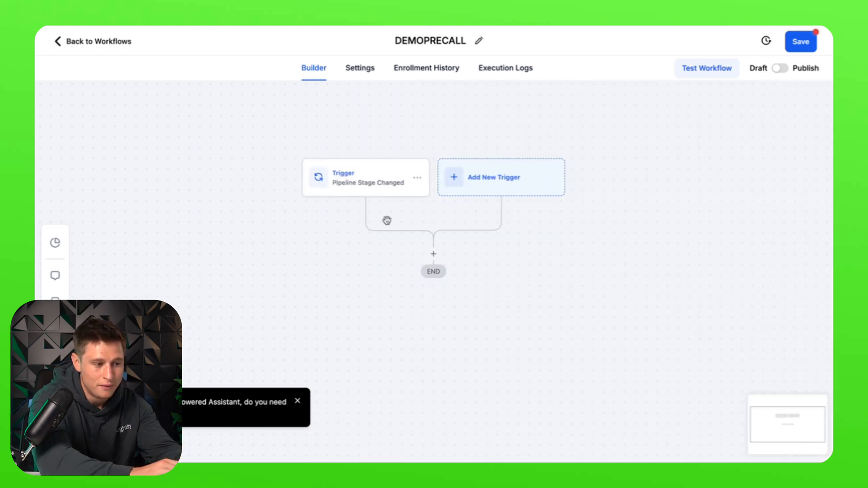
mouse_move(489, 192)
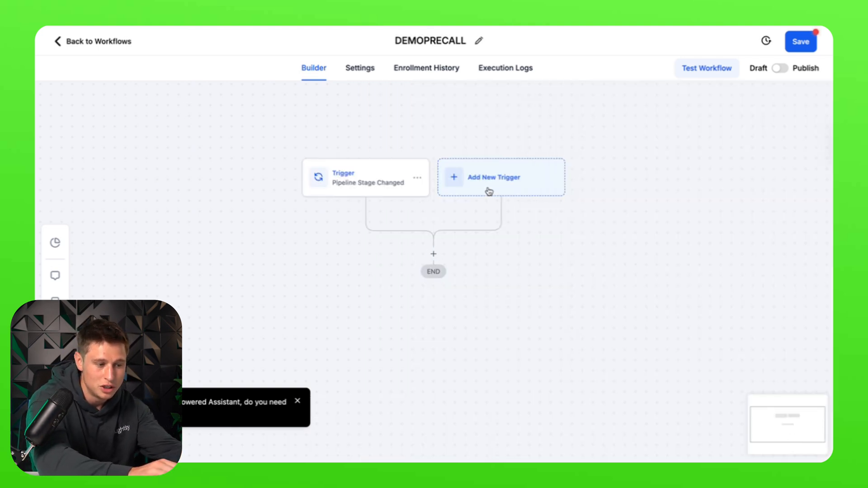
Step: Add and save a second Contact Tag trigger
click(492, 177)
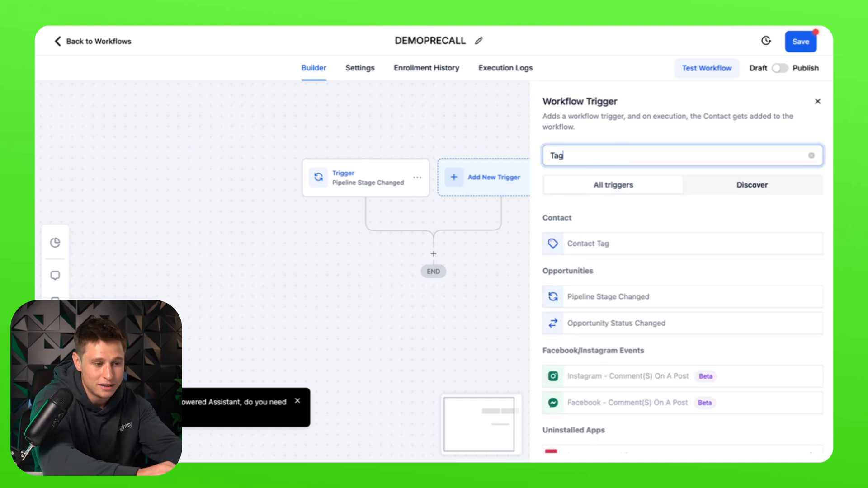
click(588, 243)
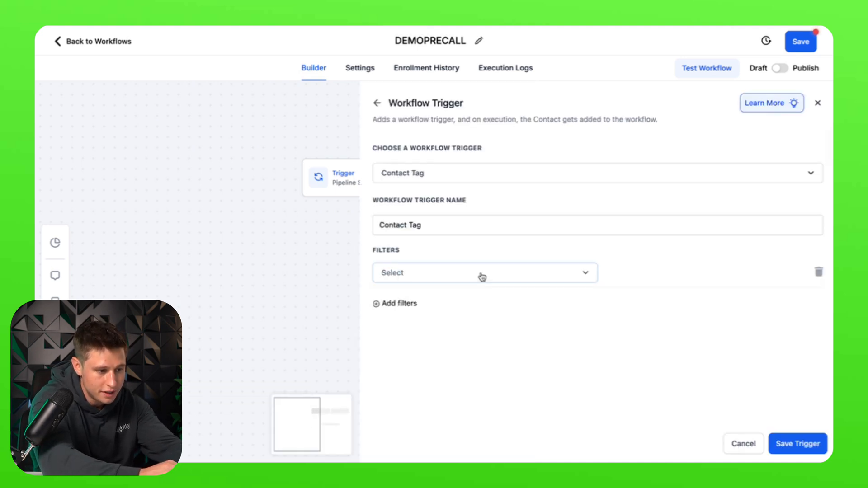
click(483, 272)
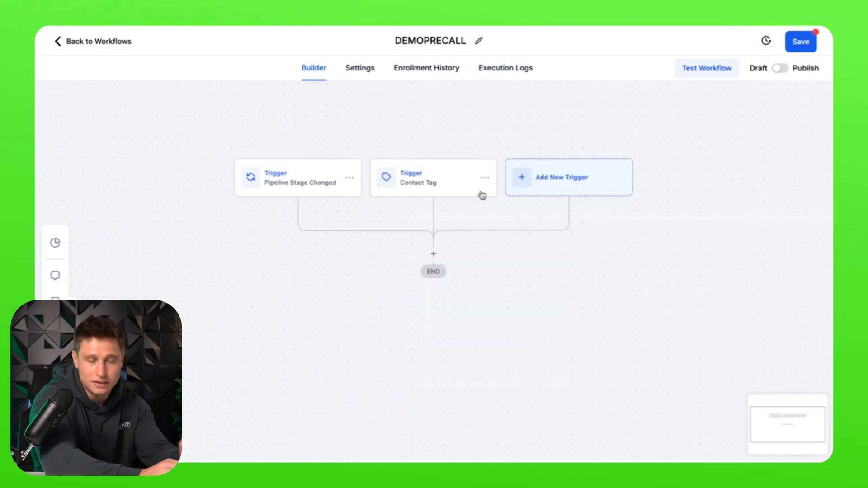
mouse_move(443, 202)
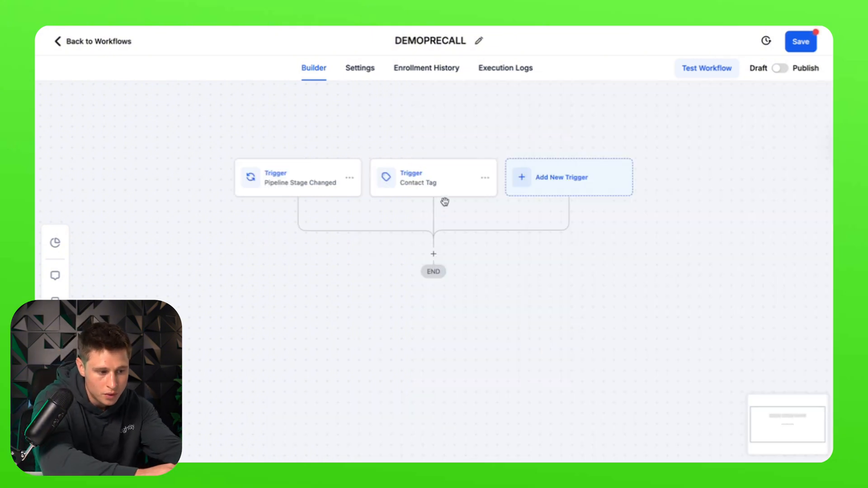
Step: Add a Webhook action as the first step after the DEMOPRECALL triggers
click(433, 254)
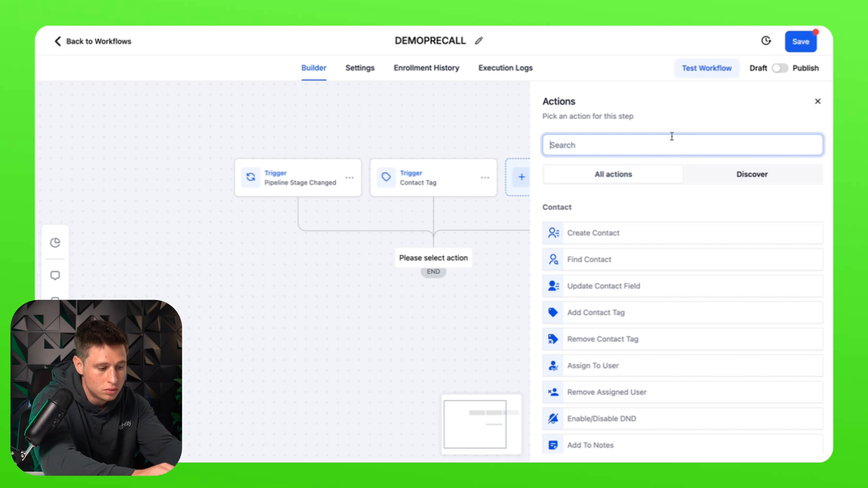
text(Webhook)
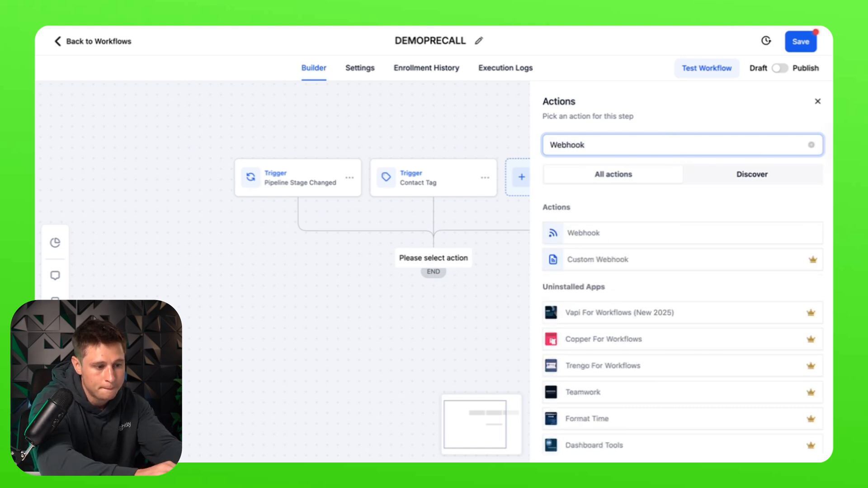
click(583, 233)
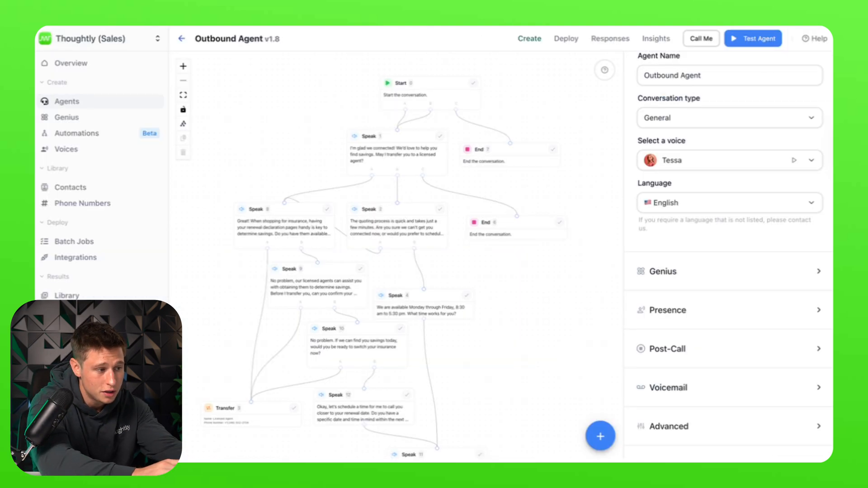
Step: Create a new Thoughtly automation with an Incoming Webhook trigger and view its output
click(76, 133)
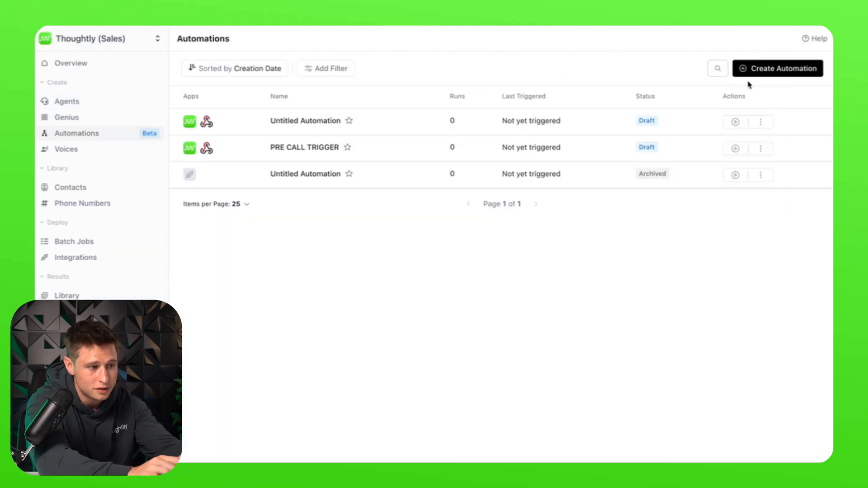
click(777, 68)
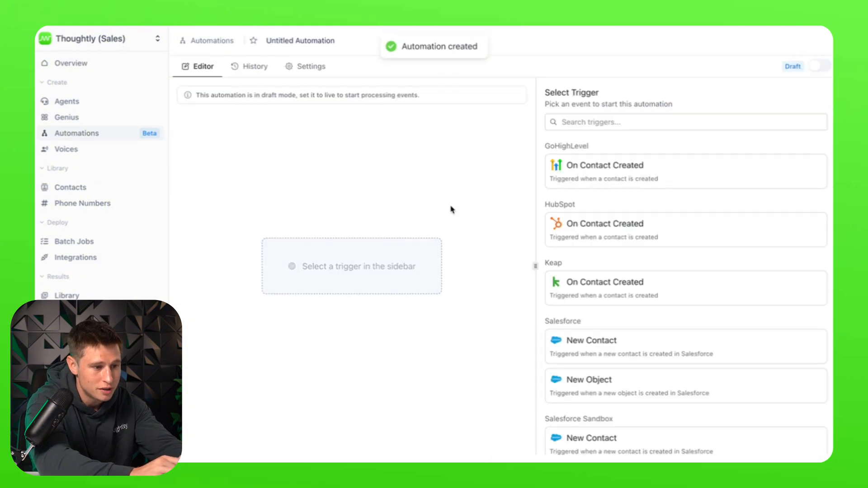
text(W)
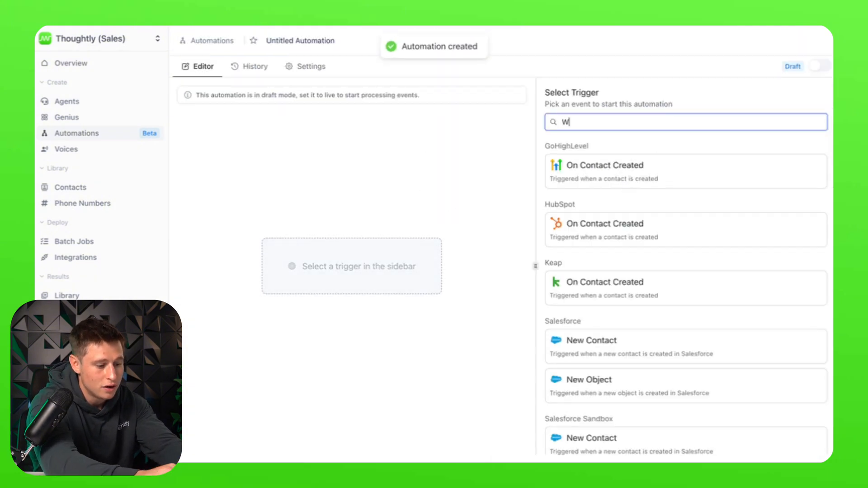
click(685, 122)
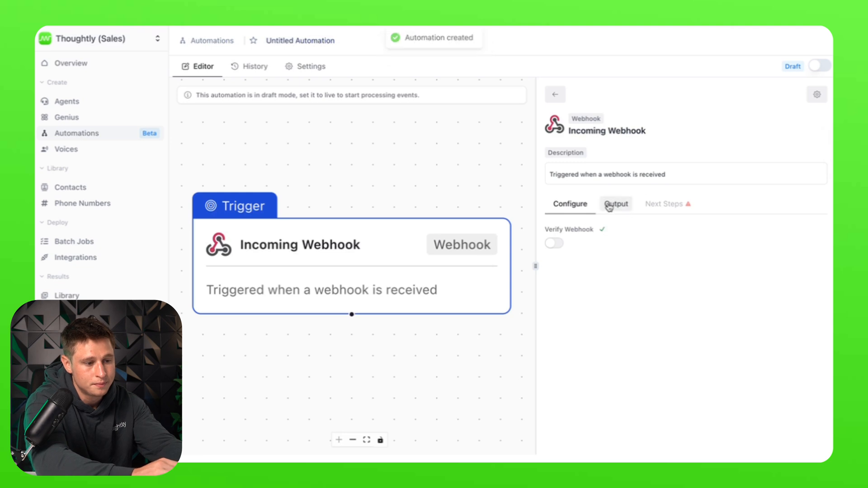
click(615, 203)
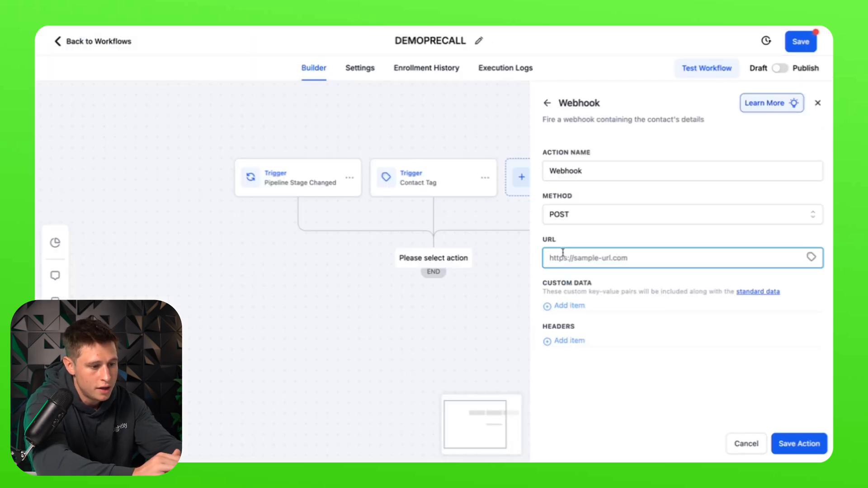
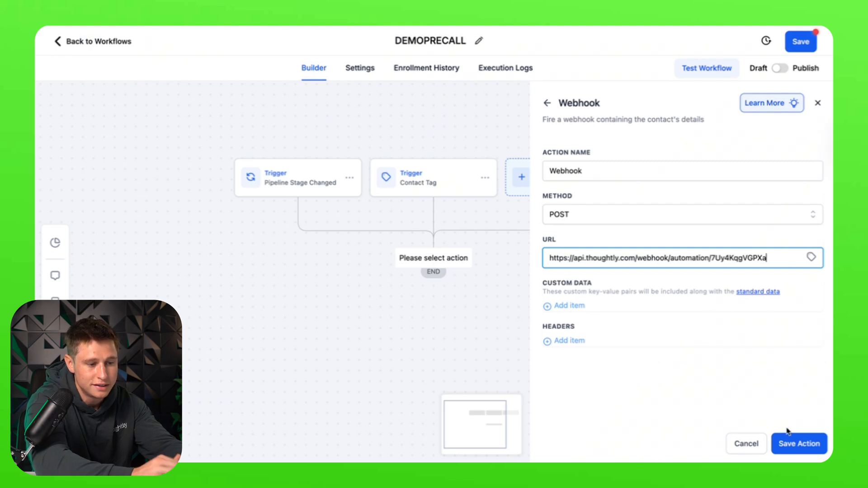
click(563, 305)
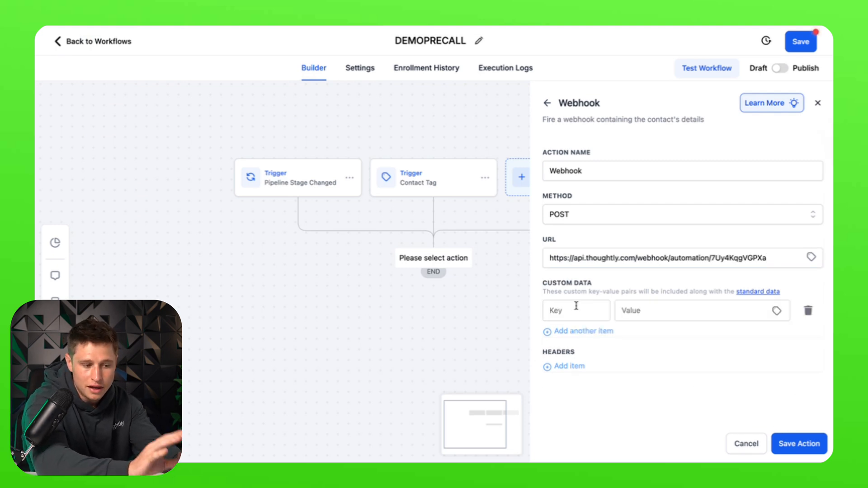
click(576, 310)
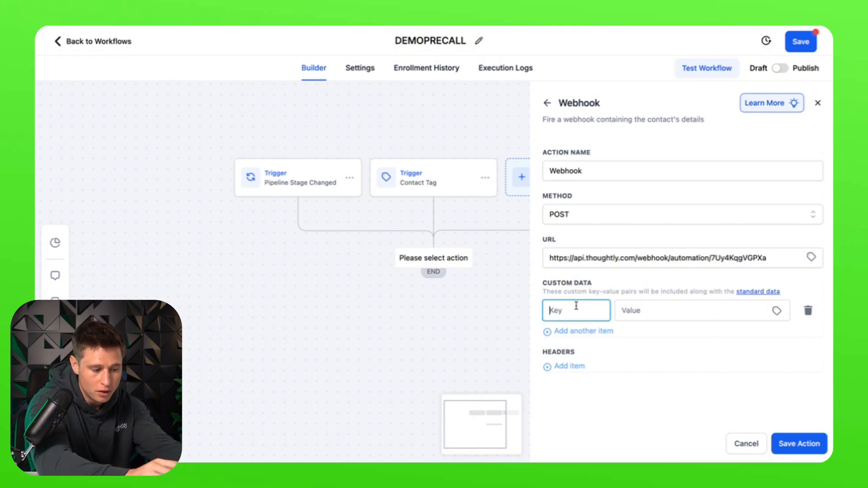
click(583, 331)
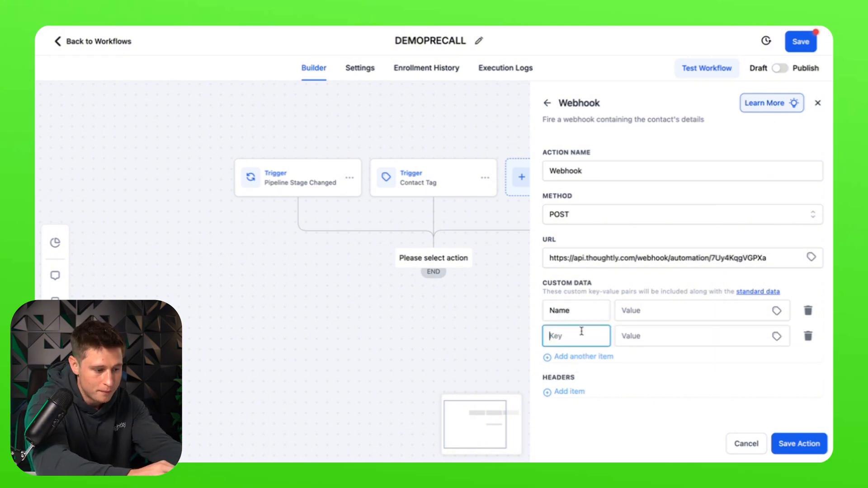
text(Email)
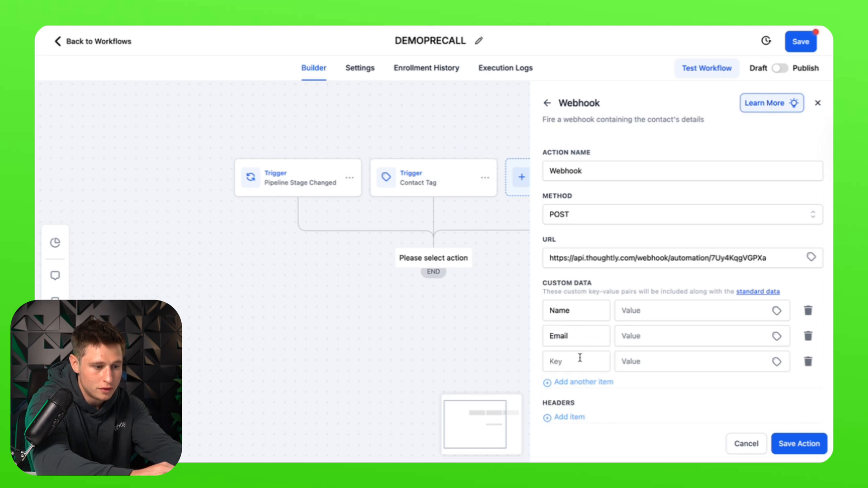
text(Phone)
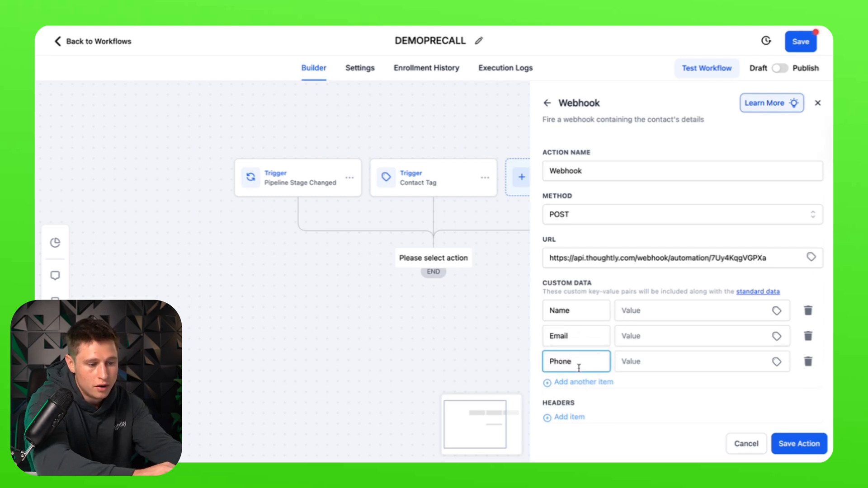
click(583, 381)
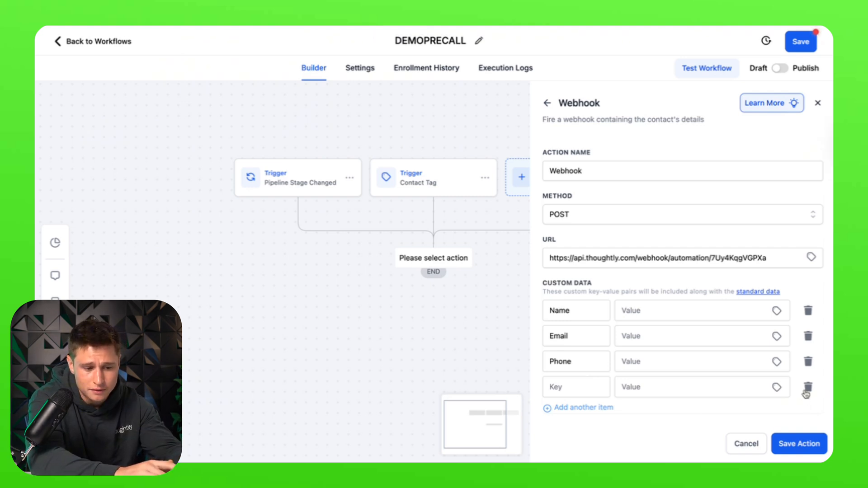
click(807, 387)
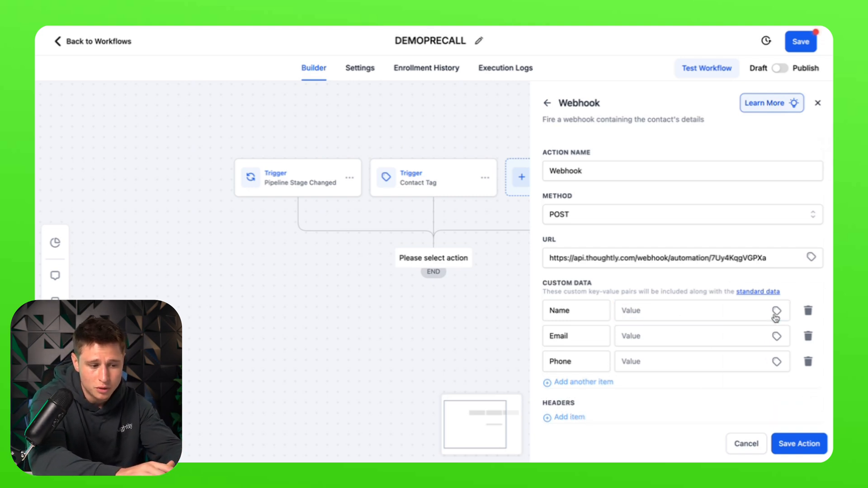
Step: Map Name to the contact's first name, then save the webhook action and the workflow
click(777, 310)
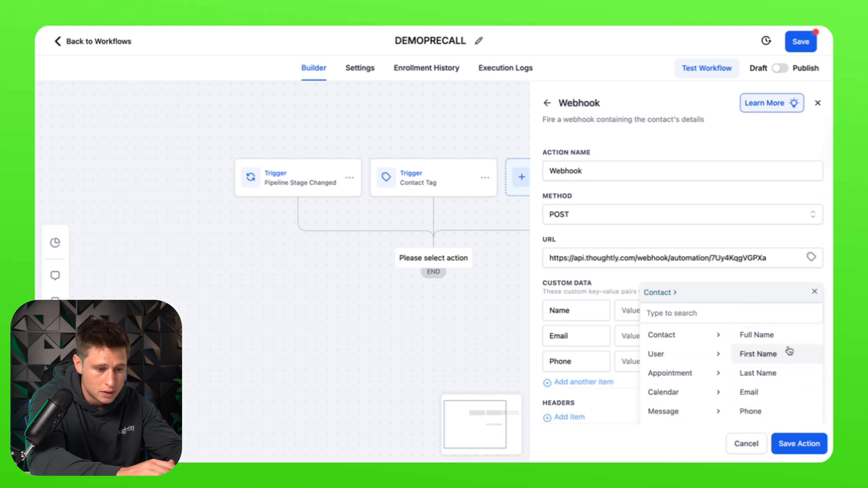
click(757, 353)
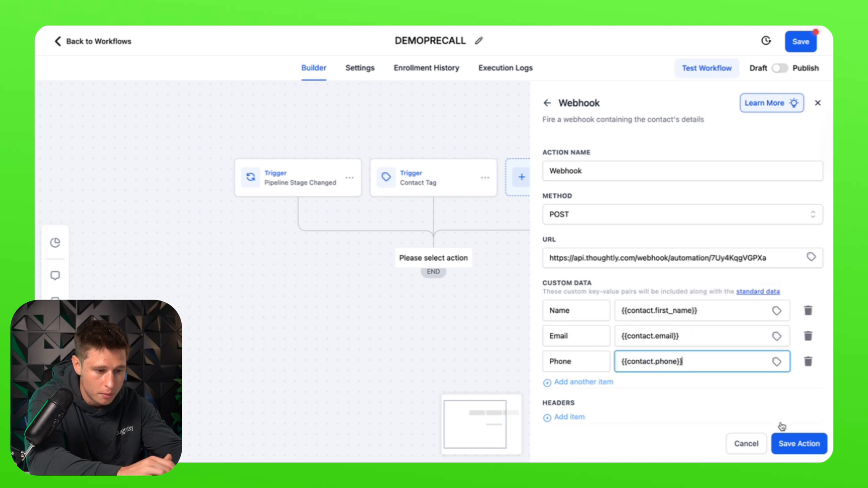
mouse_move(792, 62)
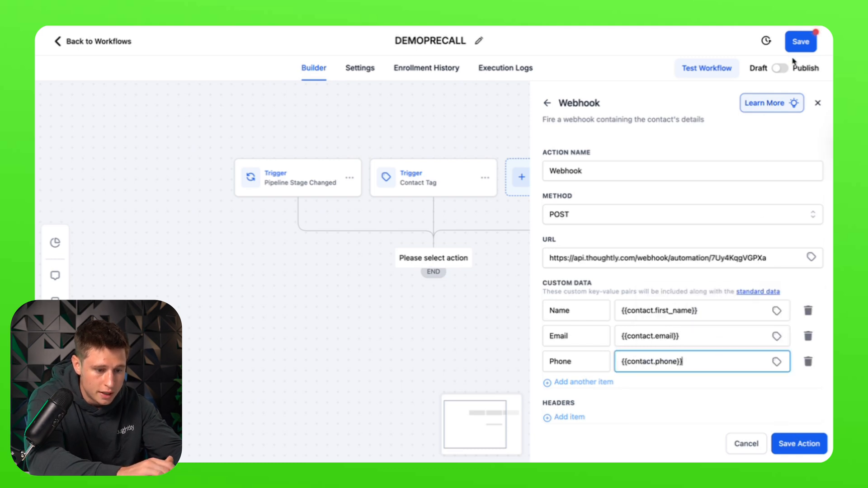
click(798, 443)
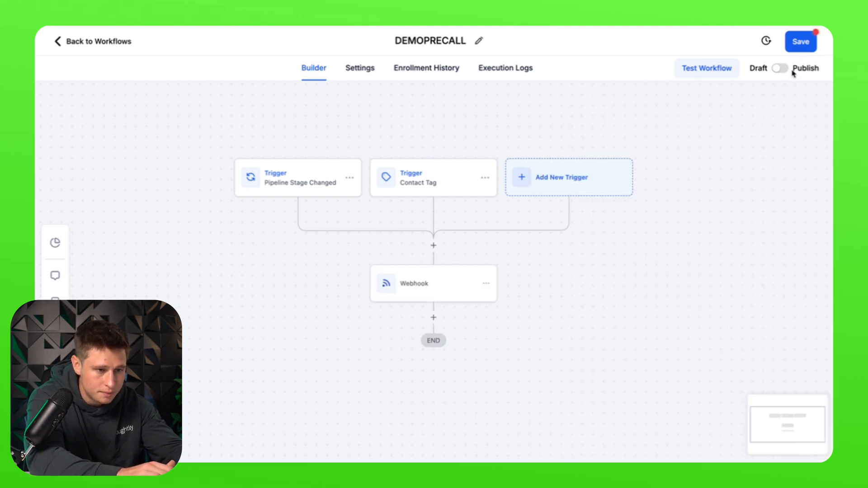
click(800, 41)
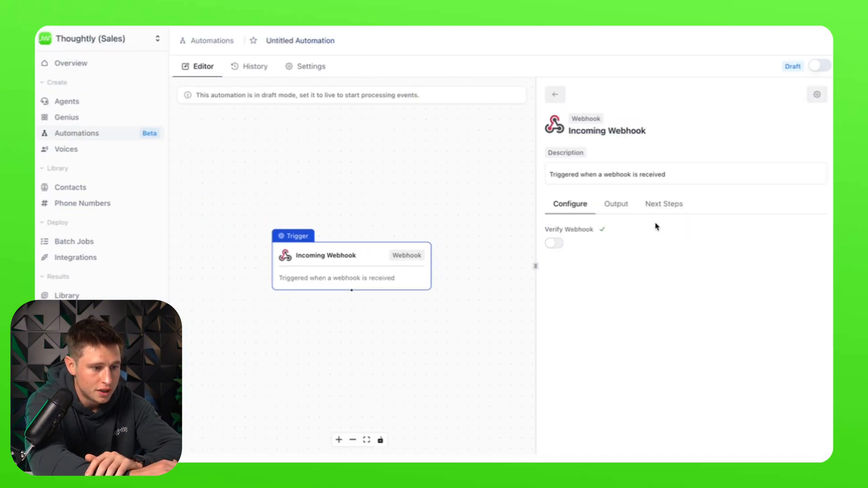
Step: Review the webhook's sample payload fields such as email, phone, state and full_name
click(616, 203)
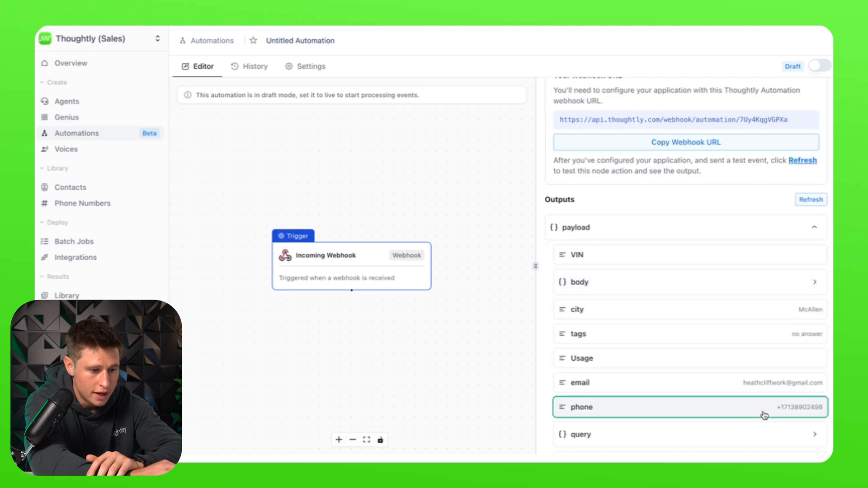
scroll(down, 3)
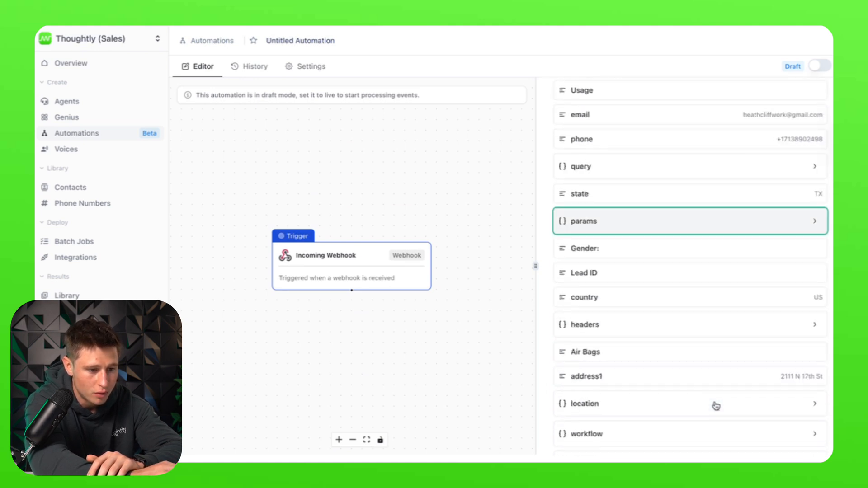
scroll(down, 3)
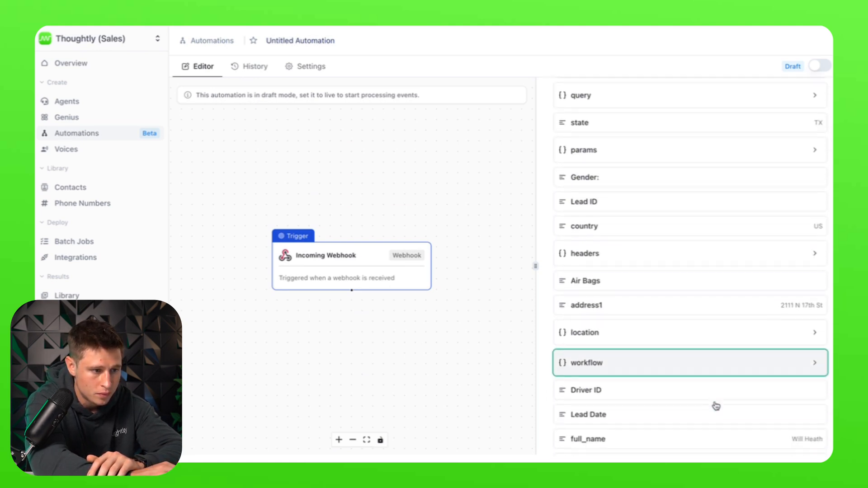
scroll(down, 3)
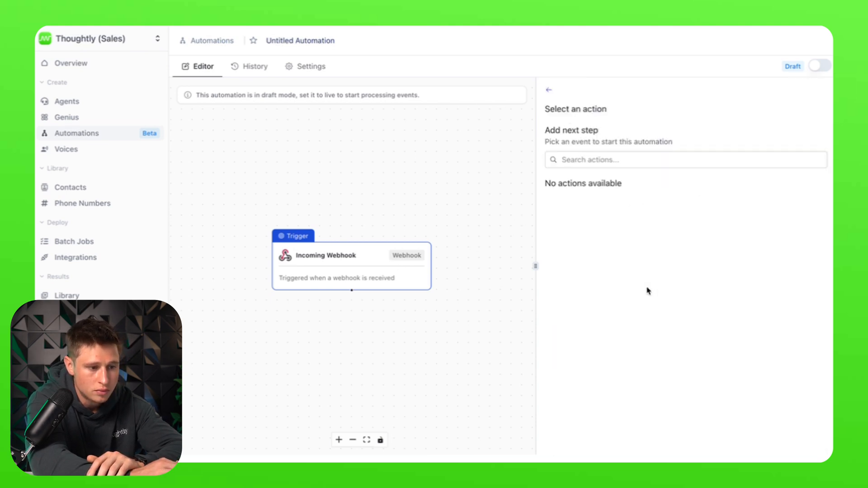
Step: Add a Create or Update Contact step after the webhook trigger
text(Create or)
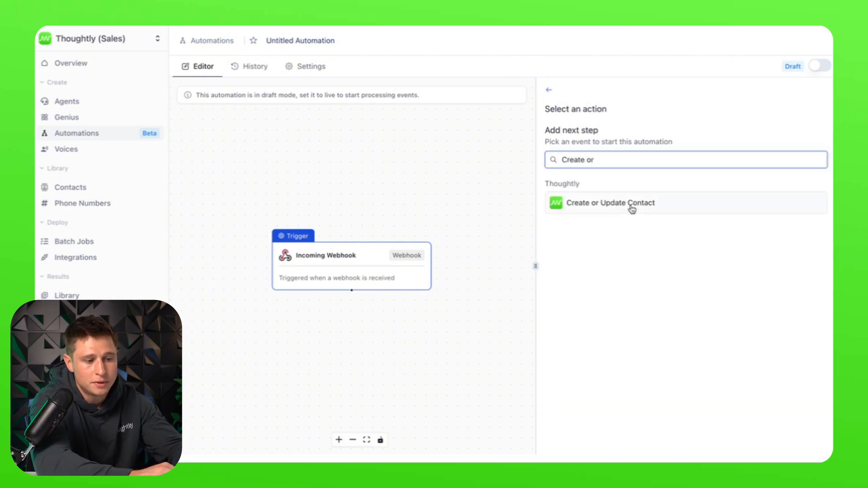
click(610, 202)
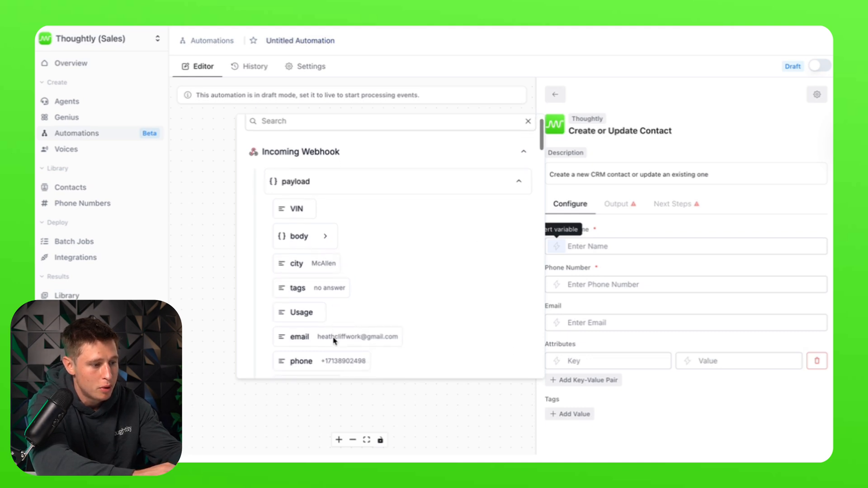
scroll(down, 3)
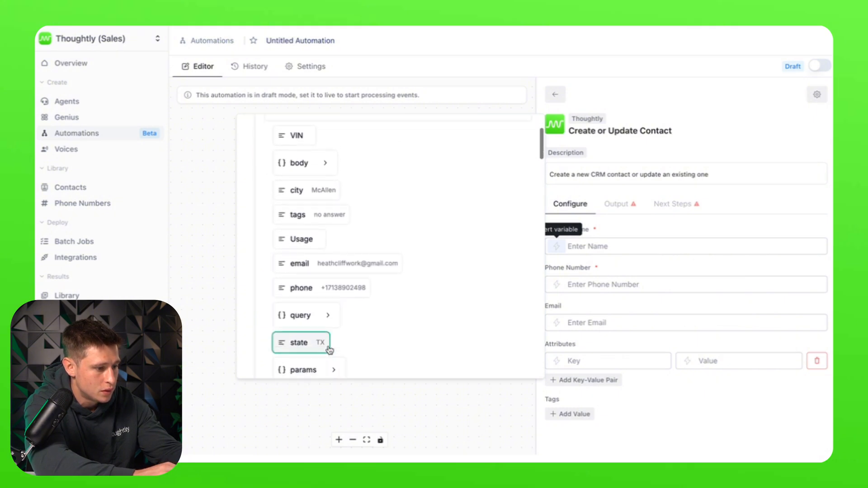
scroll(down, 3)
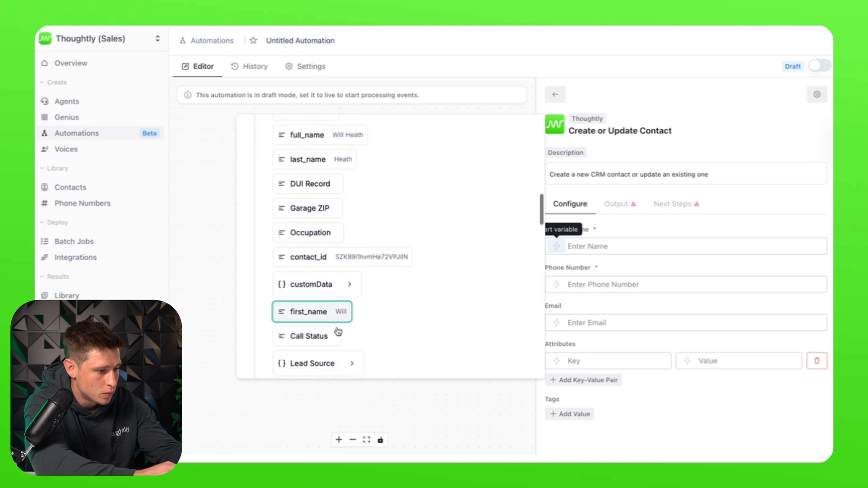
Step: Map Contact Name to customData.Name and Phone Number to customData.Phone, then view next steps
click(312, 284)
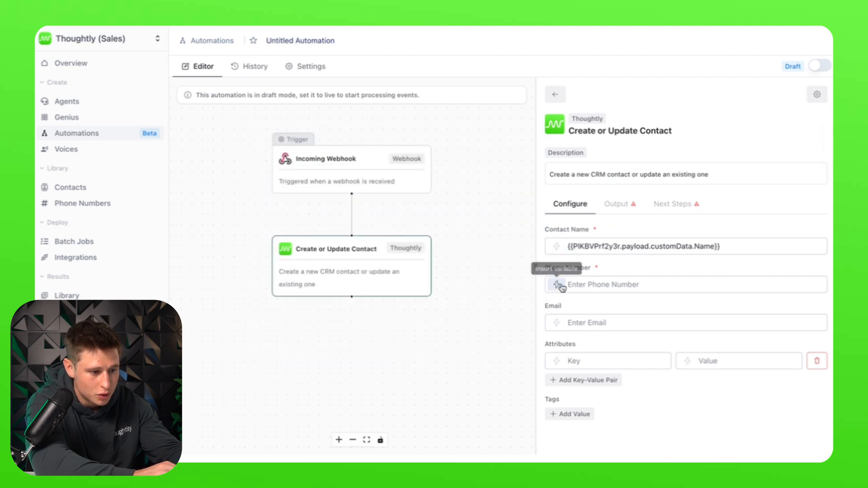
click(555, 287)
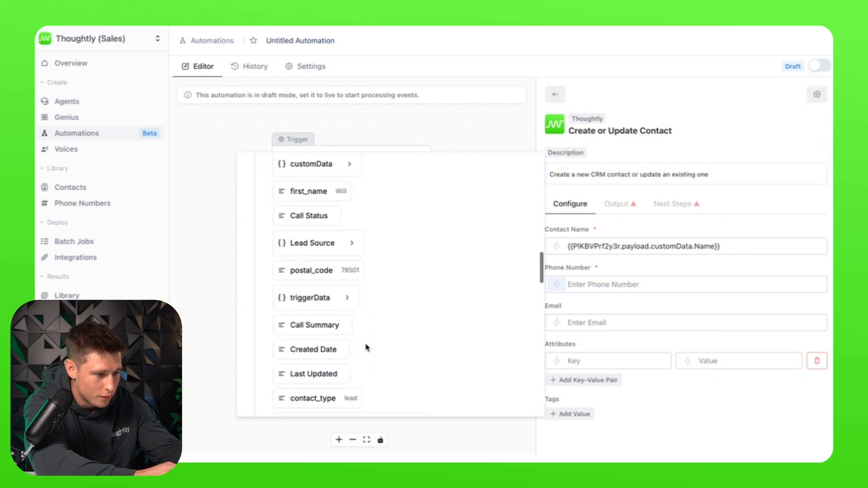
scroll(down, 3)
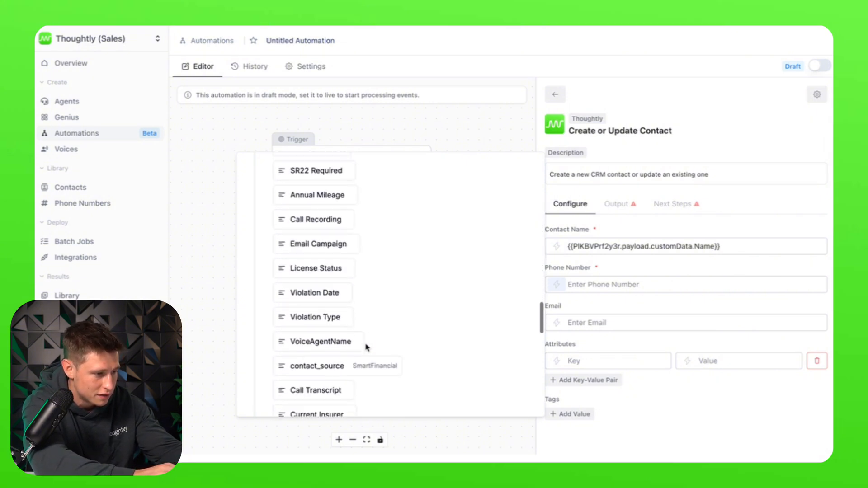
scroll(down, 3)
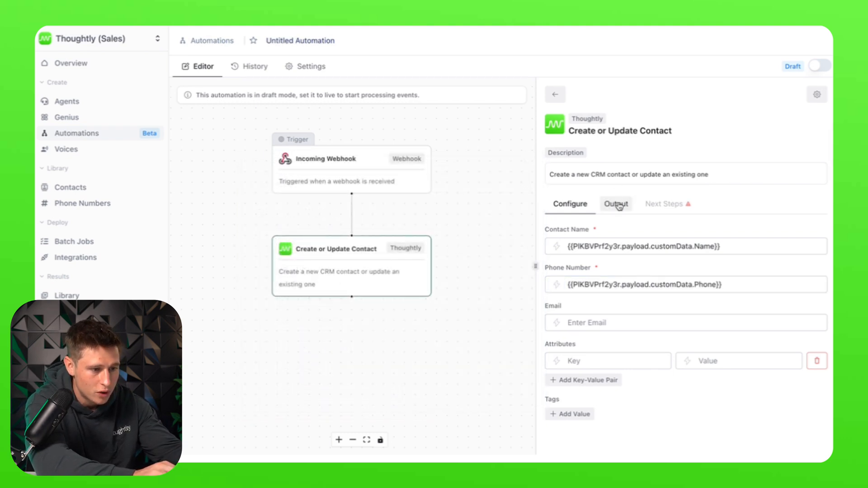
click(664, 203)
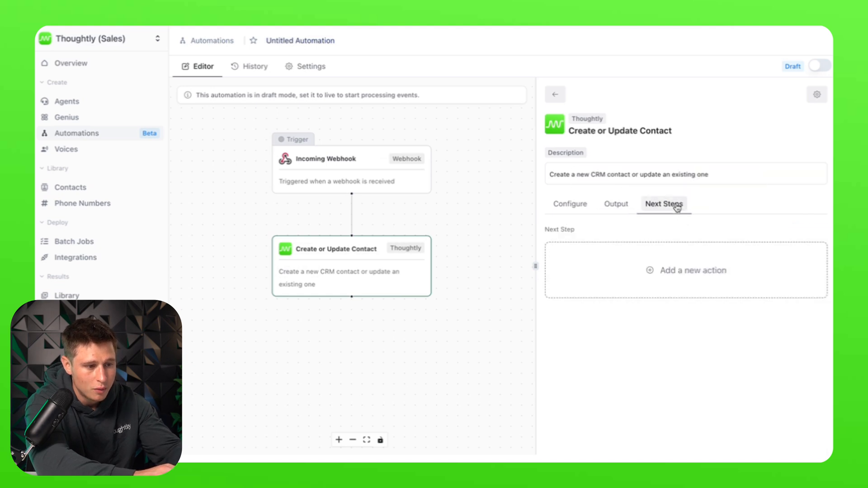
Step: Add a Call Contact step using the Outbound Agent, with a 'Spou' metadata key
text(Ca)
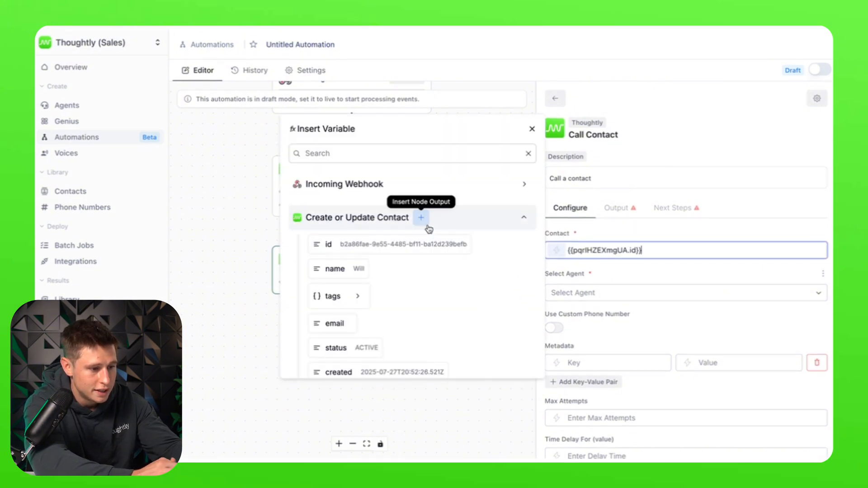
click(684, 292)
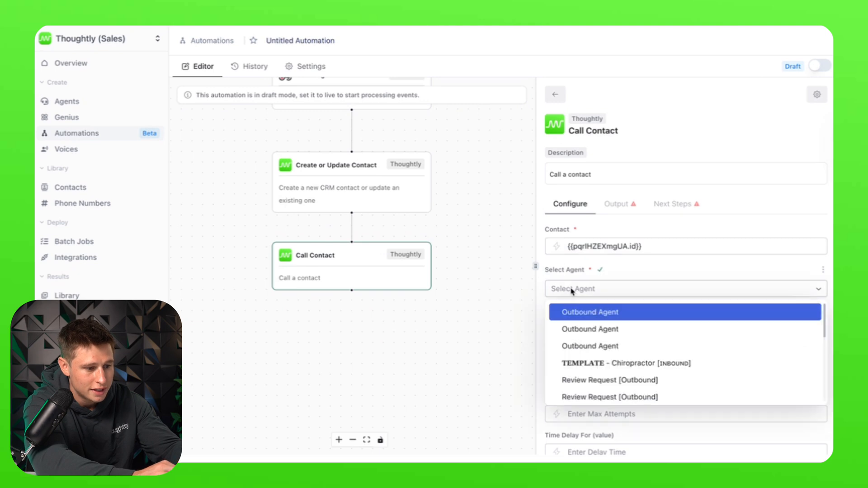
click(589, 312)
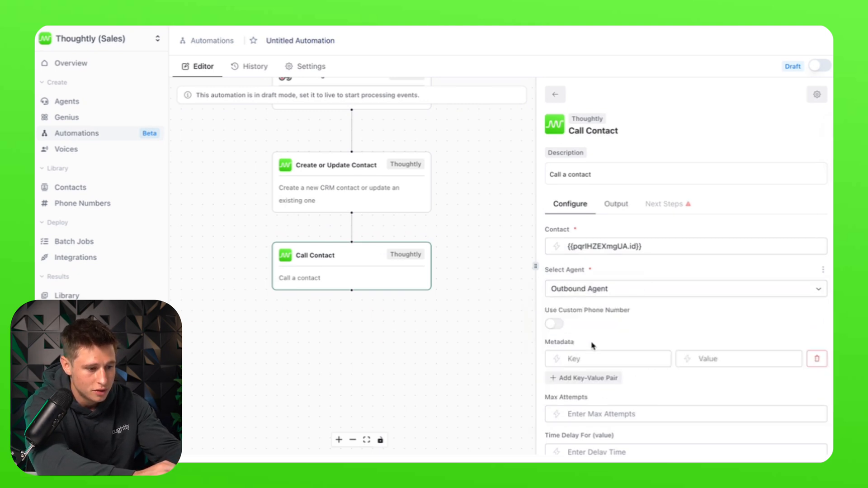
click(608, 358)
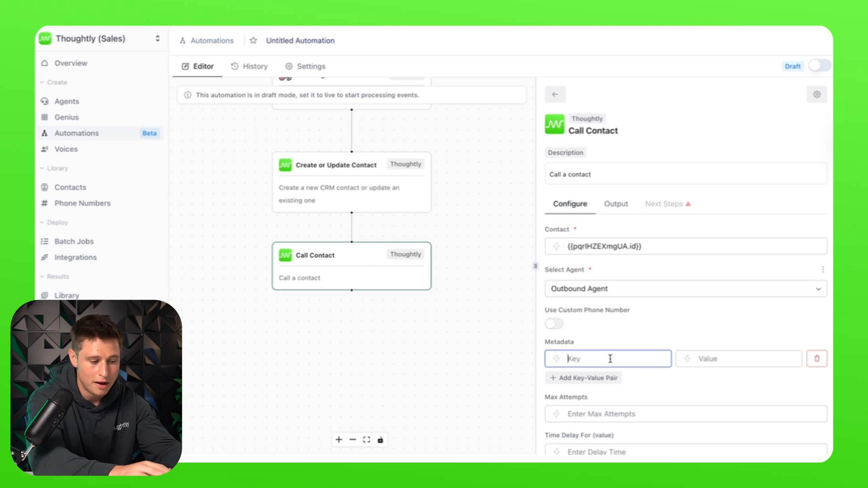
text(Spou)
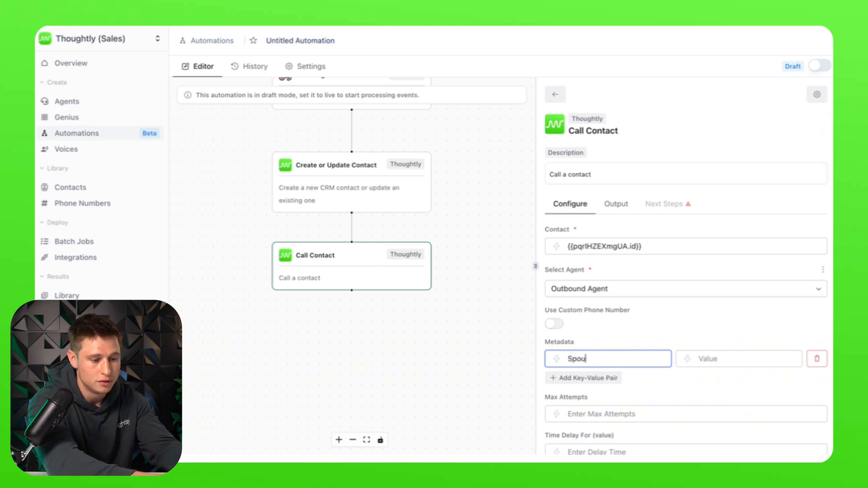
click(686, 359)
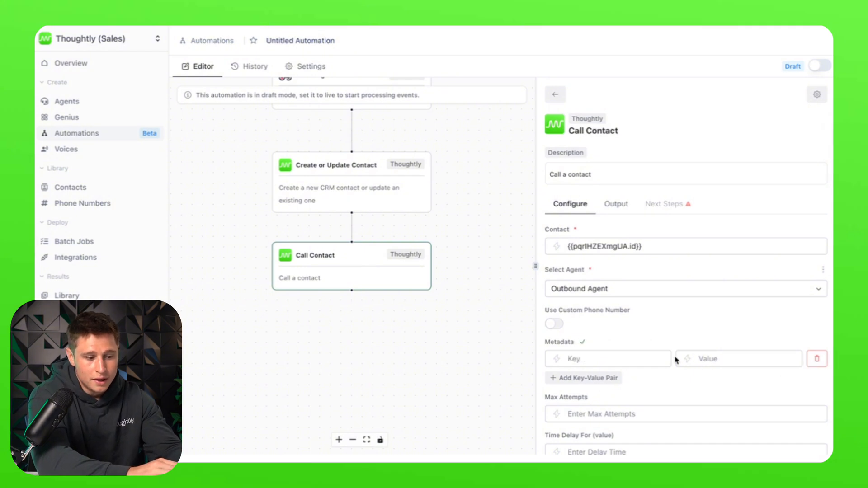
Step: Set Max Attempts to 7 with a 1-day time delay
scroll(down, 3)
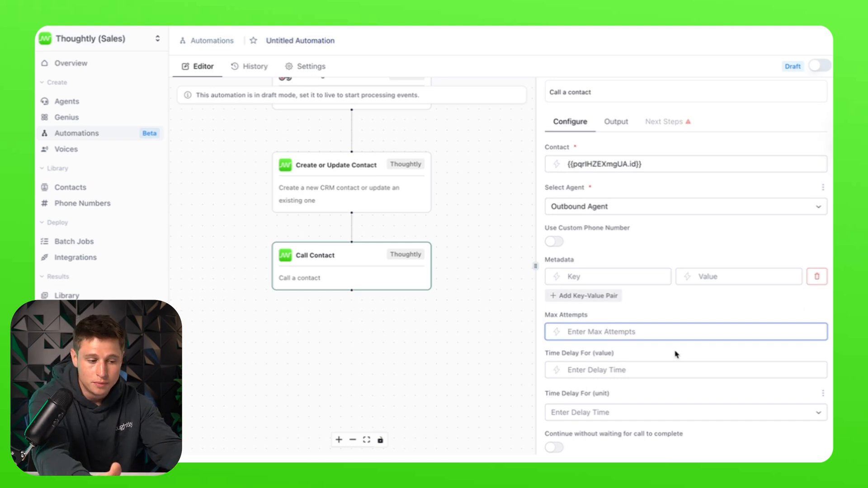
text(7)
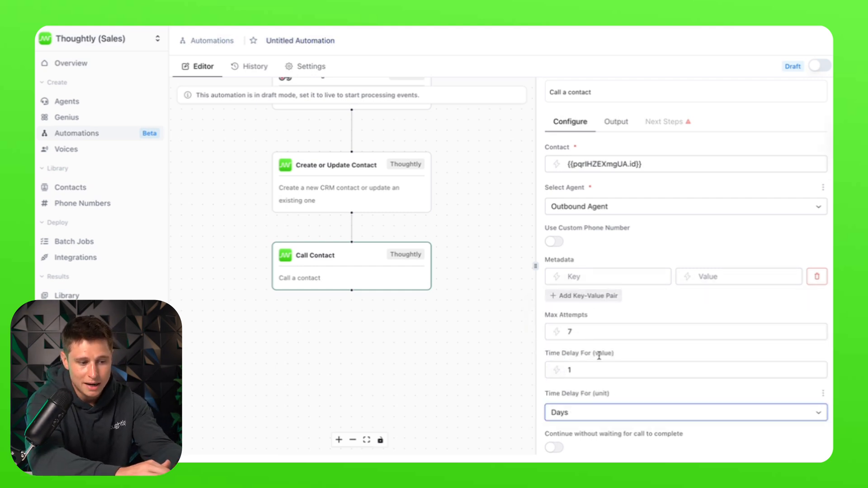
click(684, 369)
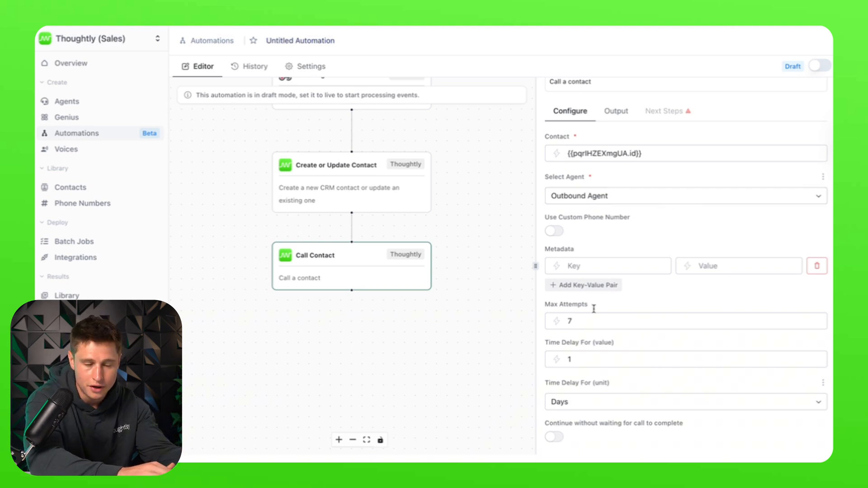
mouse_move(718, 40)
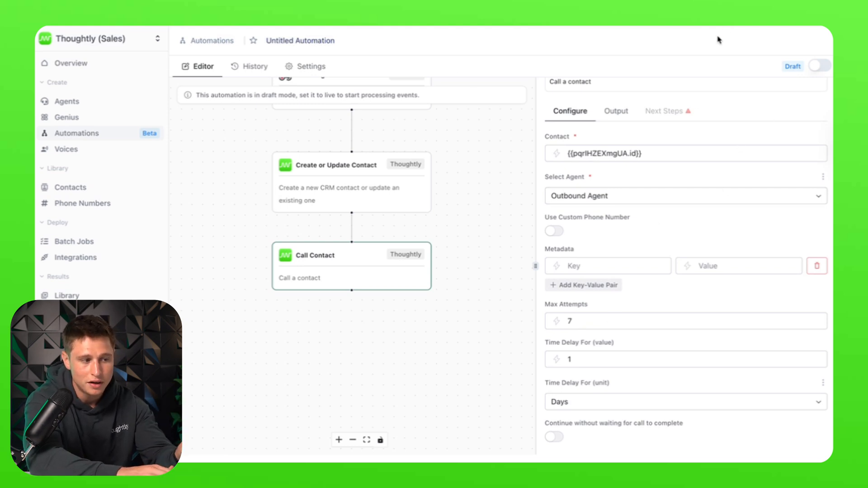
Step: Switch the automation from Draft to live and confirm activation
click(300, 40)
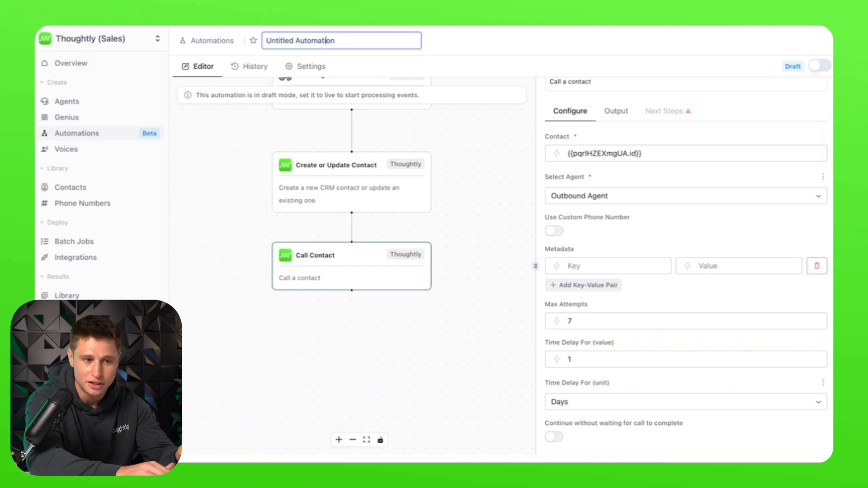
click(820, 66)
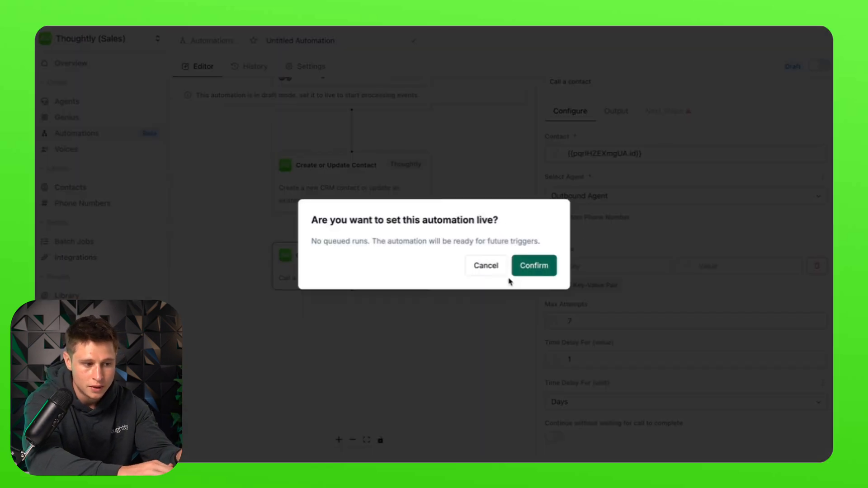
click(533, 266)
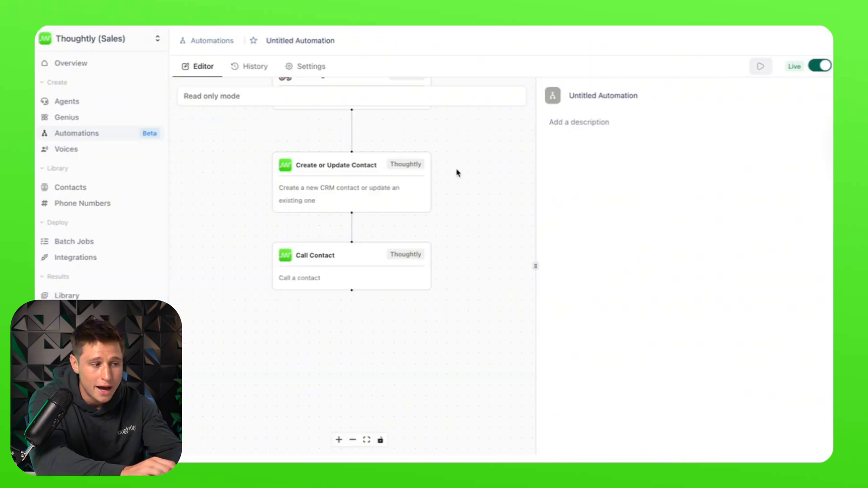
Step: Create a second automation with an On Call Completed trigger for Outbound Agent and generate sample outputs
click(211, 40)
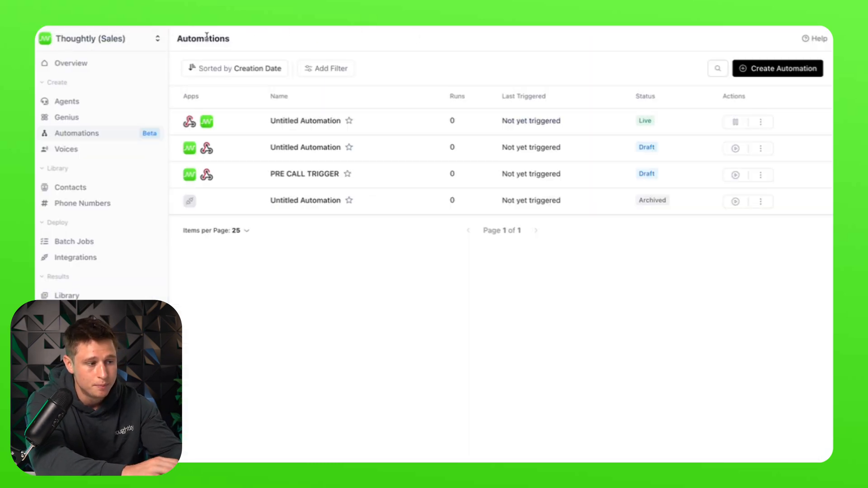
click(778, 67)
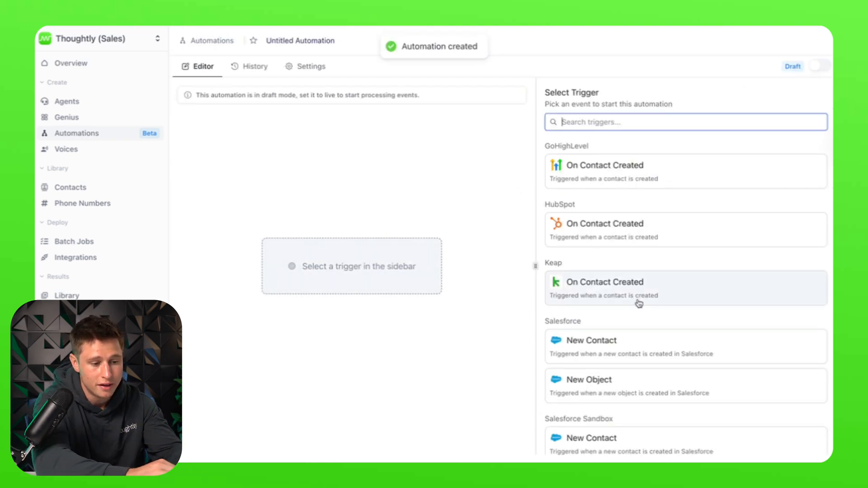
scroll(down, 3)
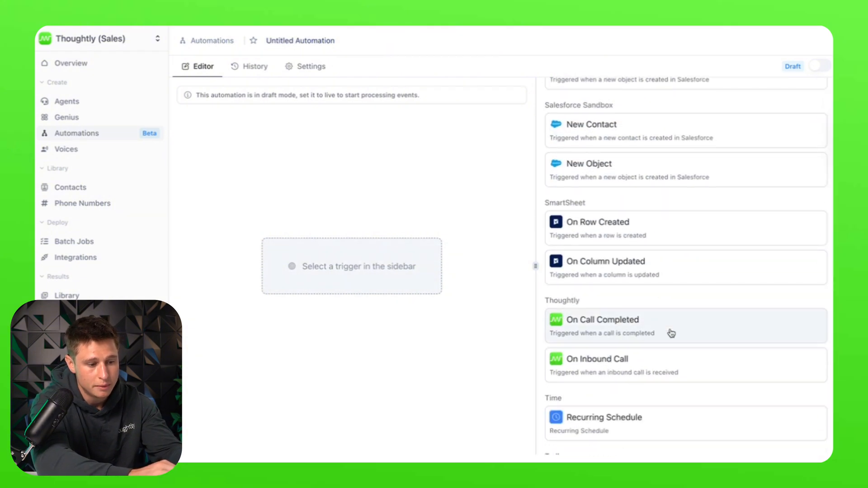
click(602, 326)
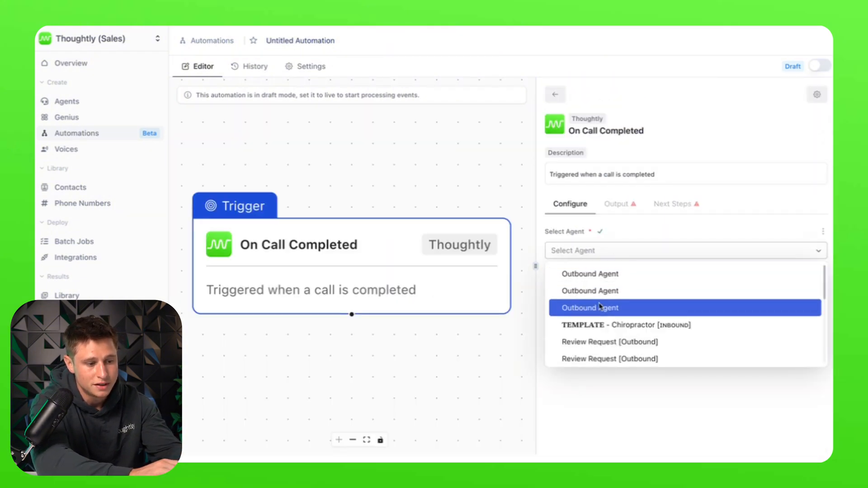
click(615, 203)
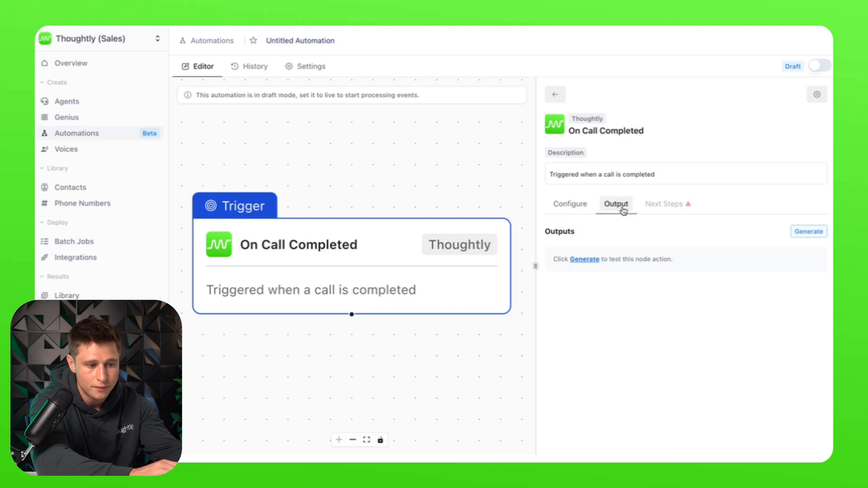
click(808, 231)
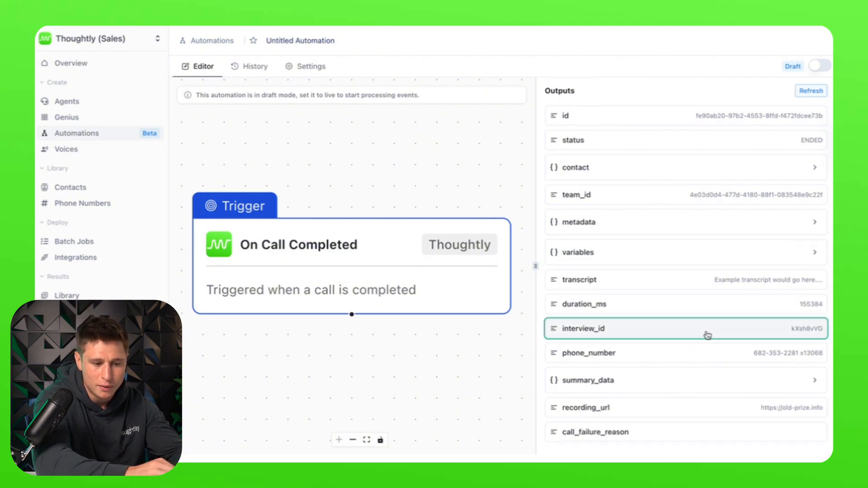
mouse_move(684, 300)
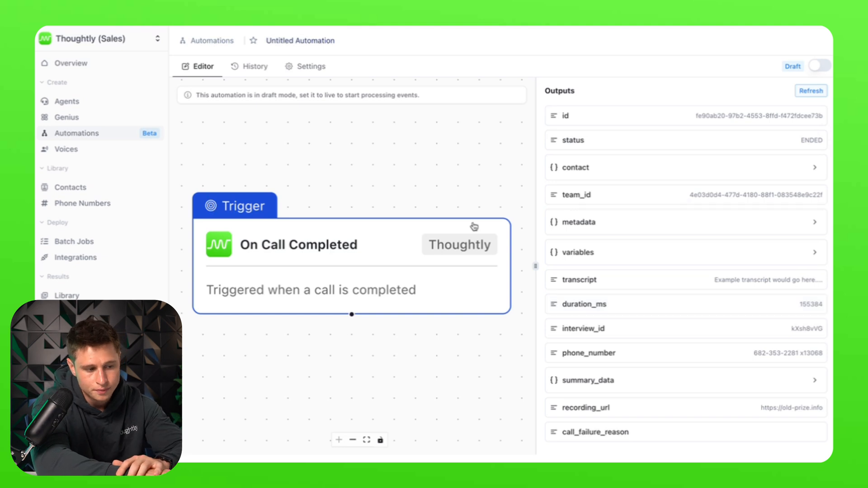
Step: Search the trigger's next-step actions for 'Webh' and pick Send Webhook
click(352, 263)
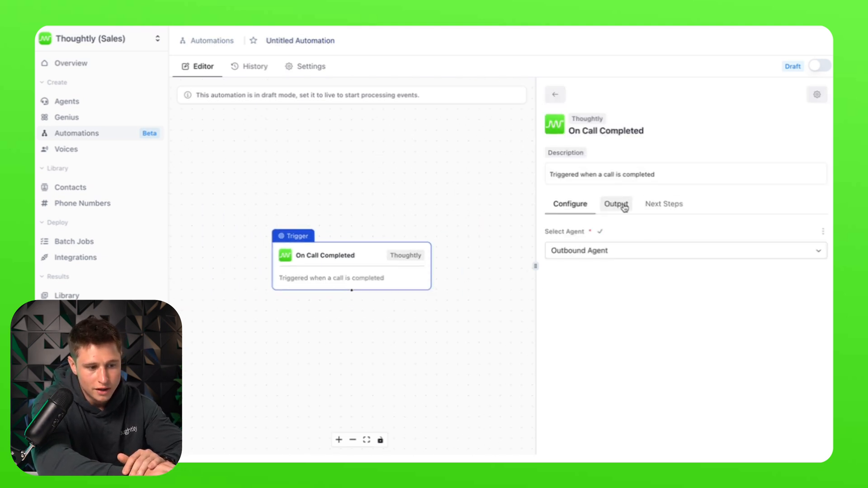
click(663, 203)
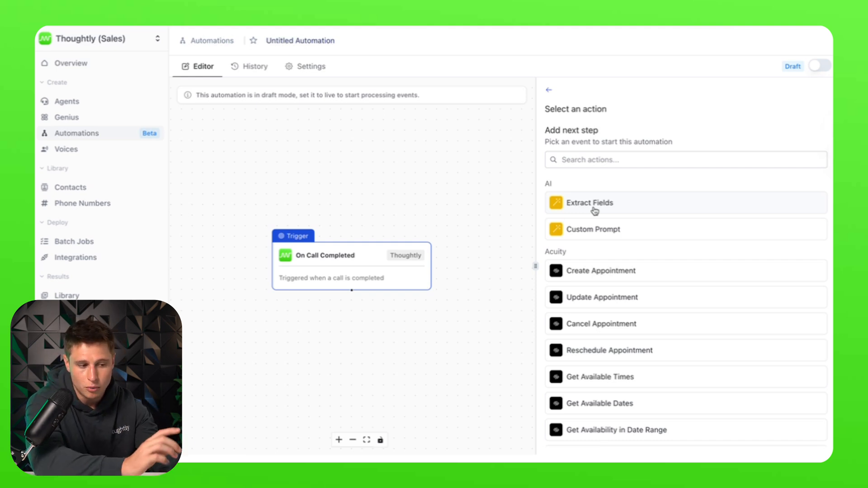
scroll(down, 3)
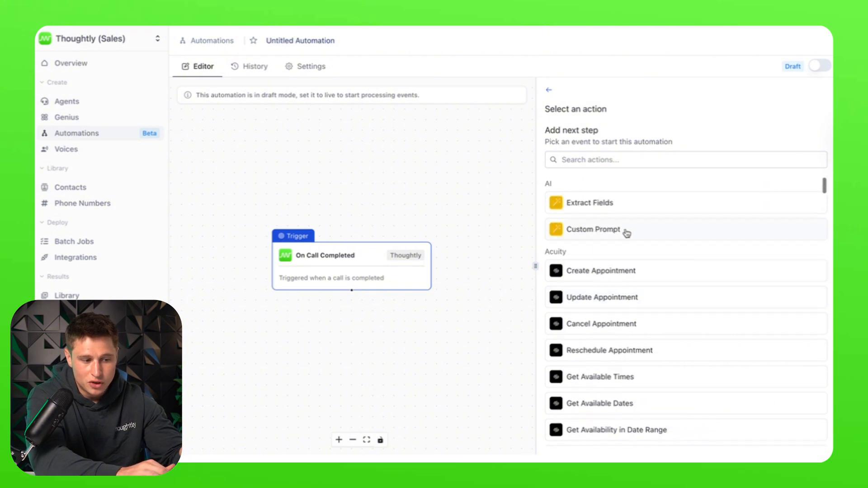
mouse_move(639, 240)
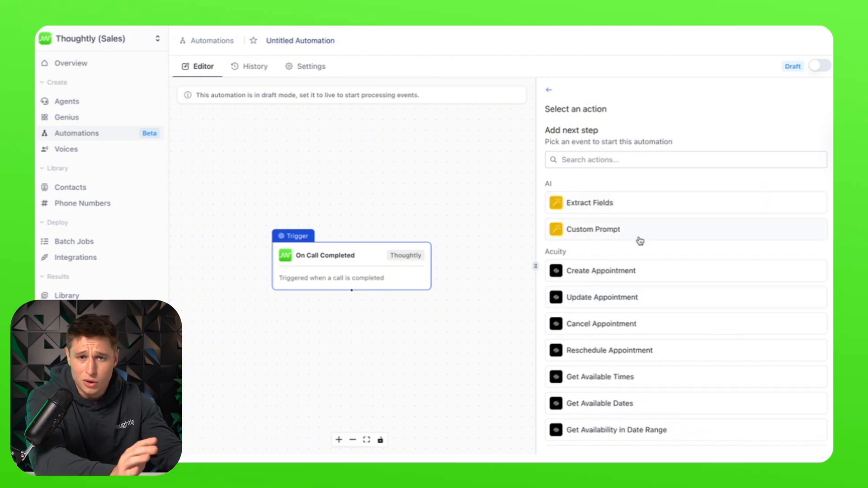
click(684, 160)
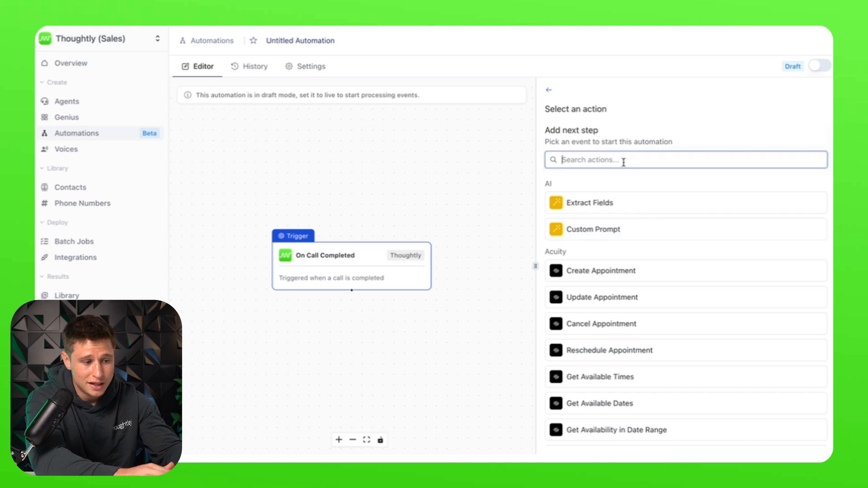
text(Webh)
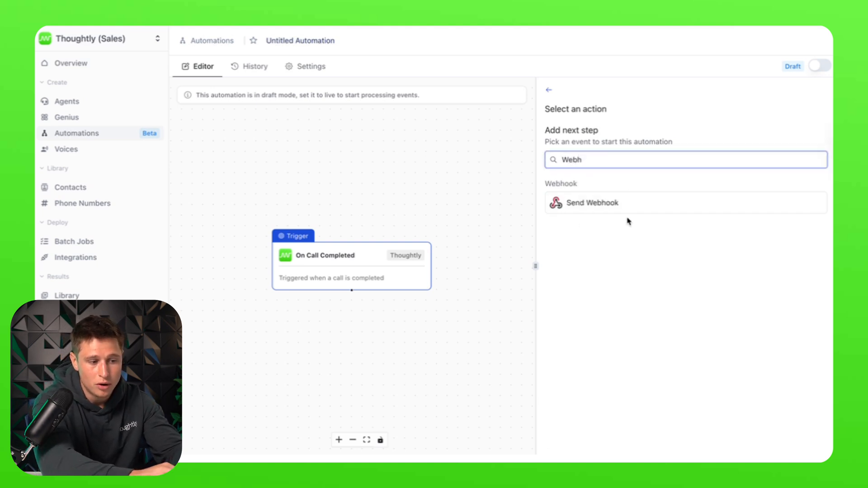
click(590, 203)
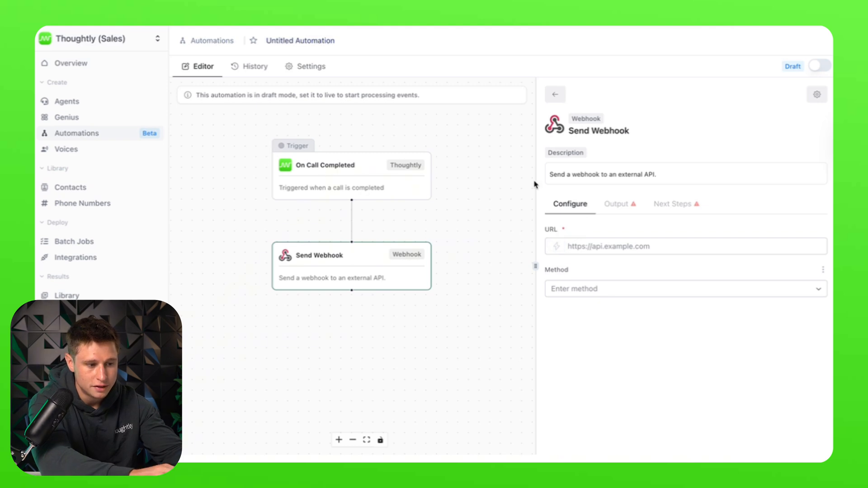
mouse_move(625, 237)
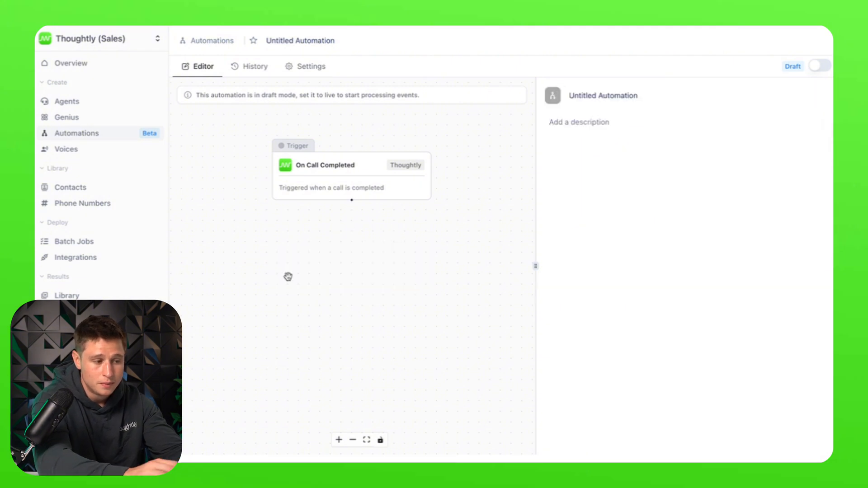
Step: Reopen the trigger's next steps and search the actions again for 'webh'
click(351, 175)
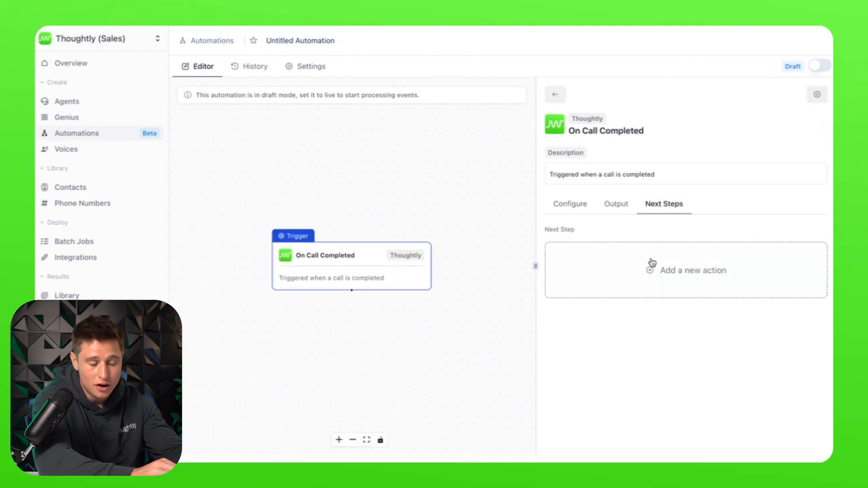
click(691, 270)
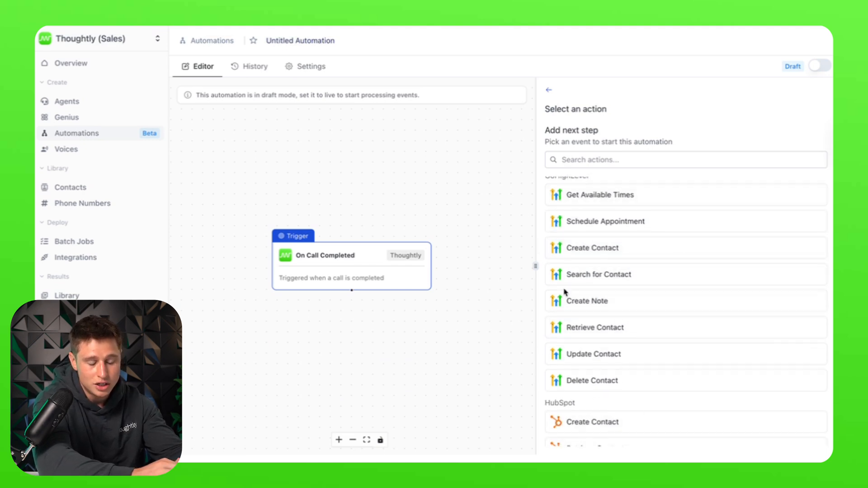
scroll(down, 3)
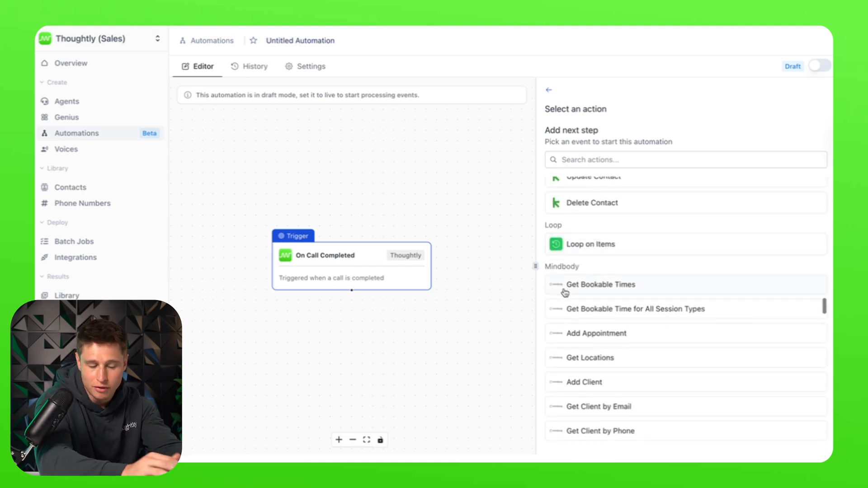
text(webh)
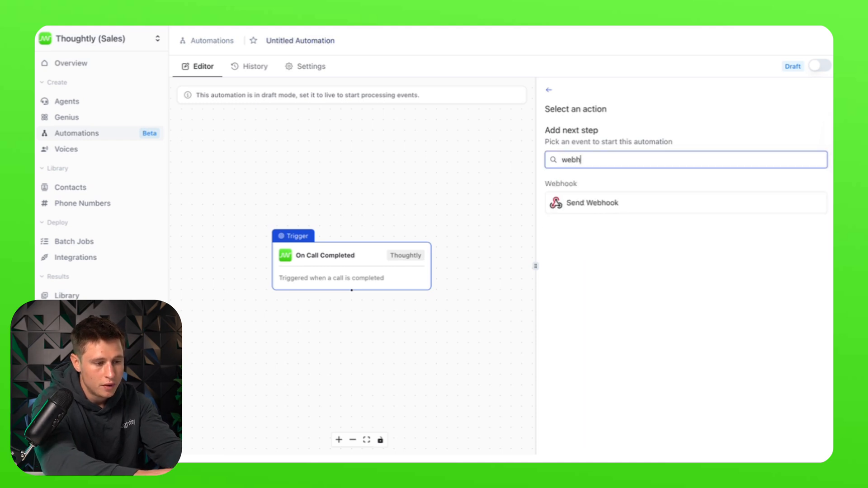
click(590, 202)
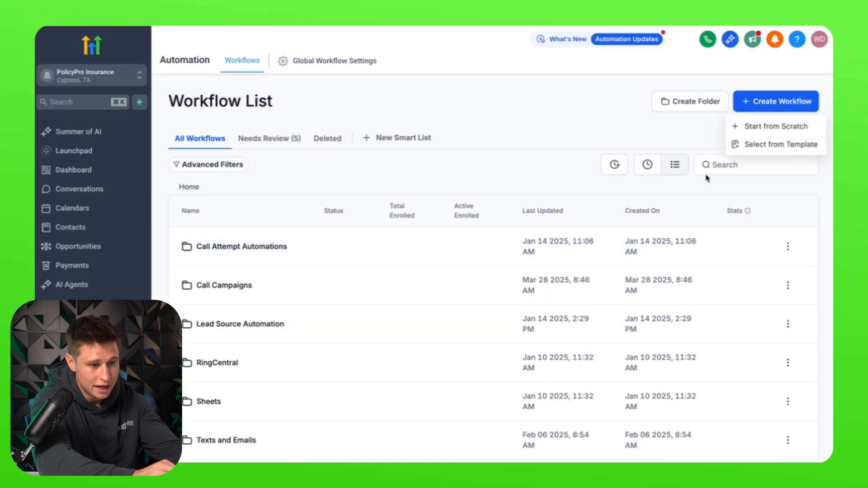
Step: Start a workflow from scratch with an Inbound Webhook trigger and copy its POST URL
click(776, 126)
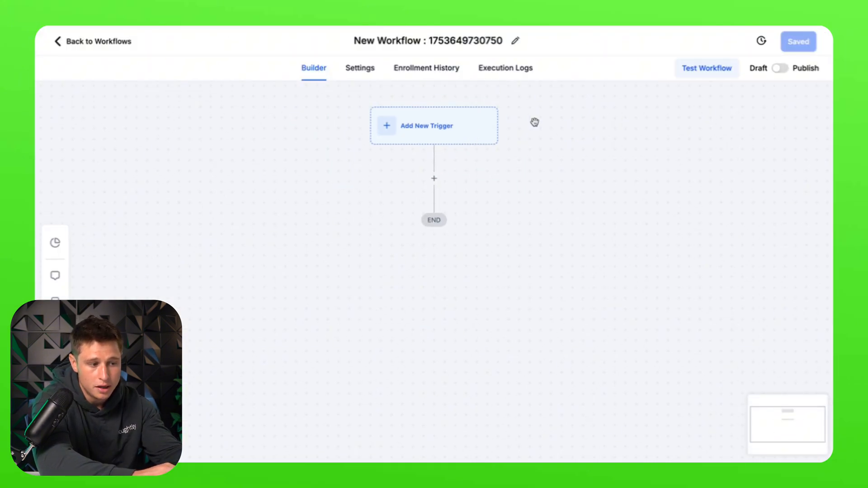
text(we)
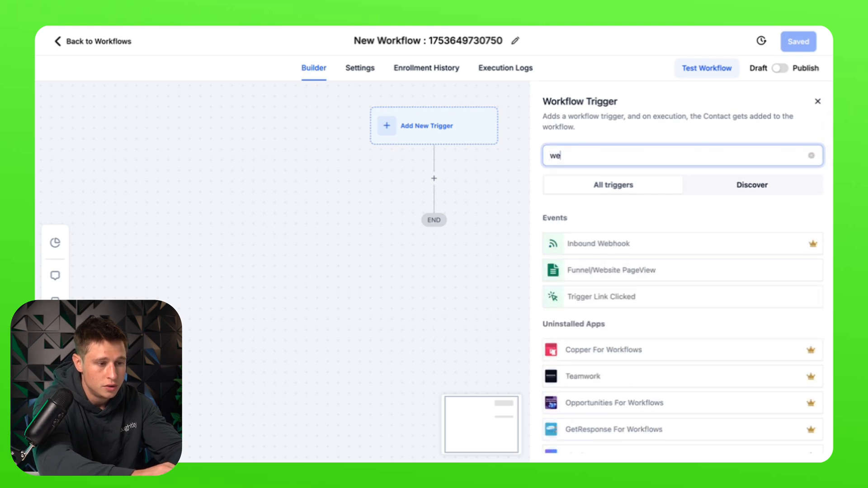
click(597, 243)
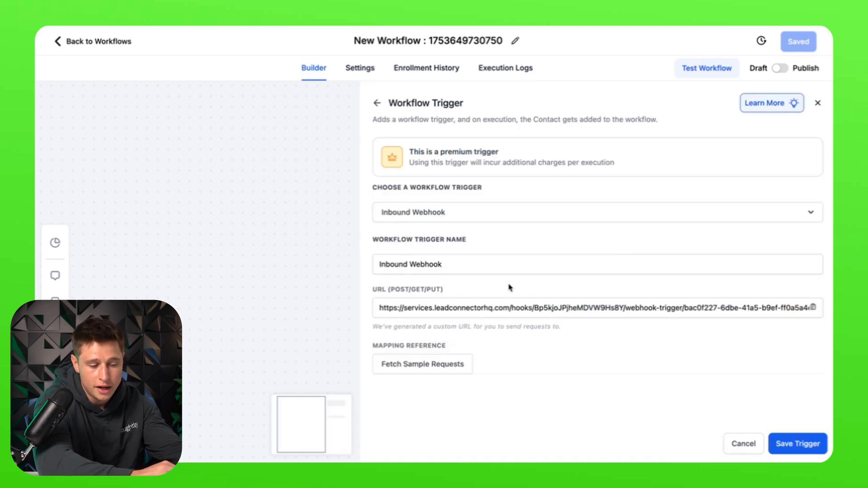
click(815, 307)
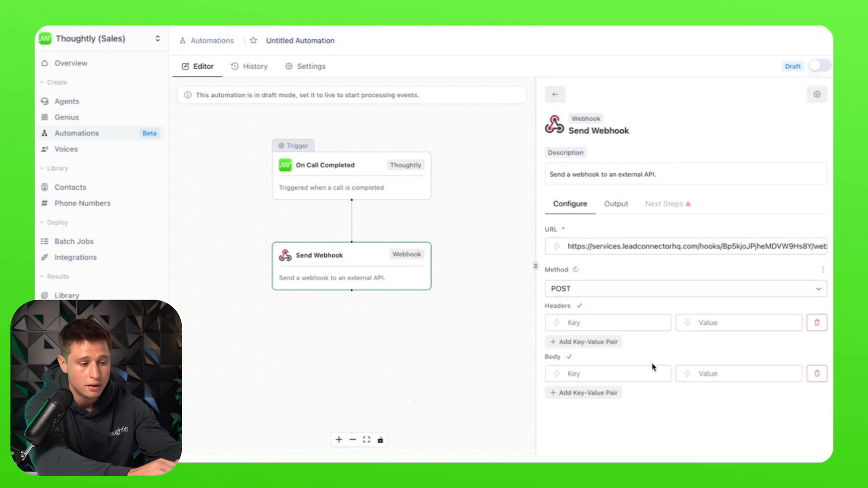
Step: Add body keys Name, Phone, Recording, Summary, Transcript and Tag mapped to call-output variables
click(607, 373)
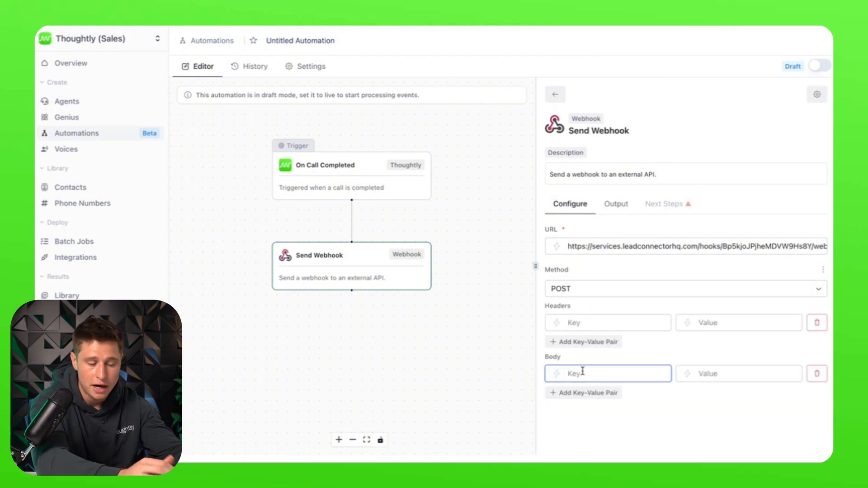
text(Name)
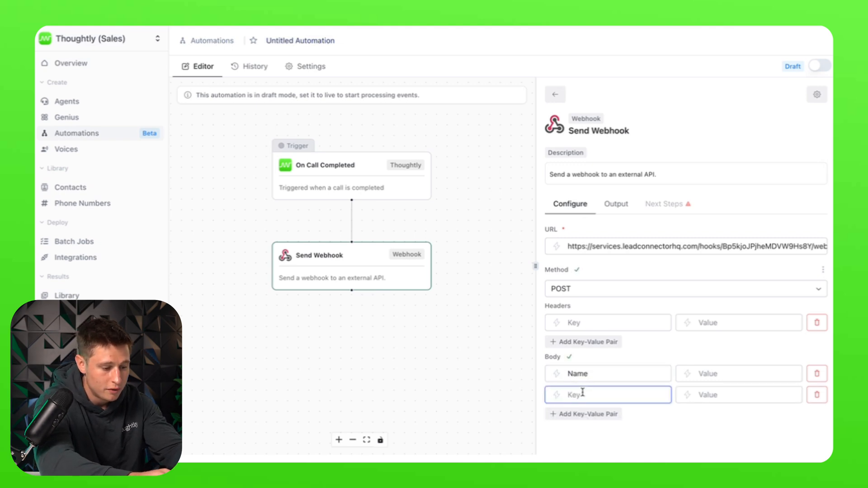
text(Phone)
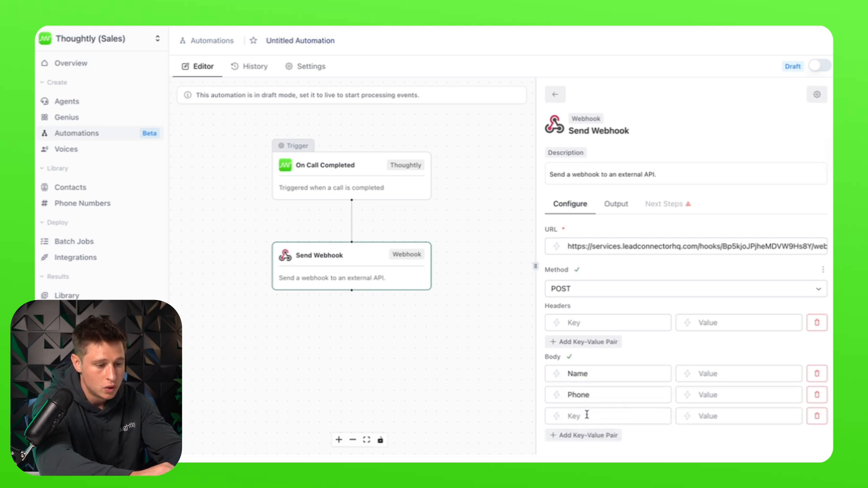
text(Recording)
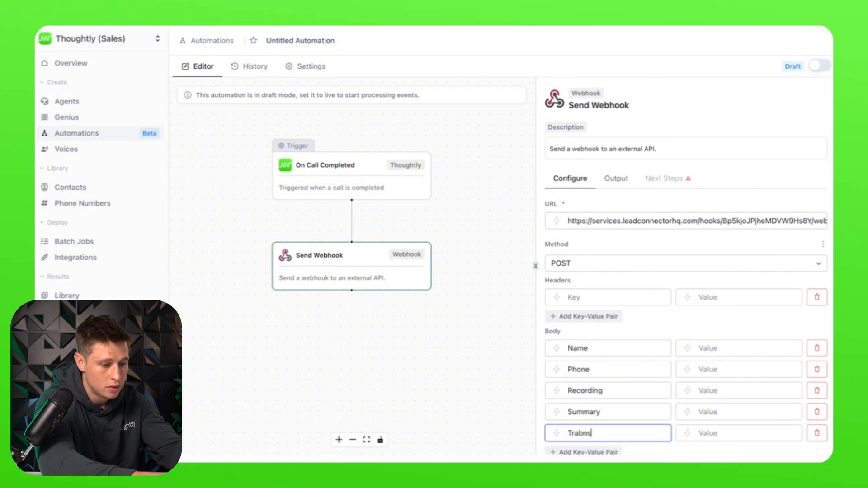
key(BackSpace)
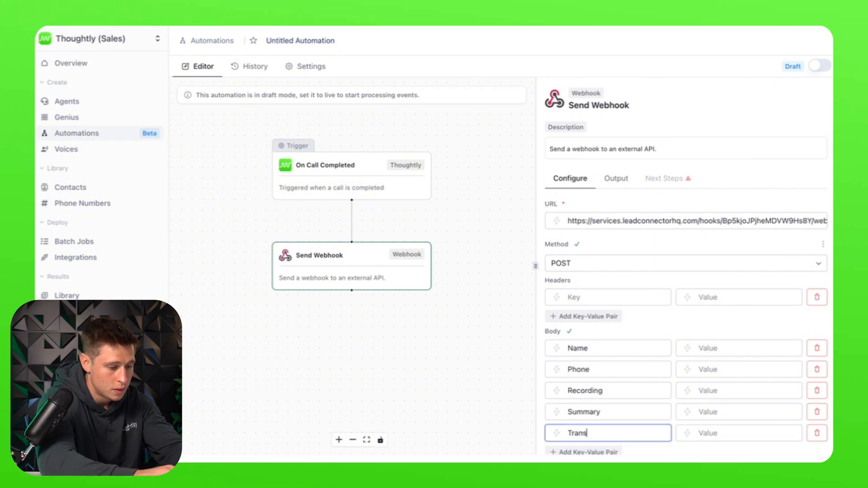
text(crip)
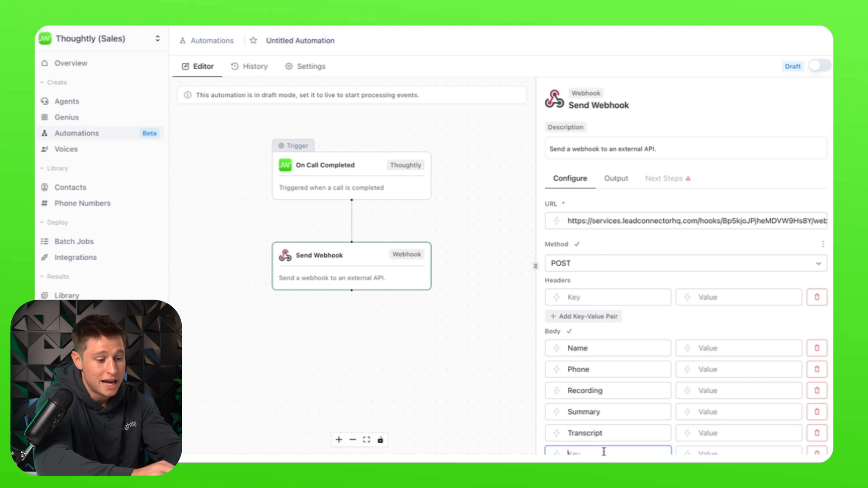
text(tag)
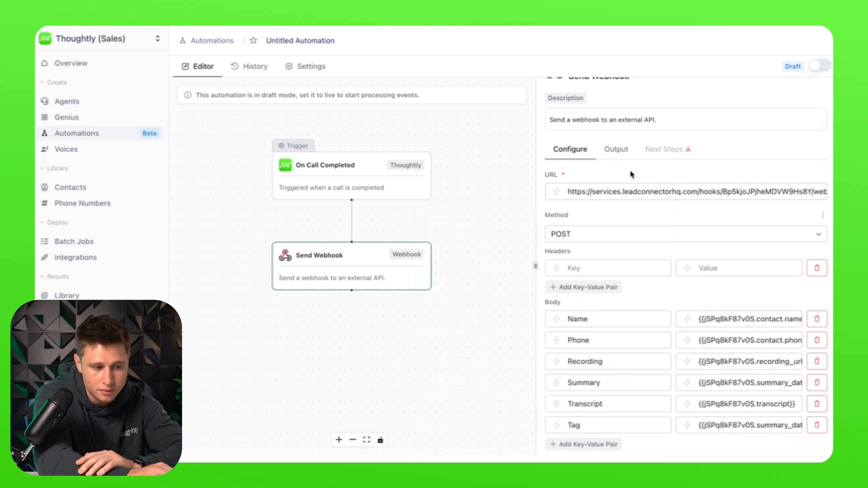
mouse_move(720, 179)
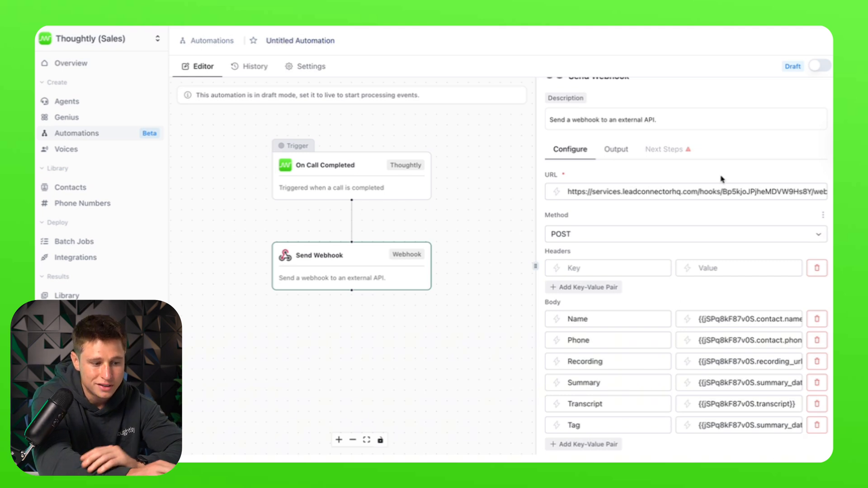
mouse_move(616, 150)
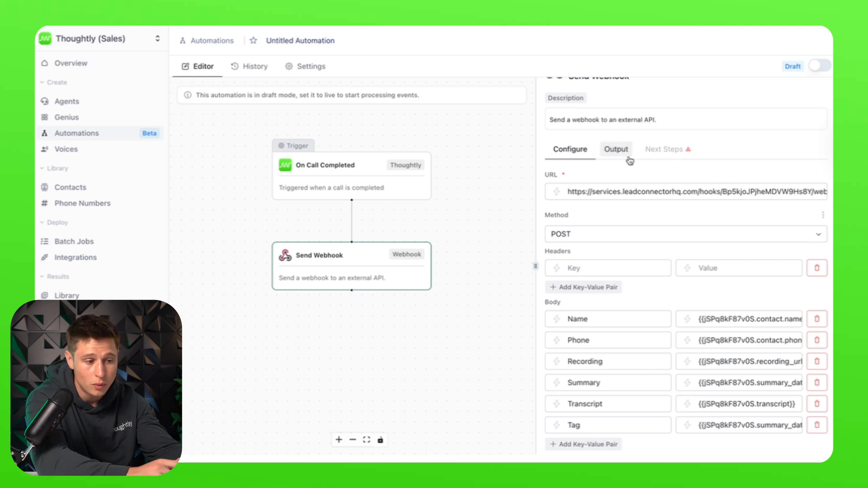
Step: Fetch a sample webhook request as reference and add a Create/Update Contact action
click(616, 149)
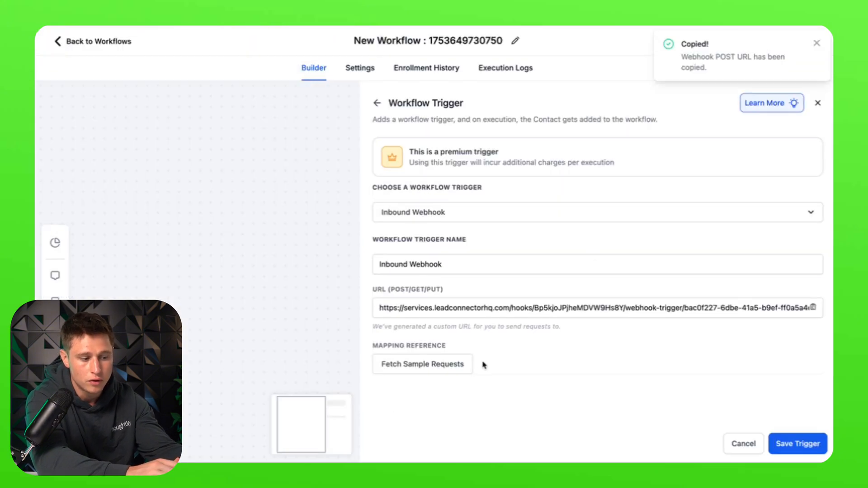
click(422, 363)
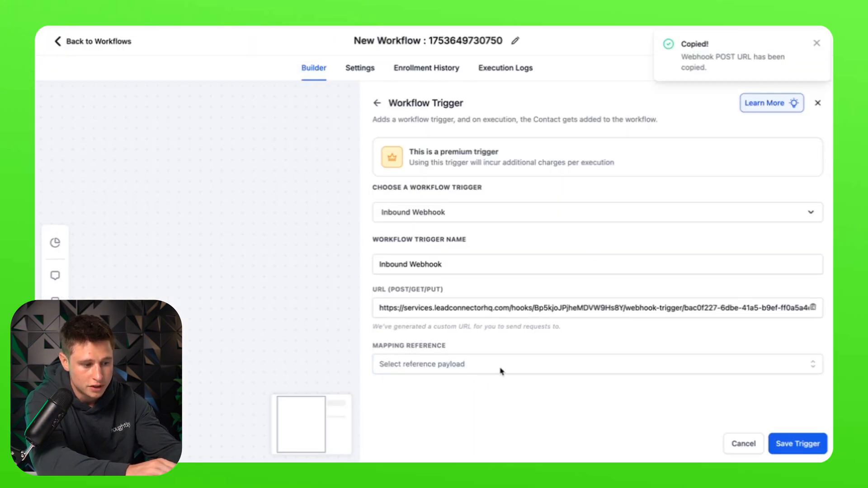
click(596, 364)
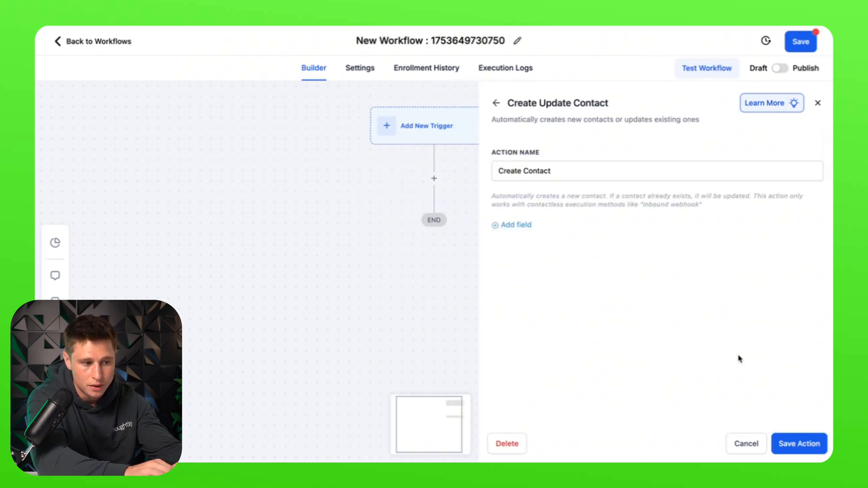
text(Cr)
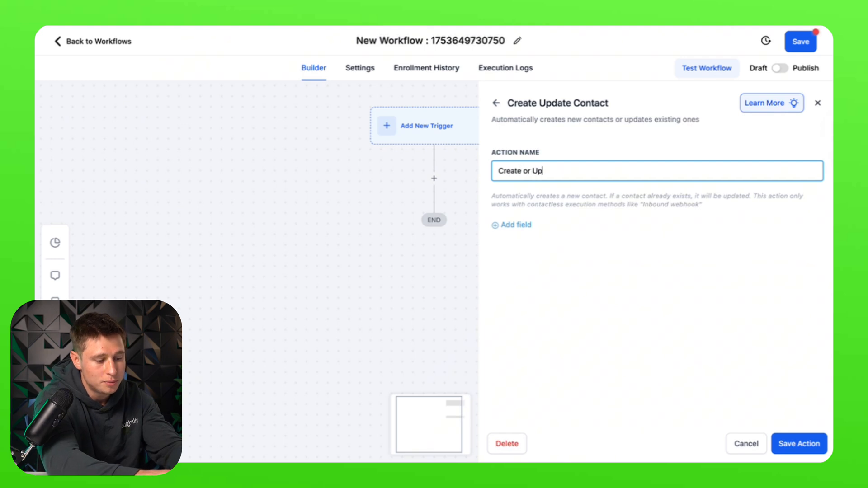
click(797, 442)
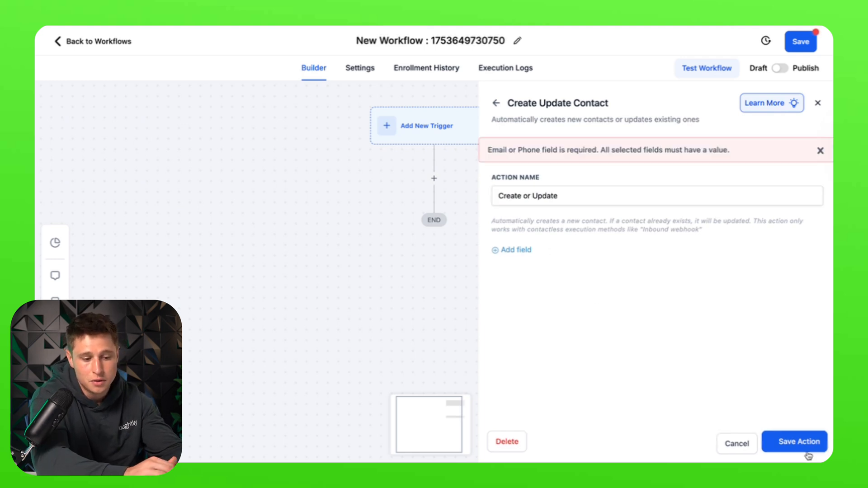
Step: Map the contact's Phone field to the webhook's Phone value
click(511, 249)
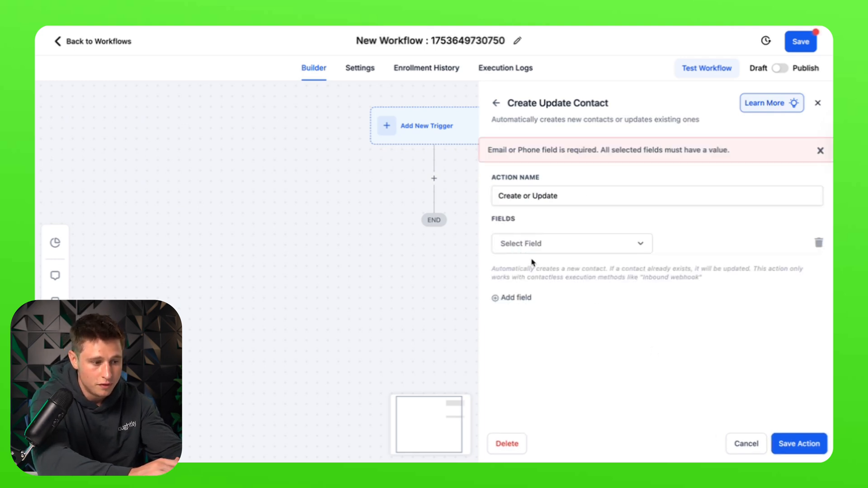
click(572, 243)
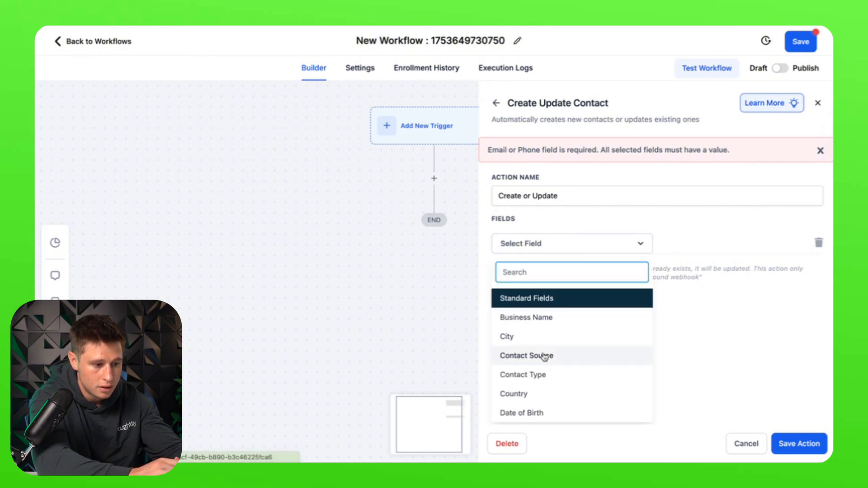
scroll(down, 3)
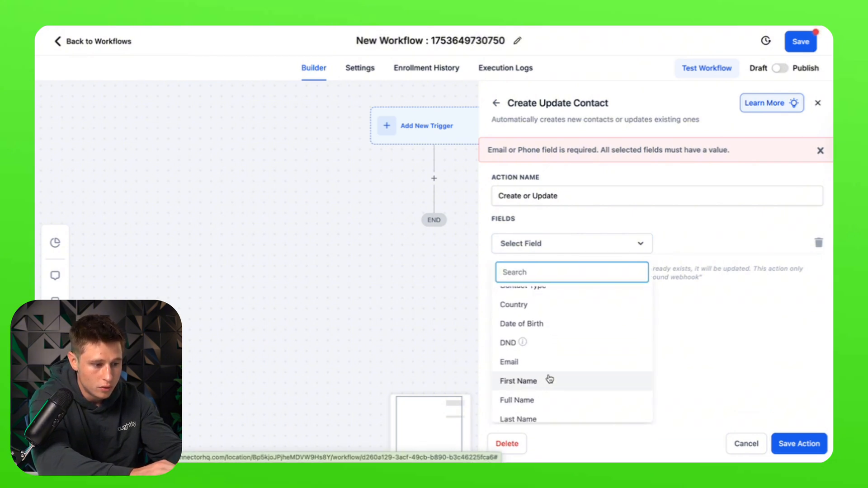
mouse_move(544, 268)
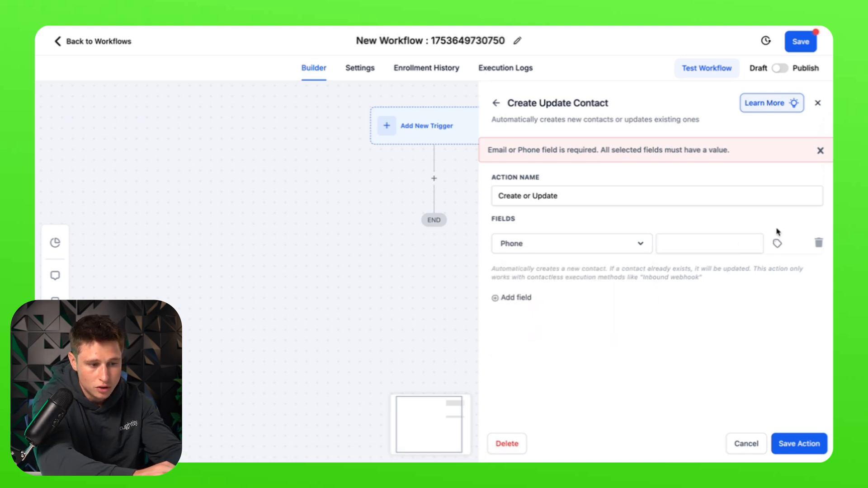
click(777, 243)
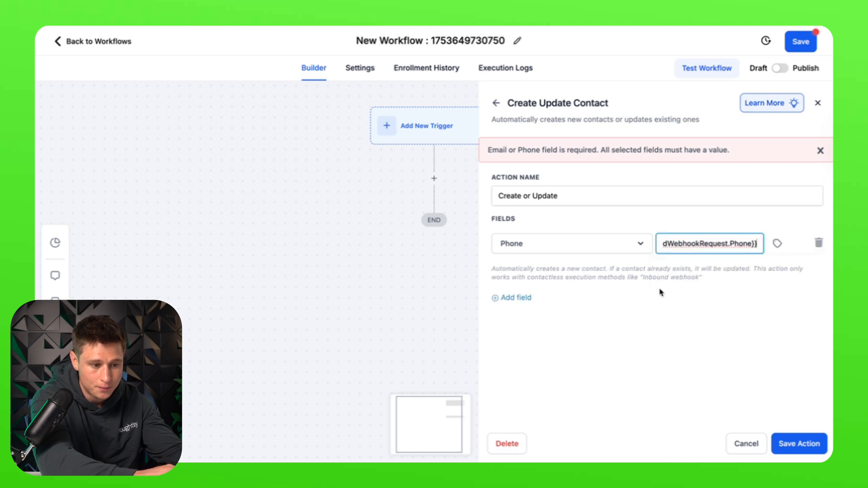
Step: Map Call Recording and Call Transcript to the webhook's Recording and Transcript values, adding a further field
click(511, 298)
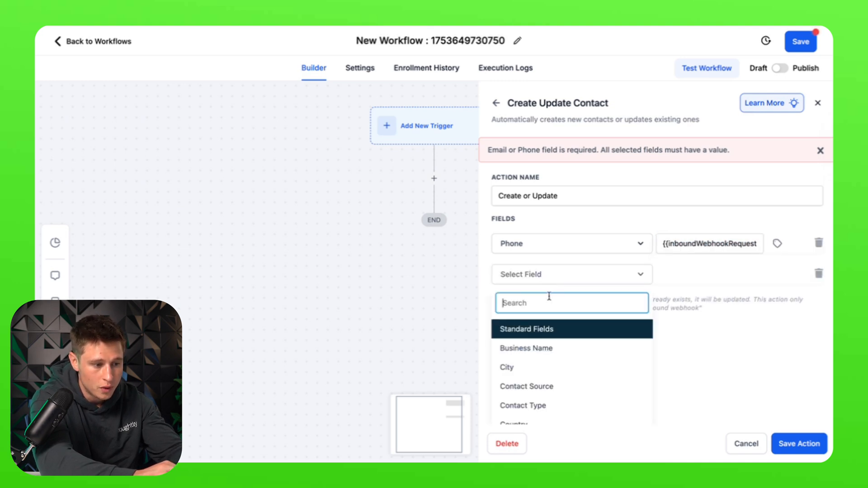
text(record)
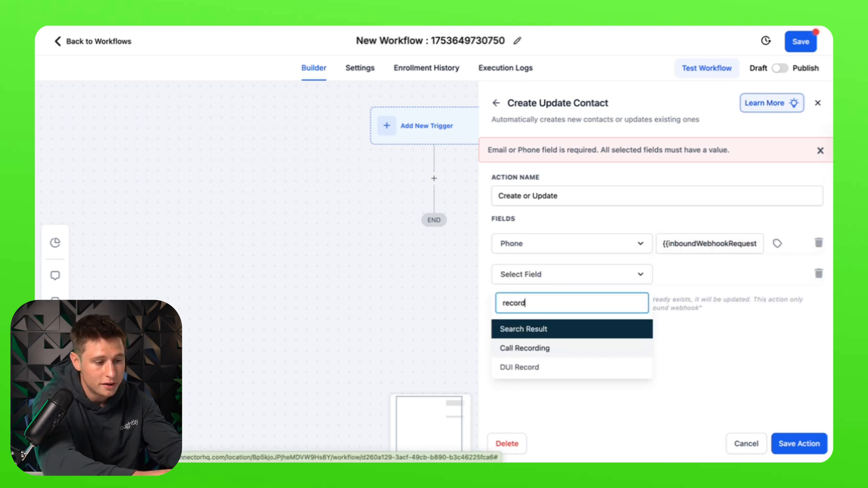
click(524, 348)
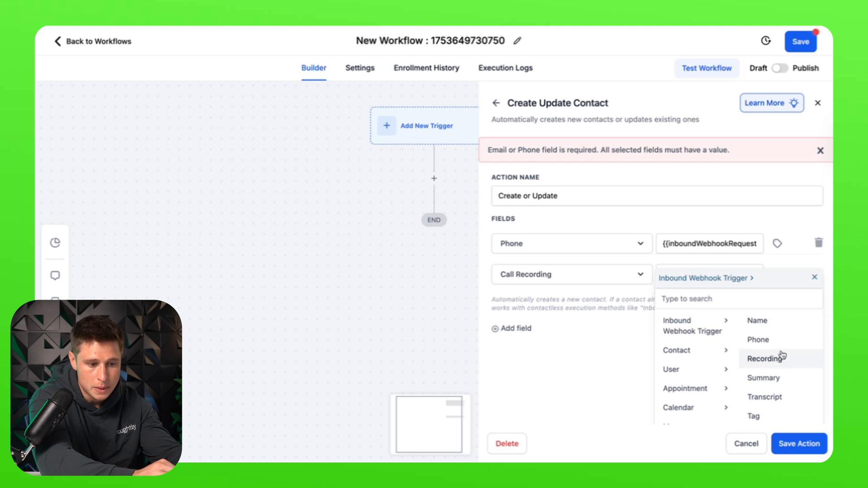
click(765, 358)
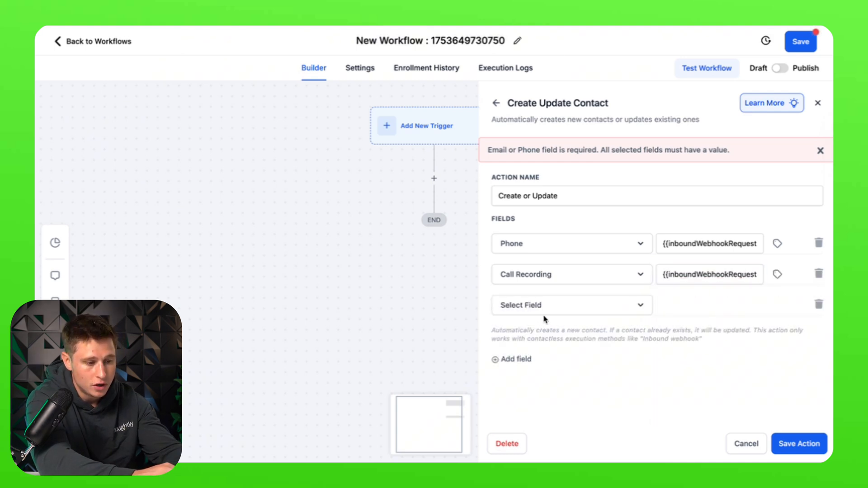
text(tran)
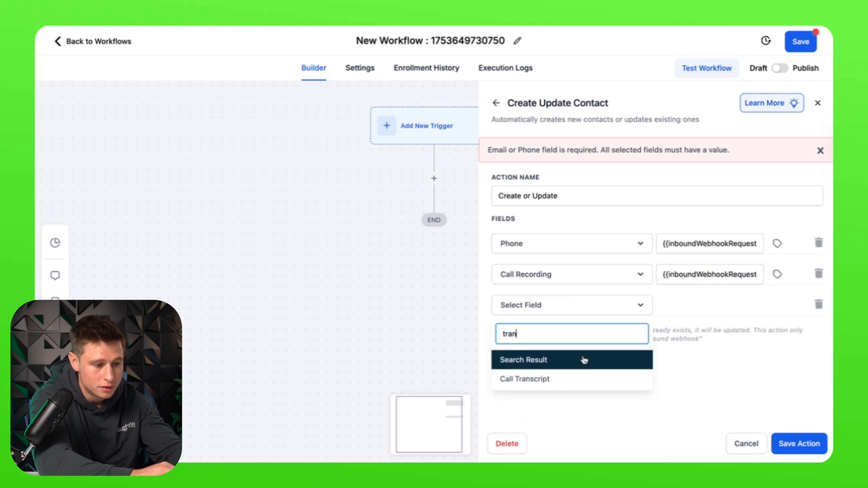
click(524, 379)
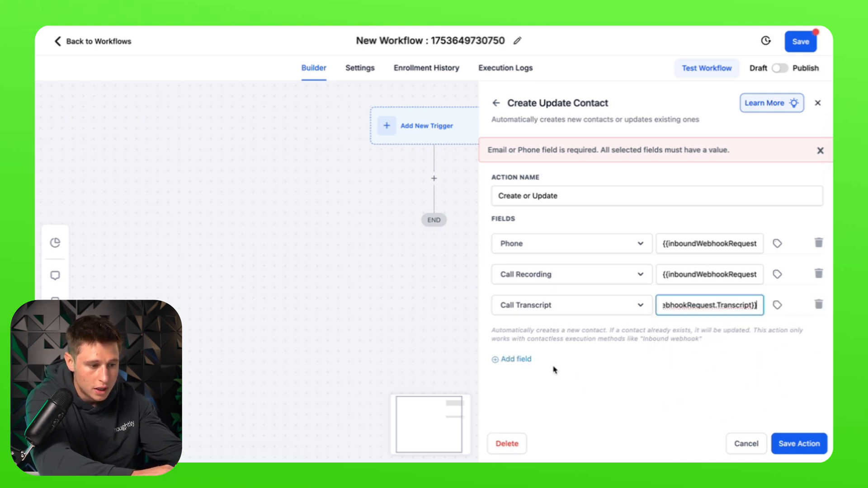
click(512, 359)
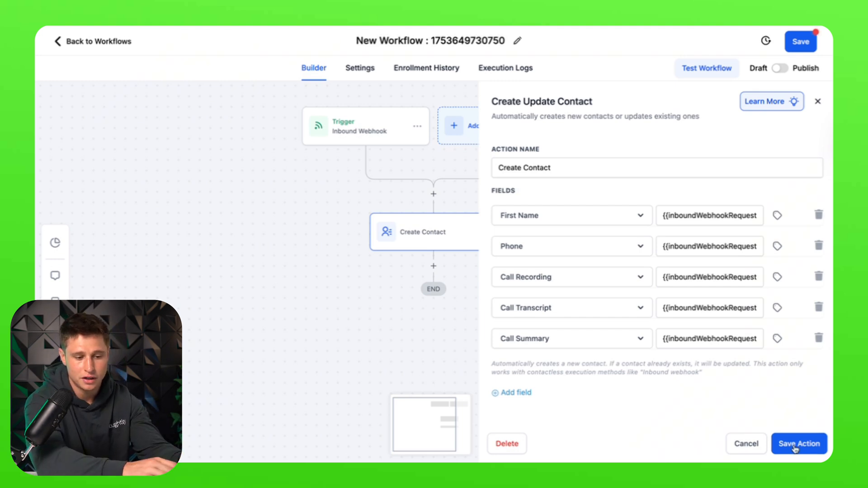
Step: Save the Create Contact action, reopen it to review the mapped fields, and save again
click(799, 443)
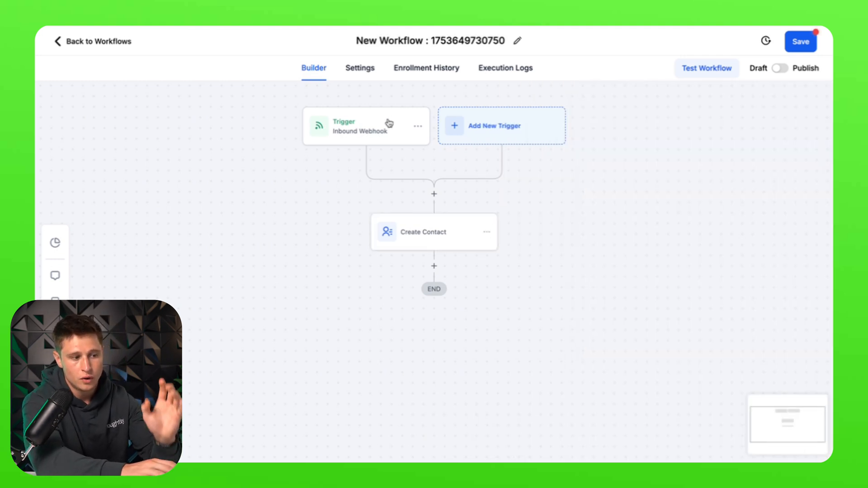
click(423, 233)
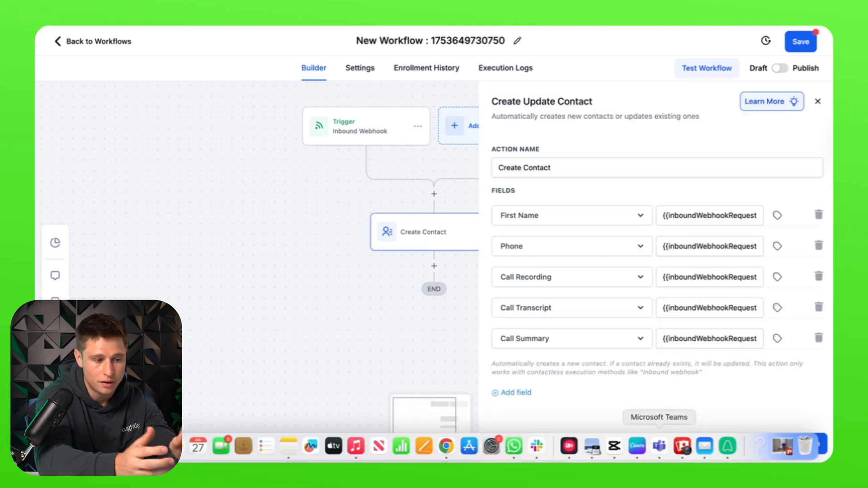
mouse_move(468, 446)
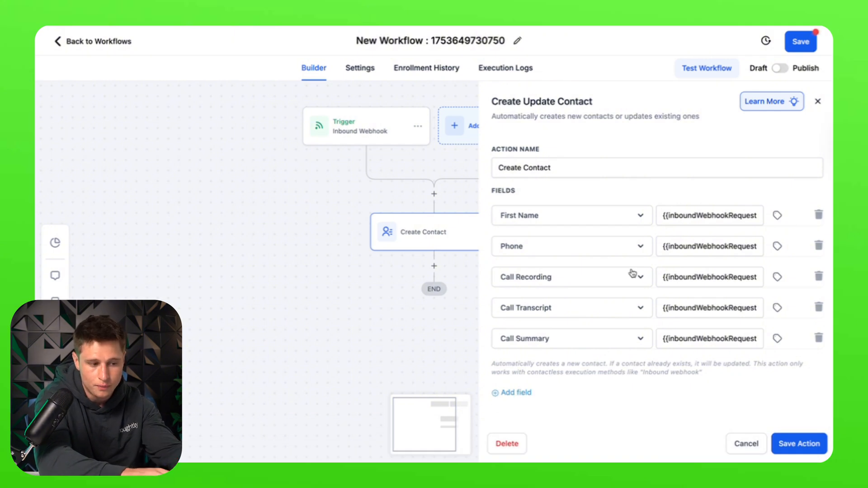
mouse_move(606, 378)
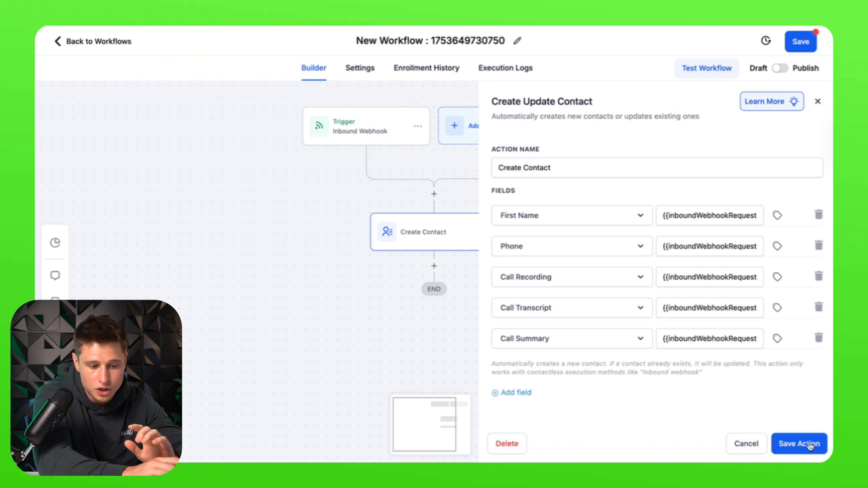
click(798, 443)
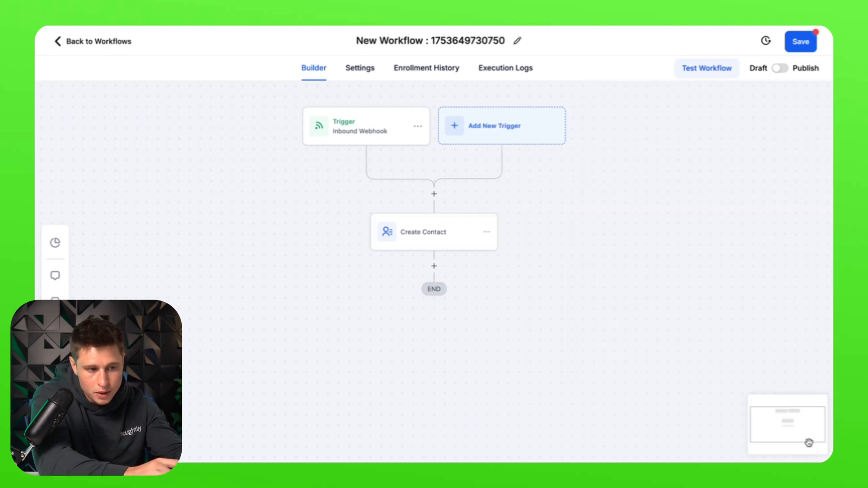
mouse_move(440, 232)
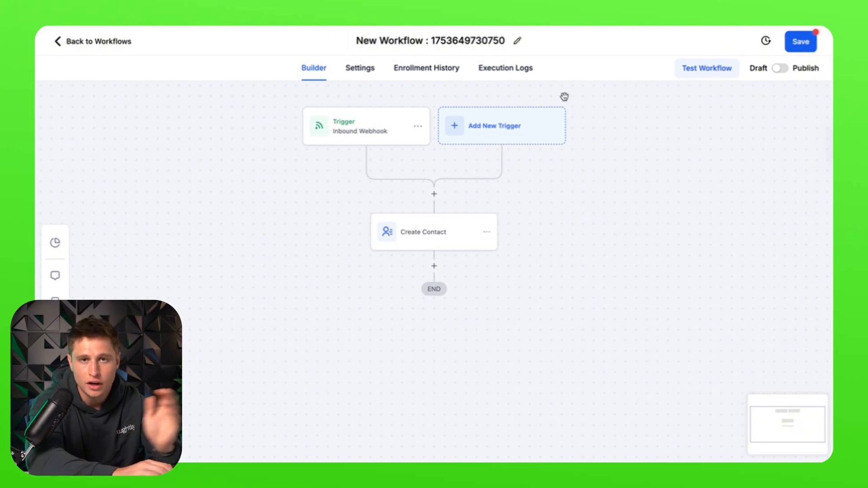
mouse_move(498, 265)
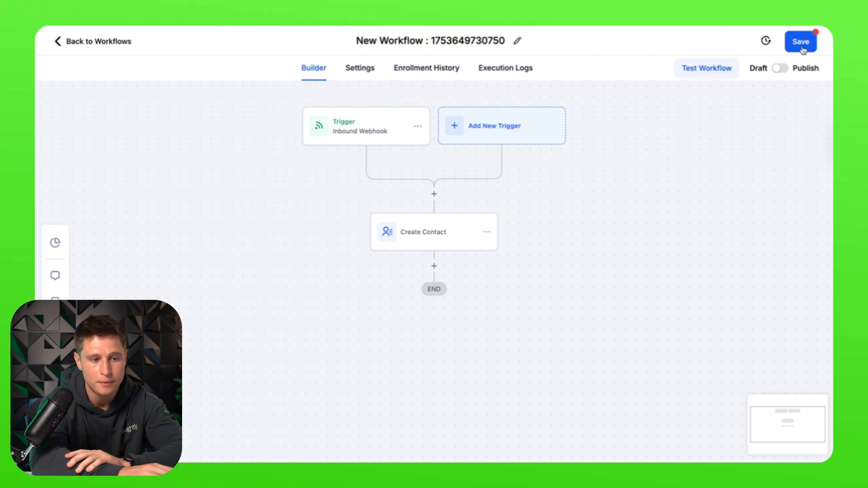
mouse_move(800, 42)
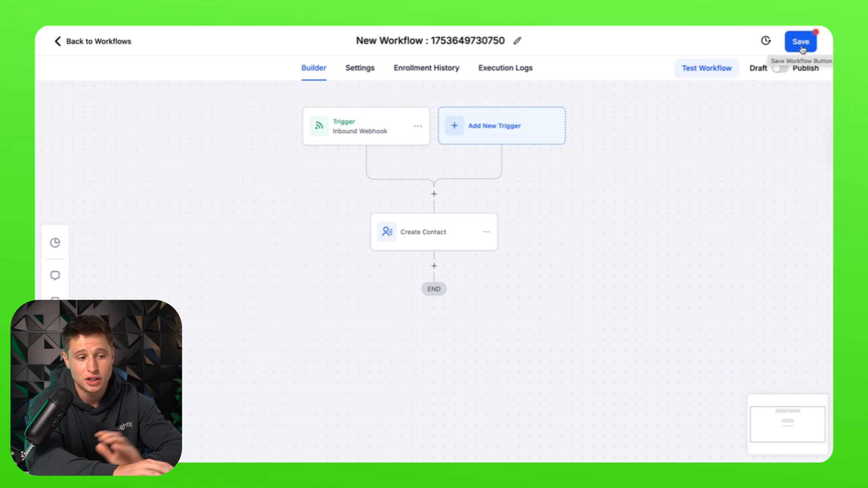
Step: Name the workflow 'Post call automation' and save it
click(517, 41)
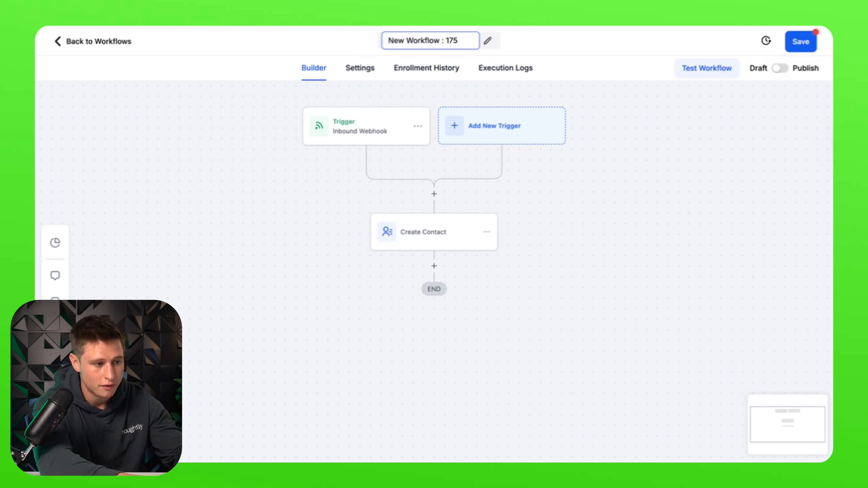
text(P)
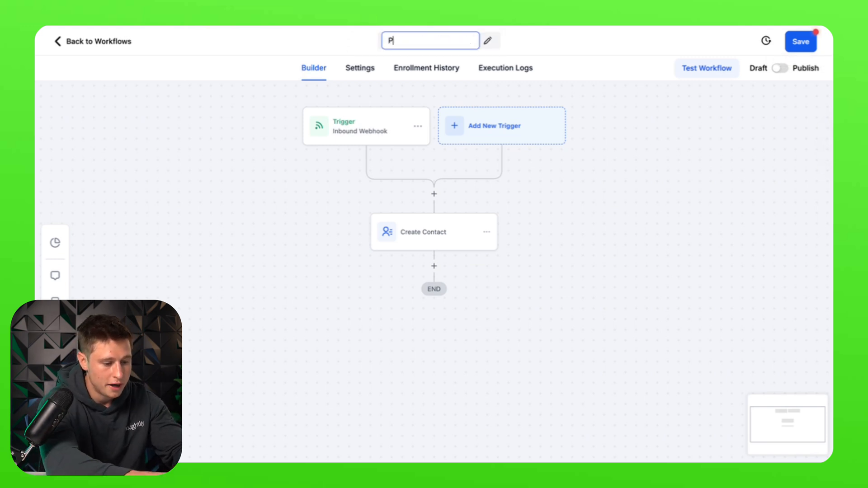
text(ost cv)
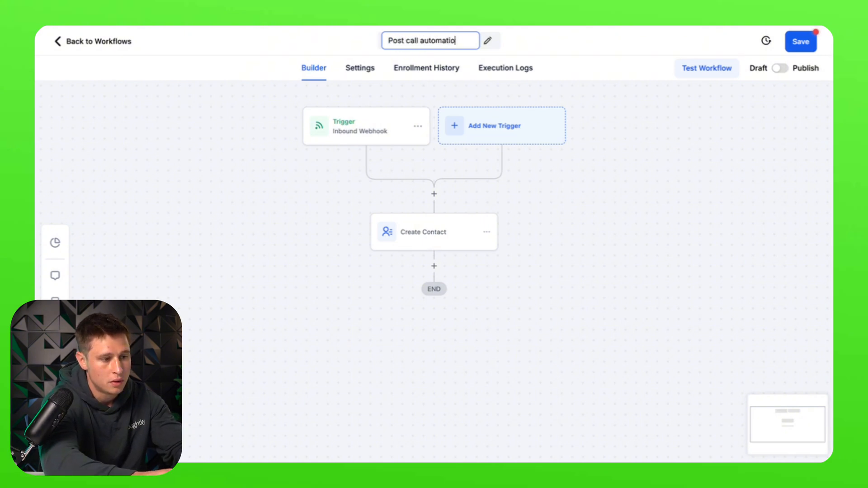
click(800, 41)
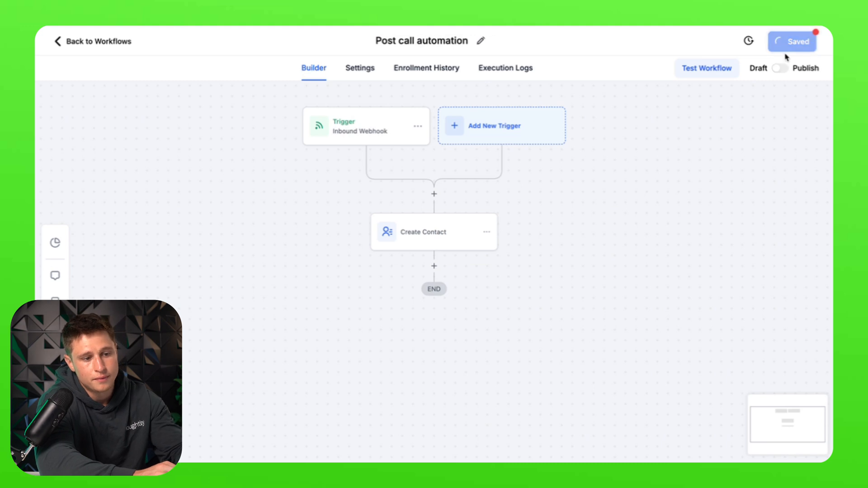
click(792, 40)
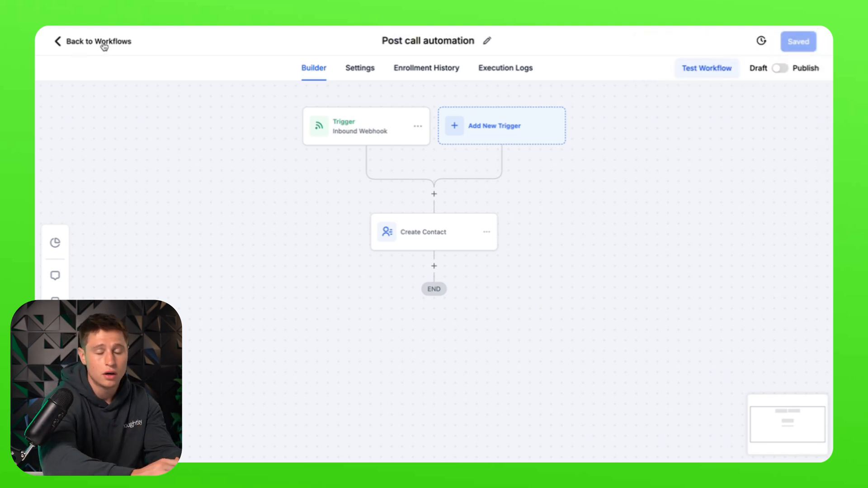
Step: Return to the workflow list and go to the analytics Dashboard
click(97, 41)
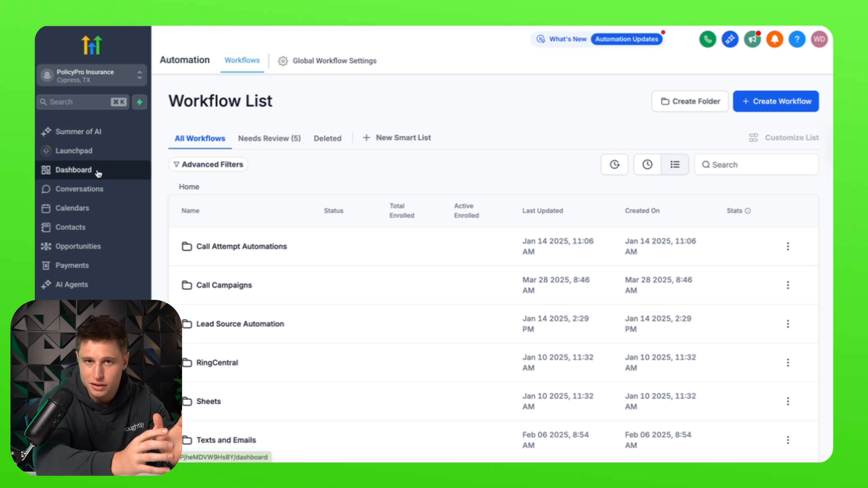
click(73, 170)
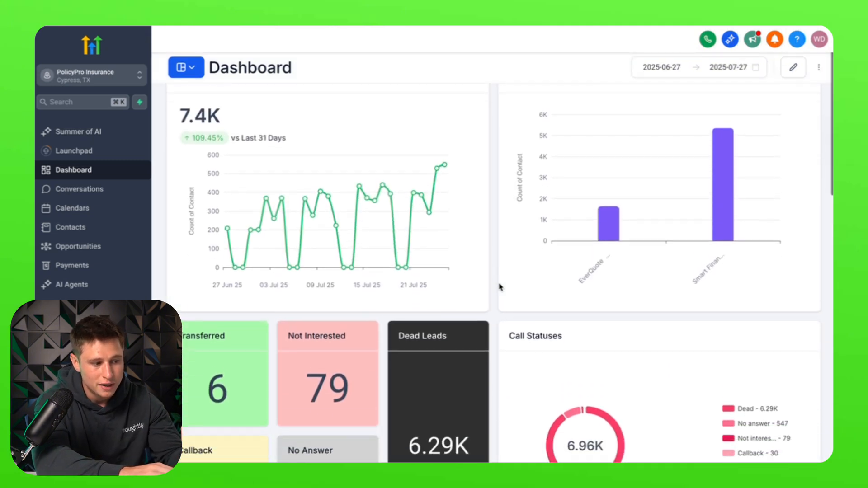
scroll(up, 3)
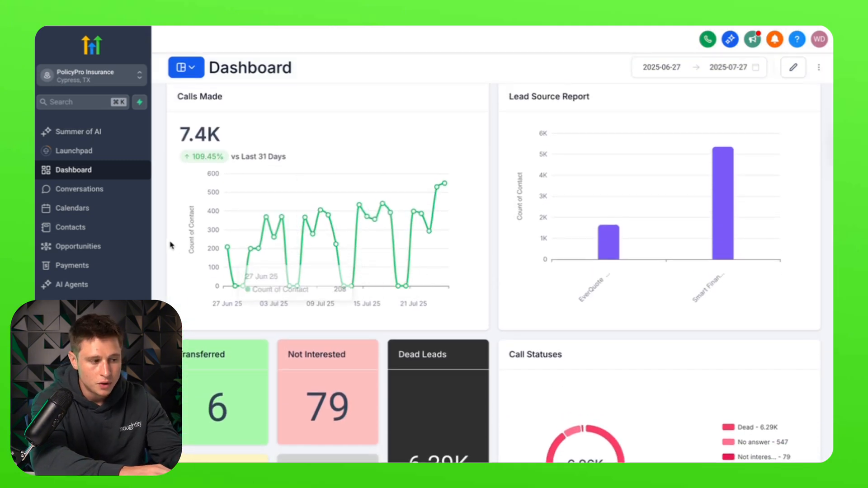
mouse_move(302, 219)
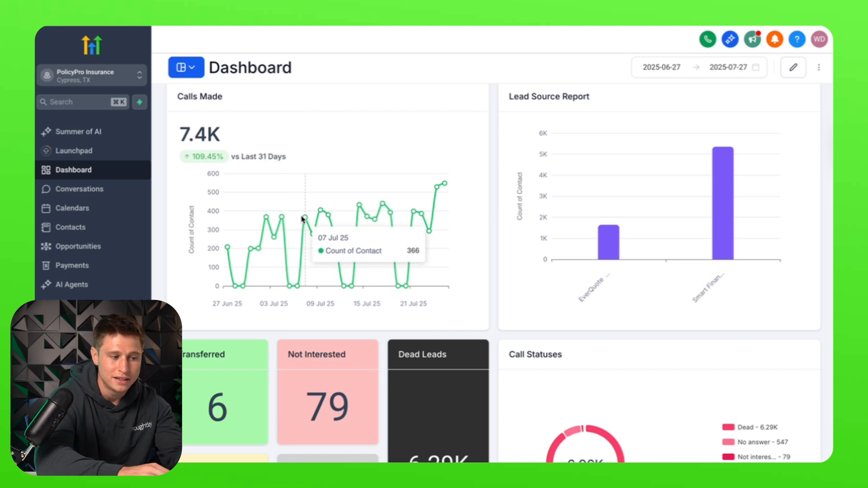
mouse_move(340, 191)
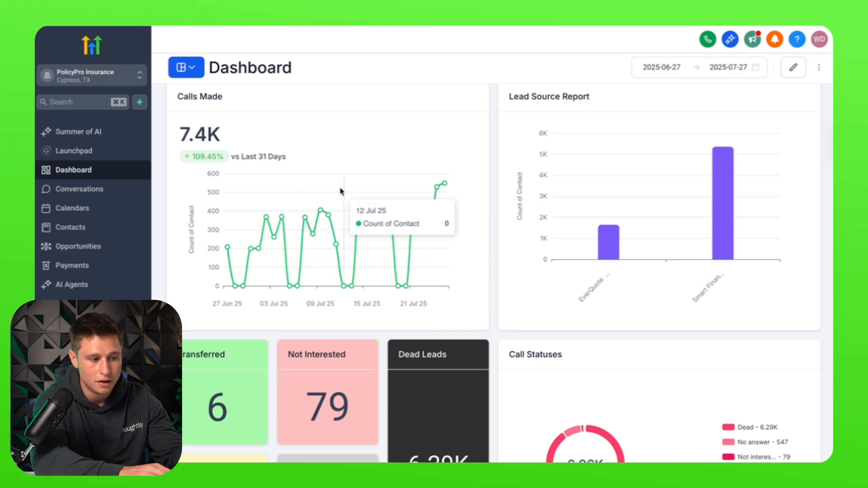
mouse_move(436, 198)
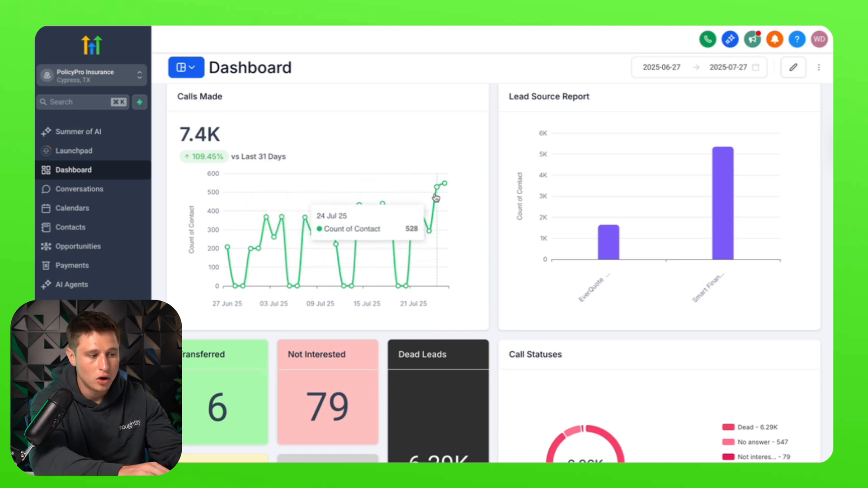
mouse_move(435, 202)
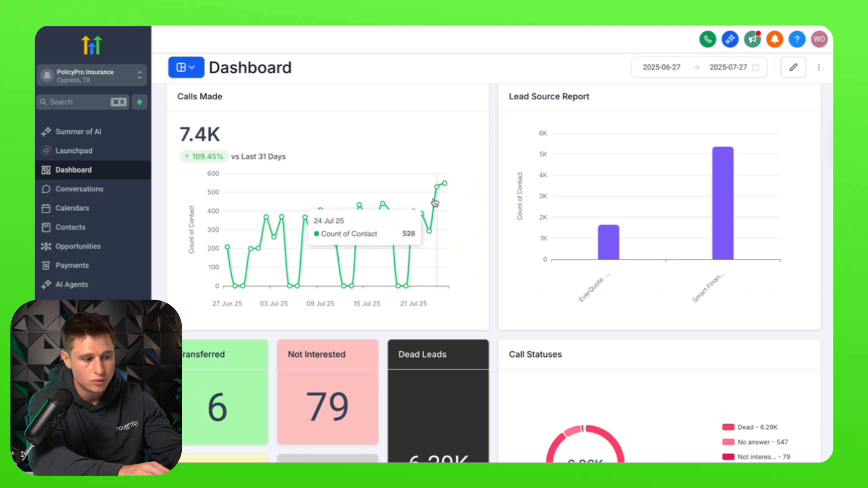
scroll(down, 3)
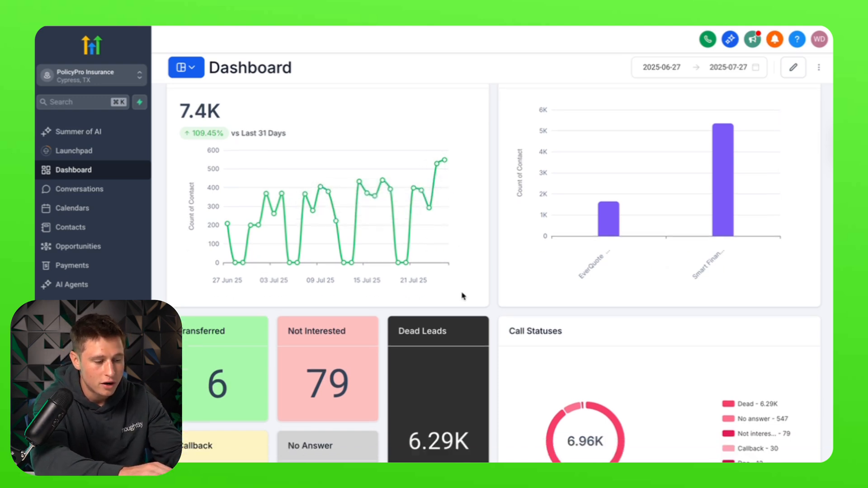
scroll(down, 3)
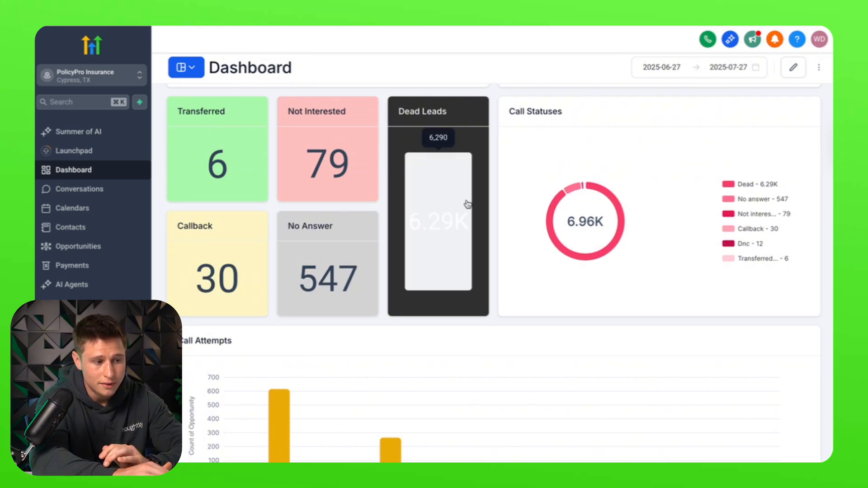
scroll(down, 3)
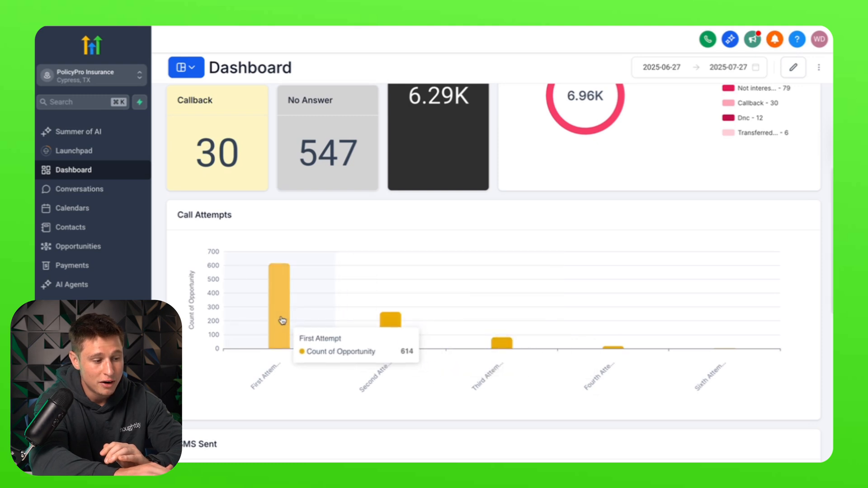
mouse_move(687, 345)
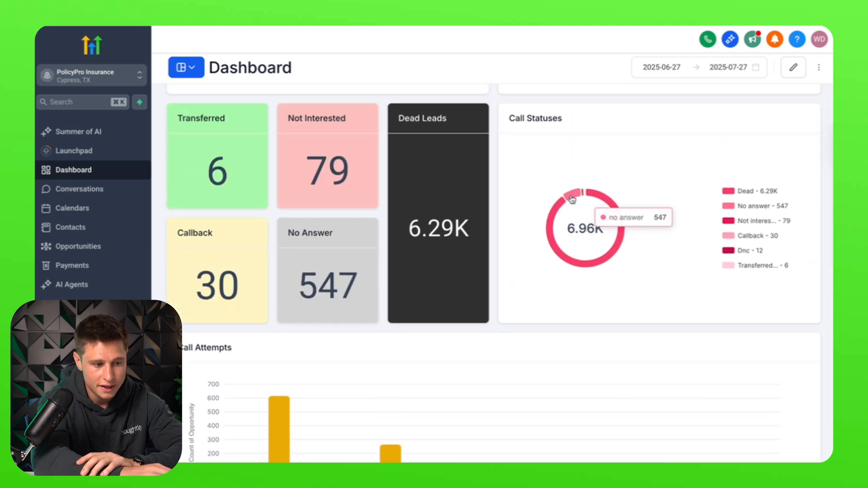
mouse_move(745, 190)
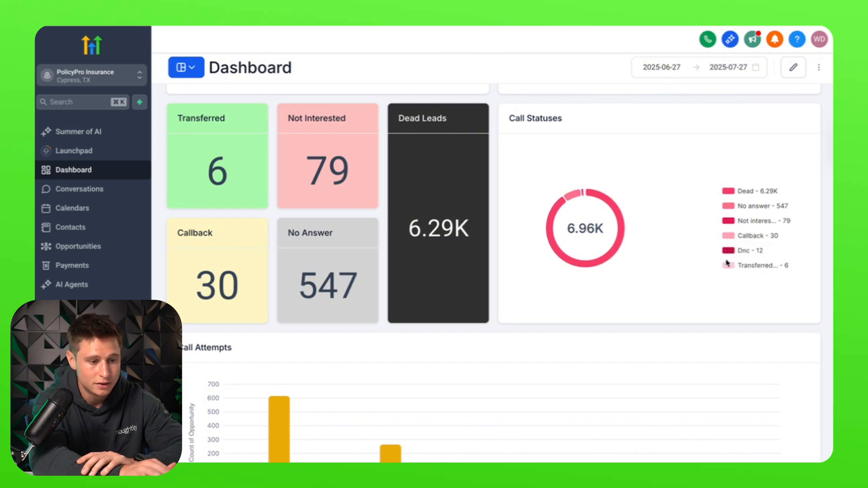
scroll(down, 3)
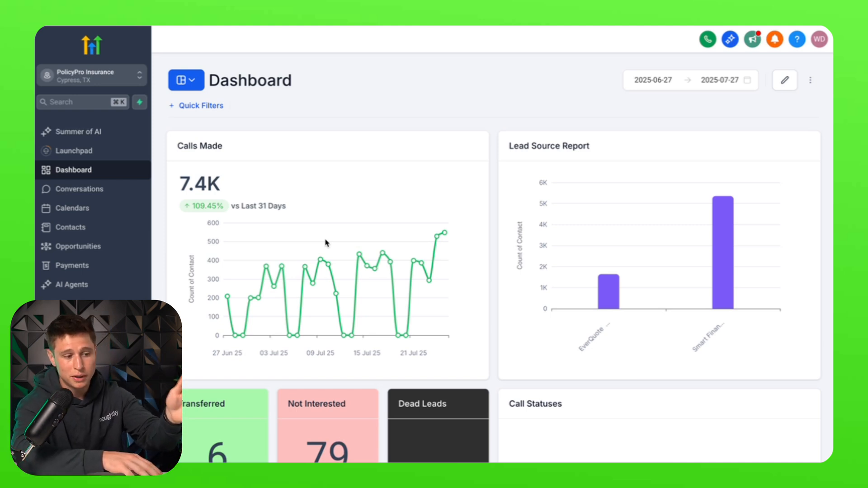
mouse_move(406, 205)
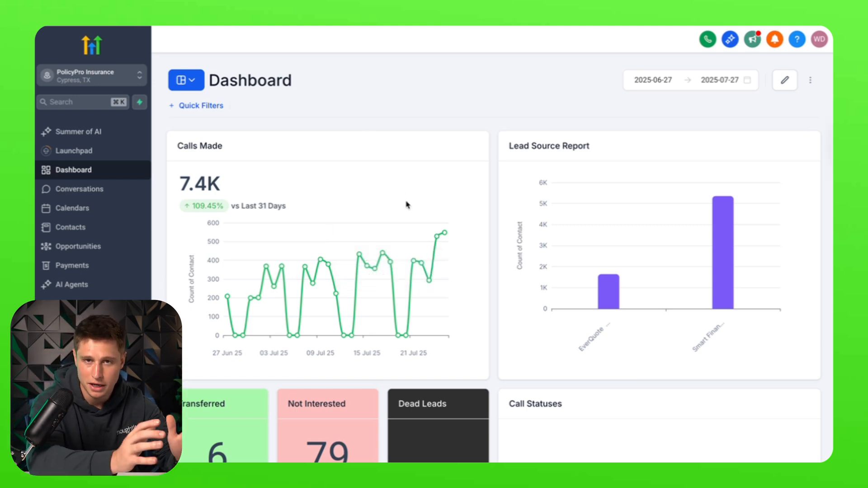
mouse_move(527, 136)
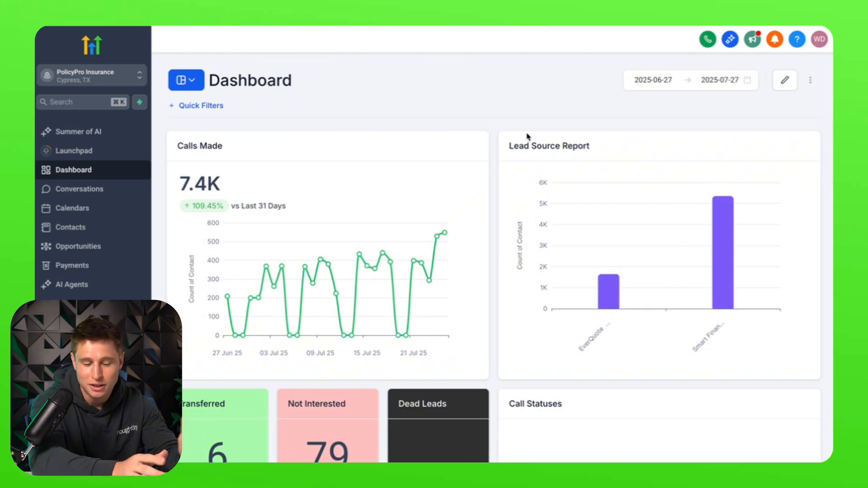
scroll(down, 3)
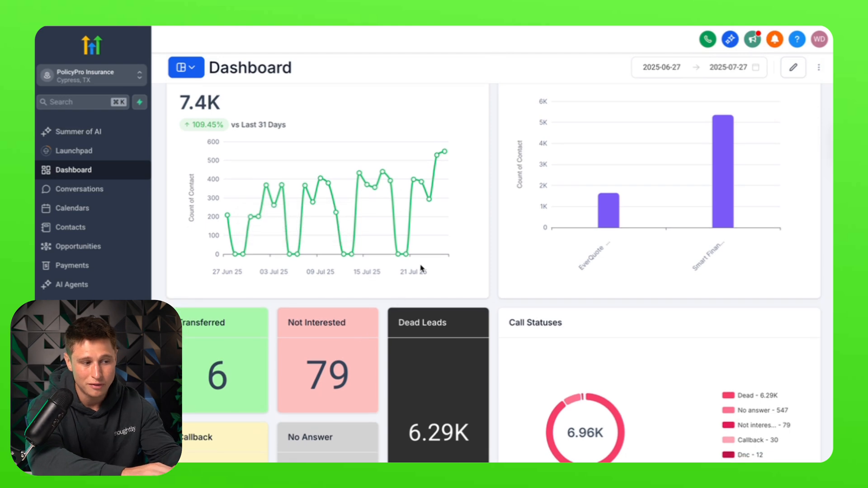
scroll(down, 3)
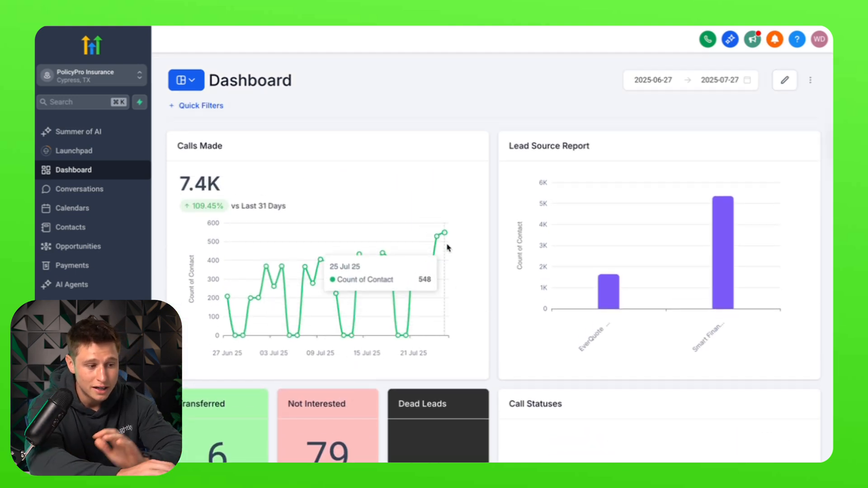
scroll(down, 3)
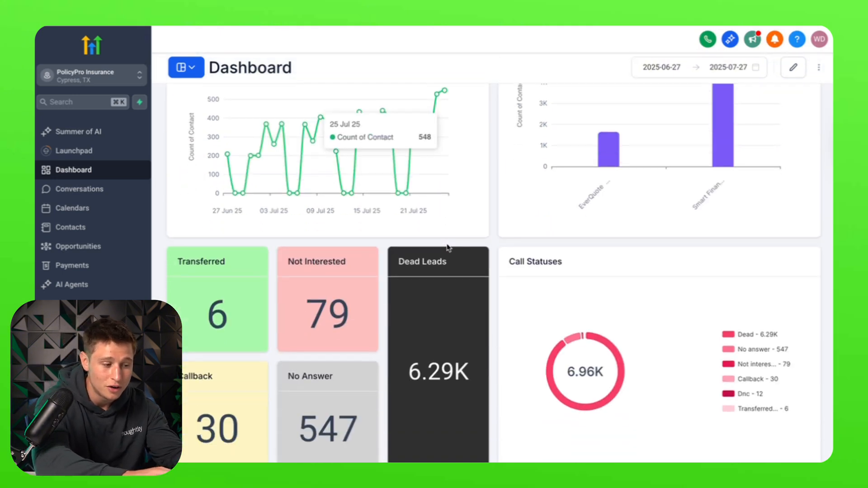
scroll(down, 3)
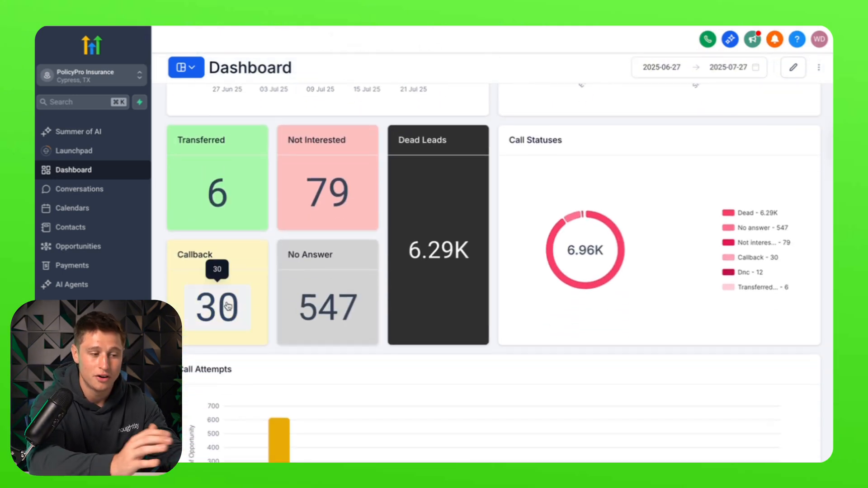